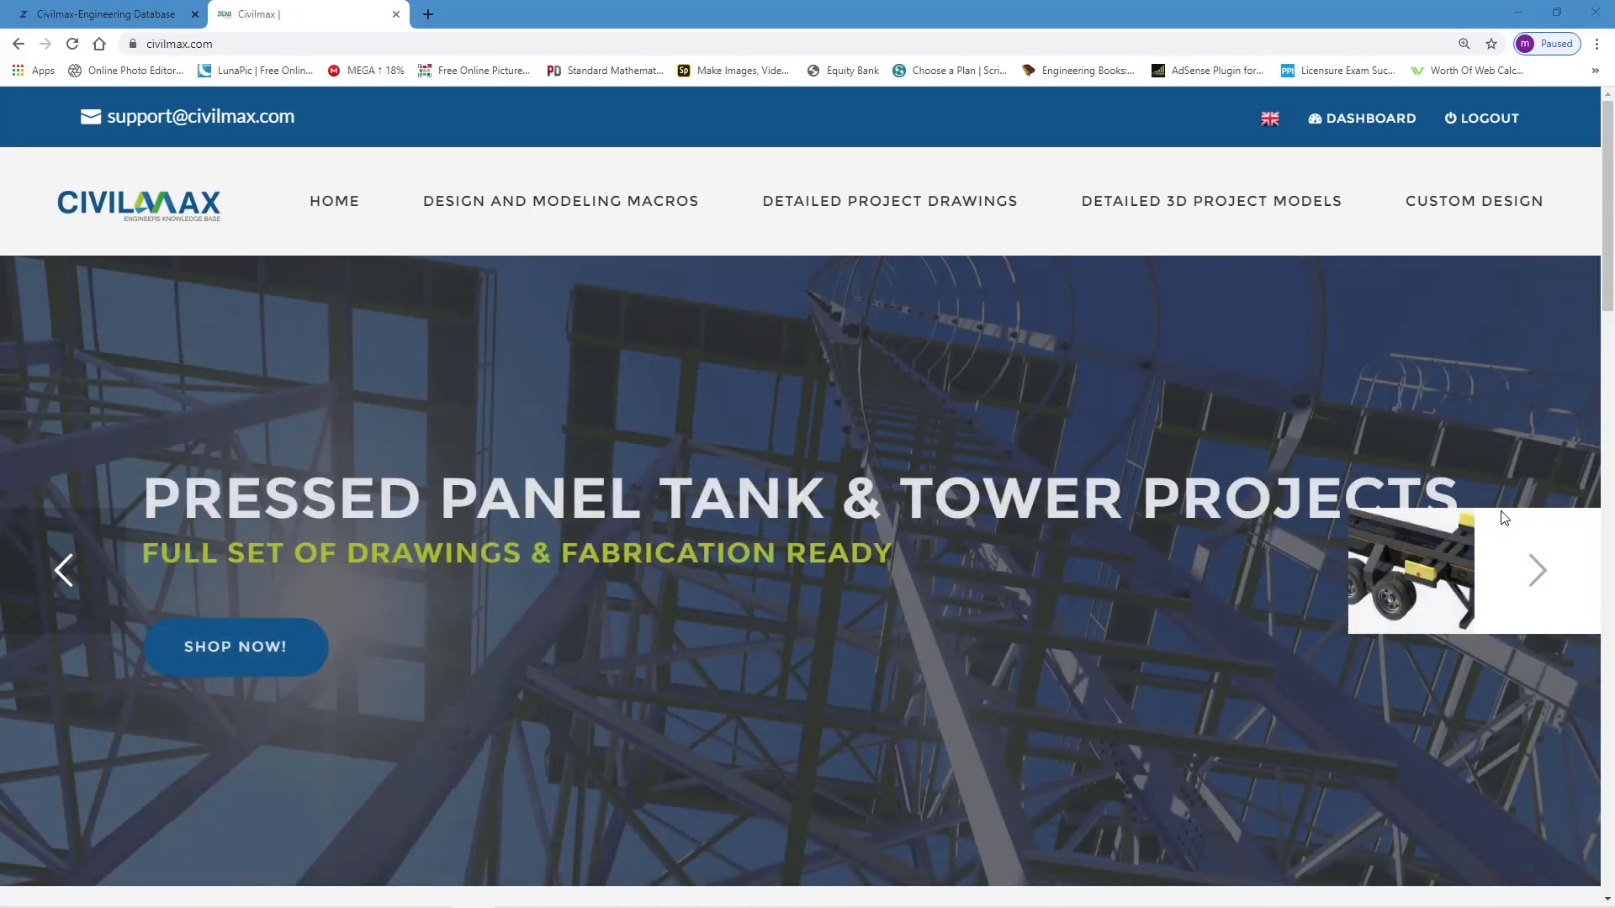
Scroll the Civilmax homepage down to the recommended Tekla and Grasshopper products
scroll("down", 3)
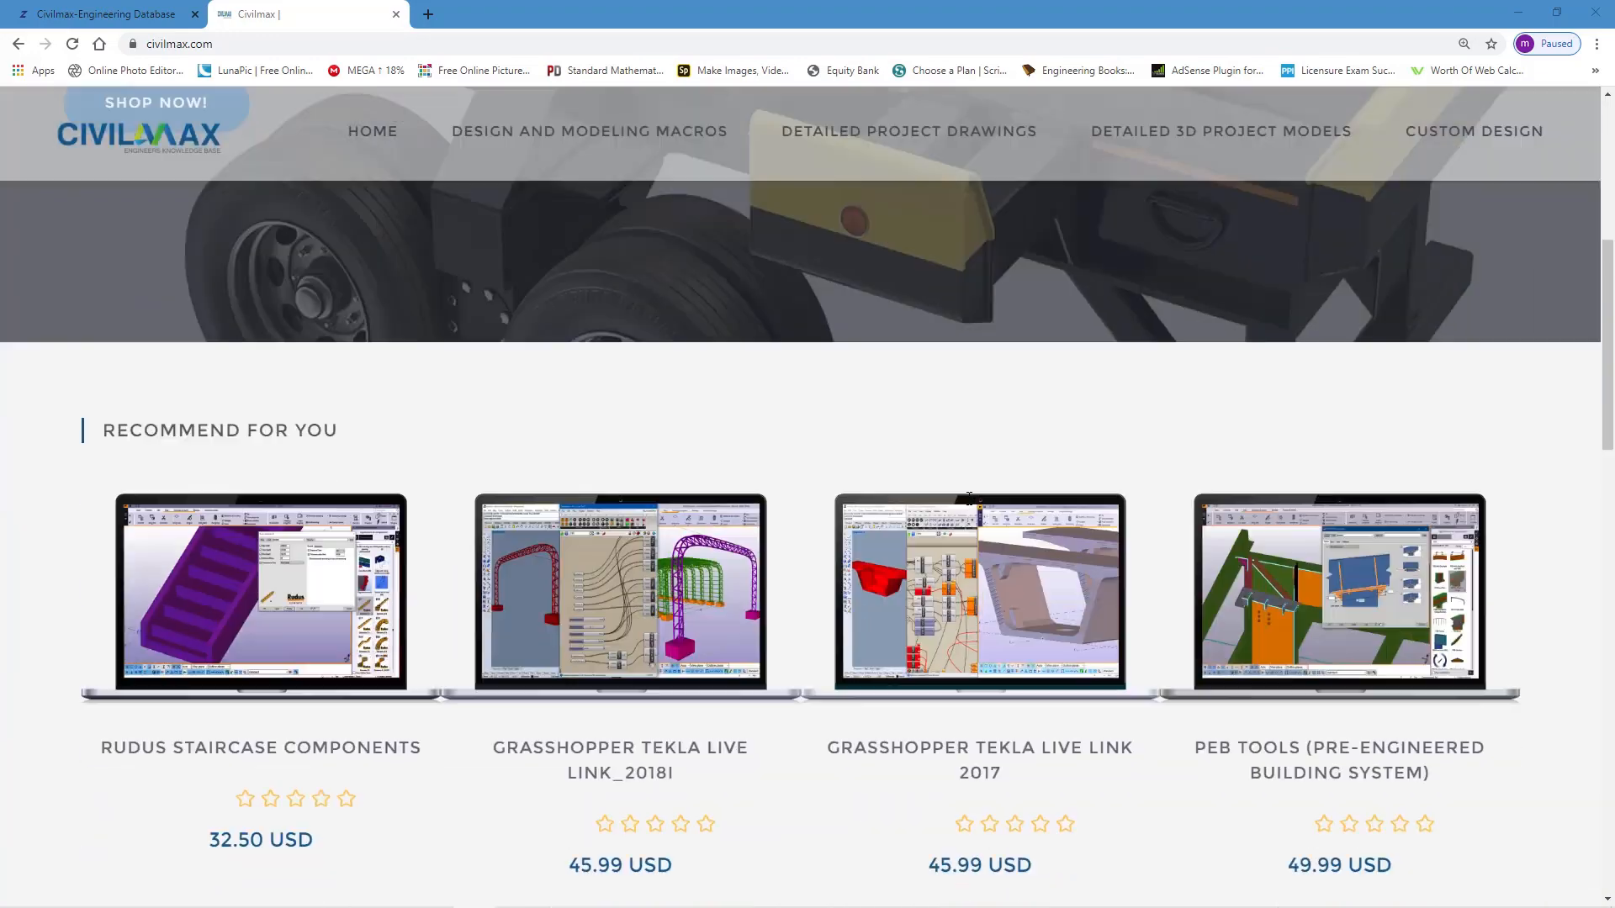
scroll("down", 3)
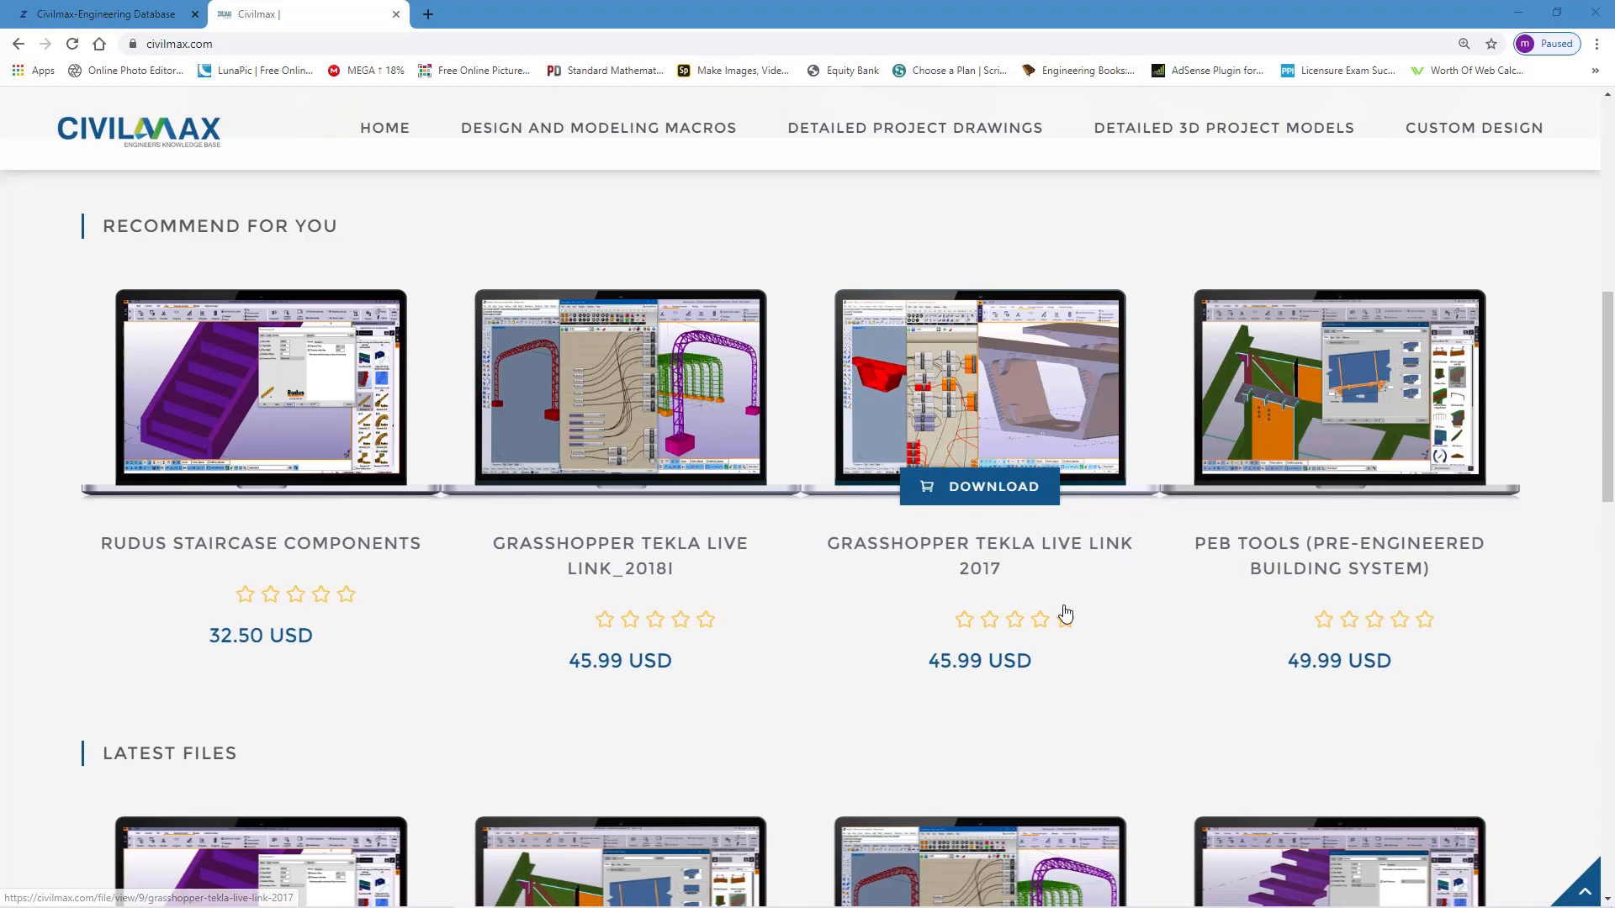
mouse_move(979, 671)
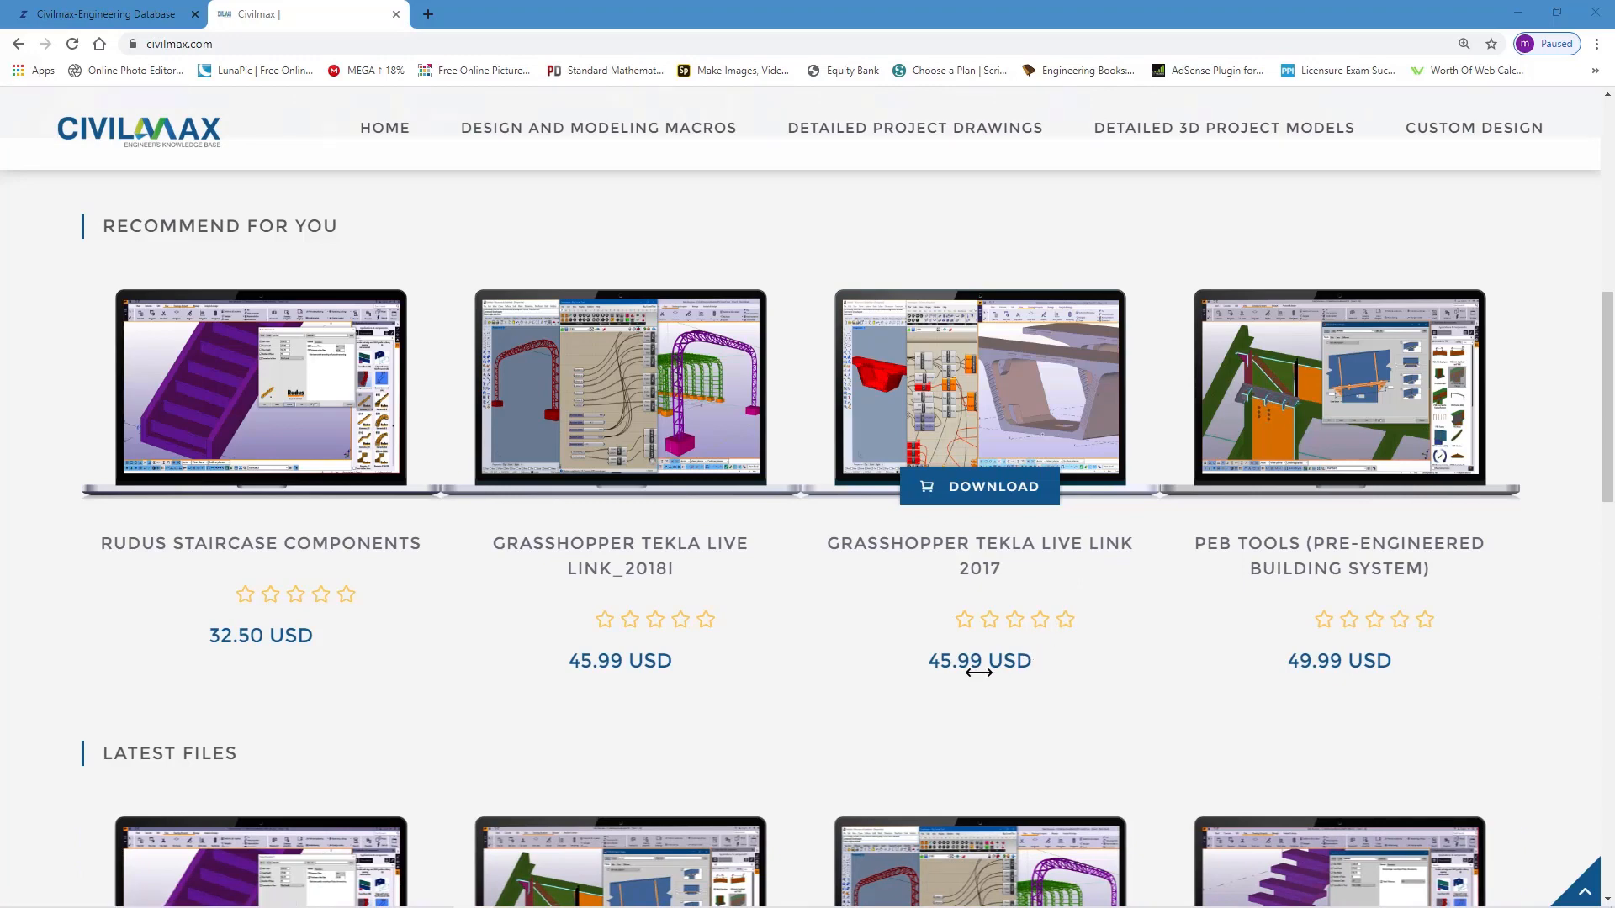
mouse_move(987, 491)
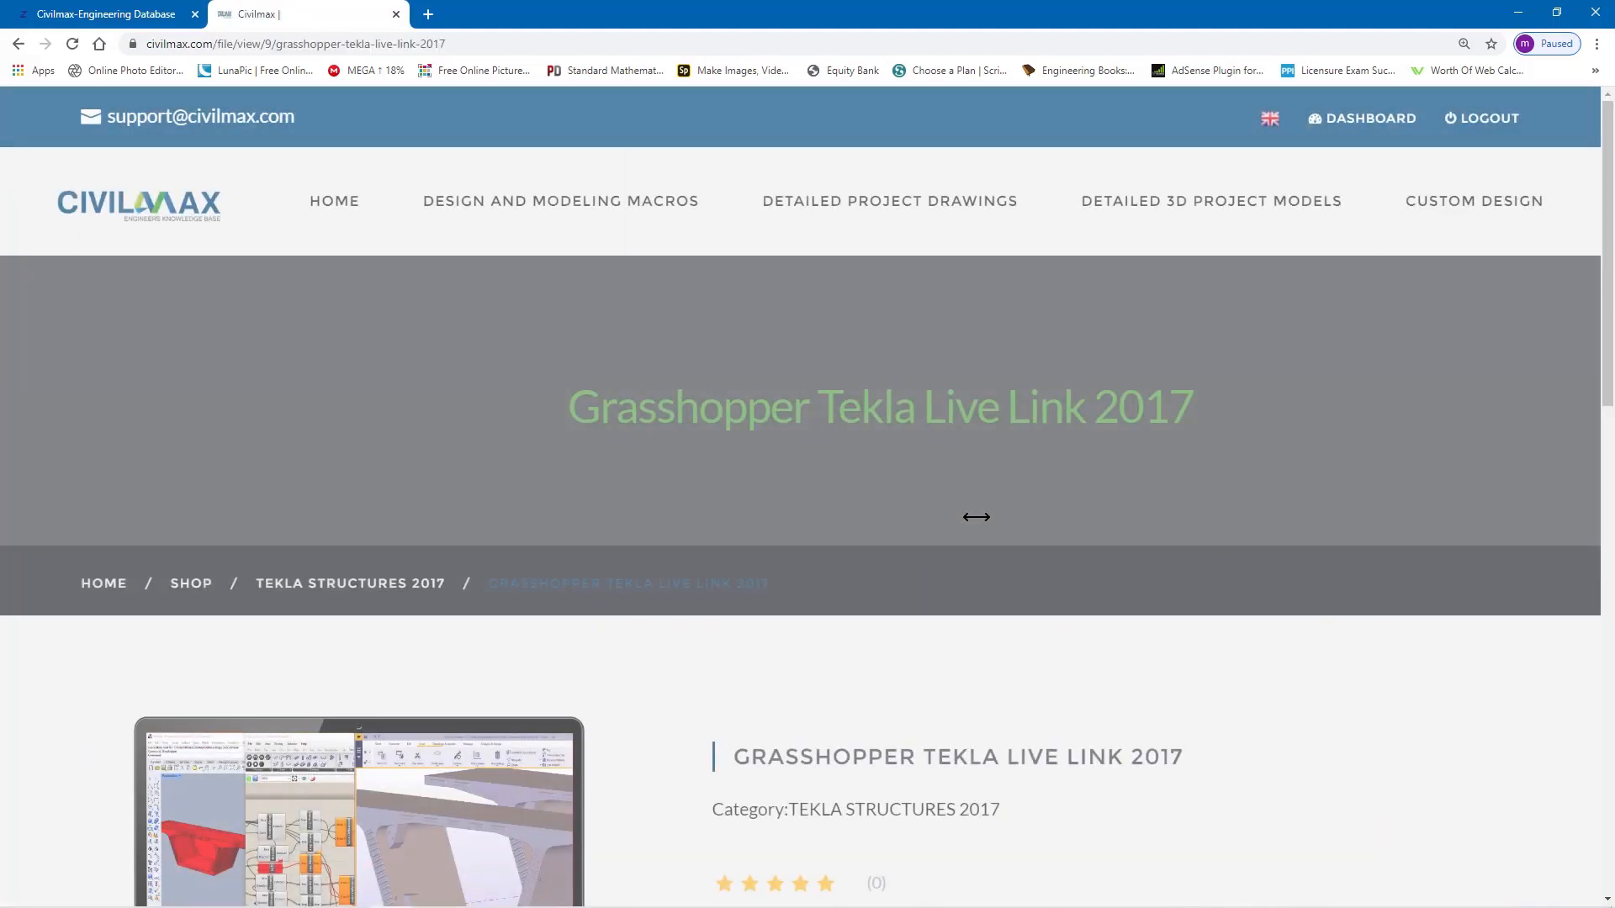
Start downloading Grasshopper Tekla Live Link 2017 and begin a wallet top-up
scroll("down", 3)
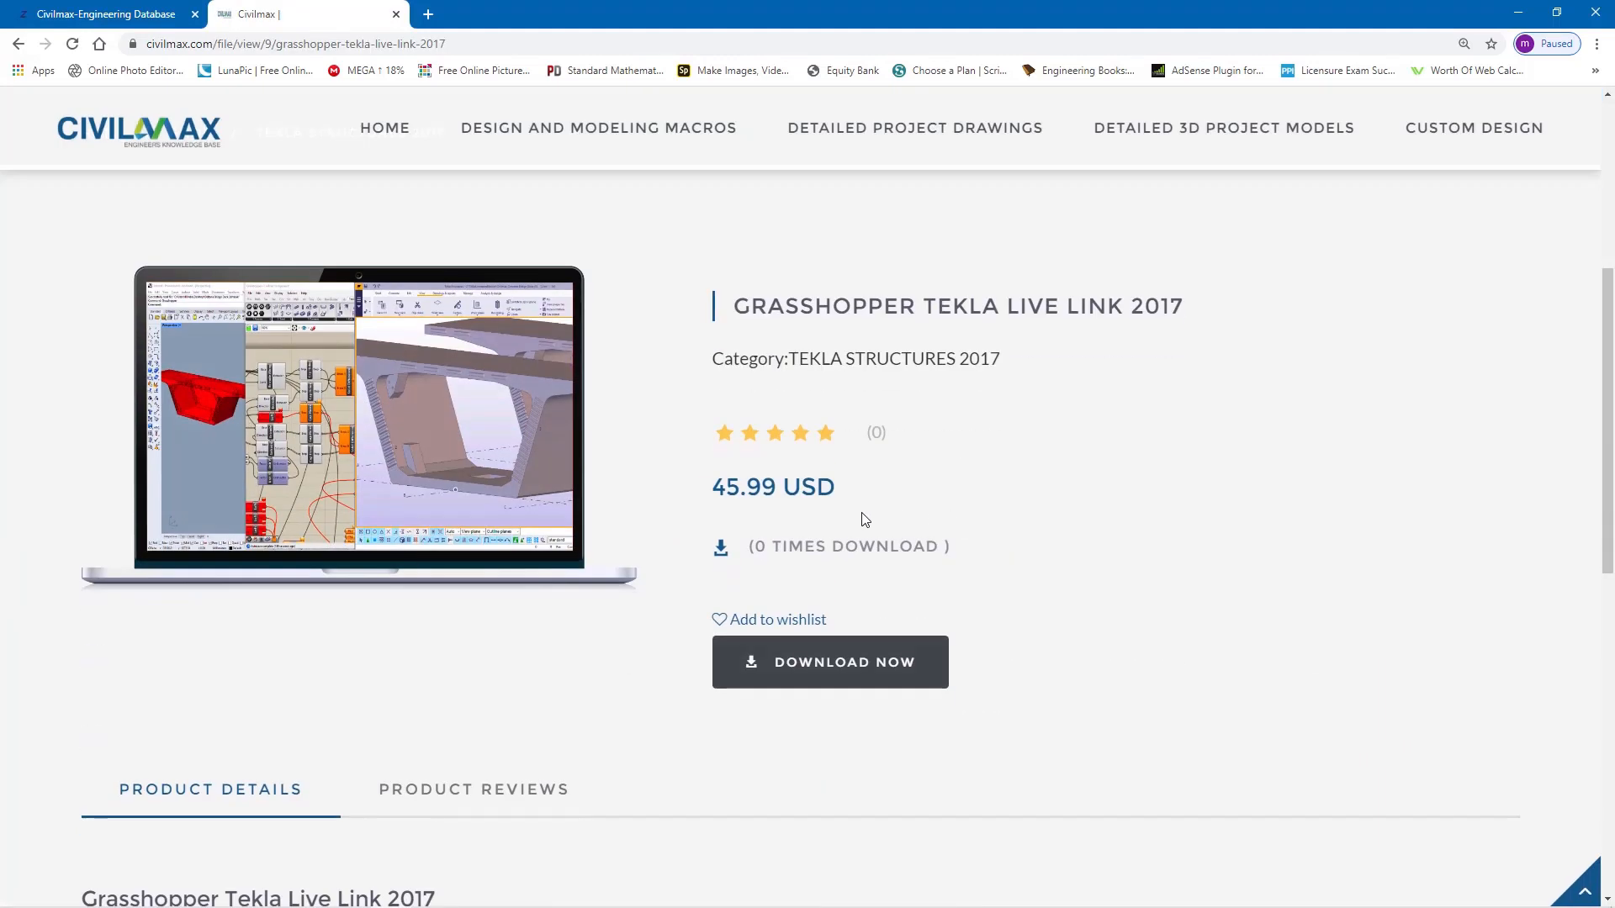
left_click(829, 661)
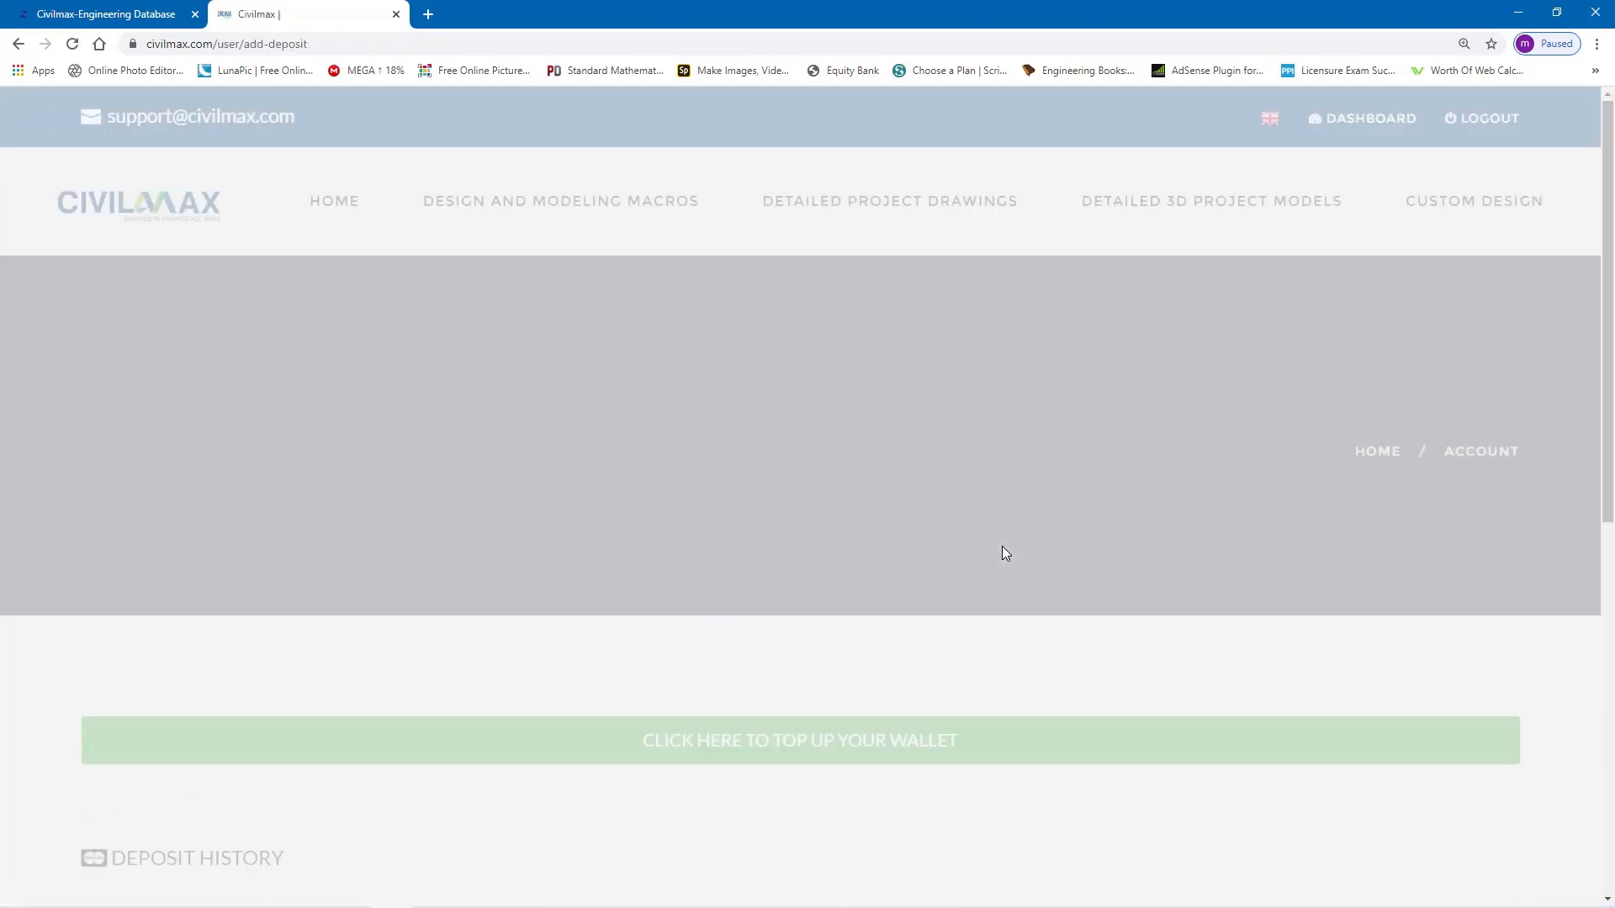
scroll("down", 3)
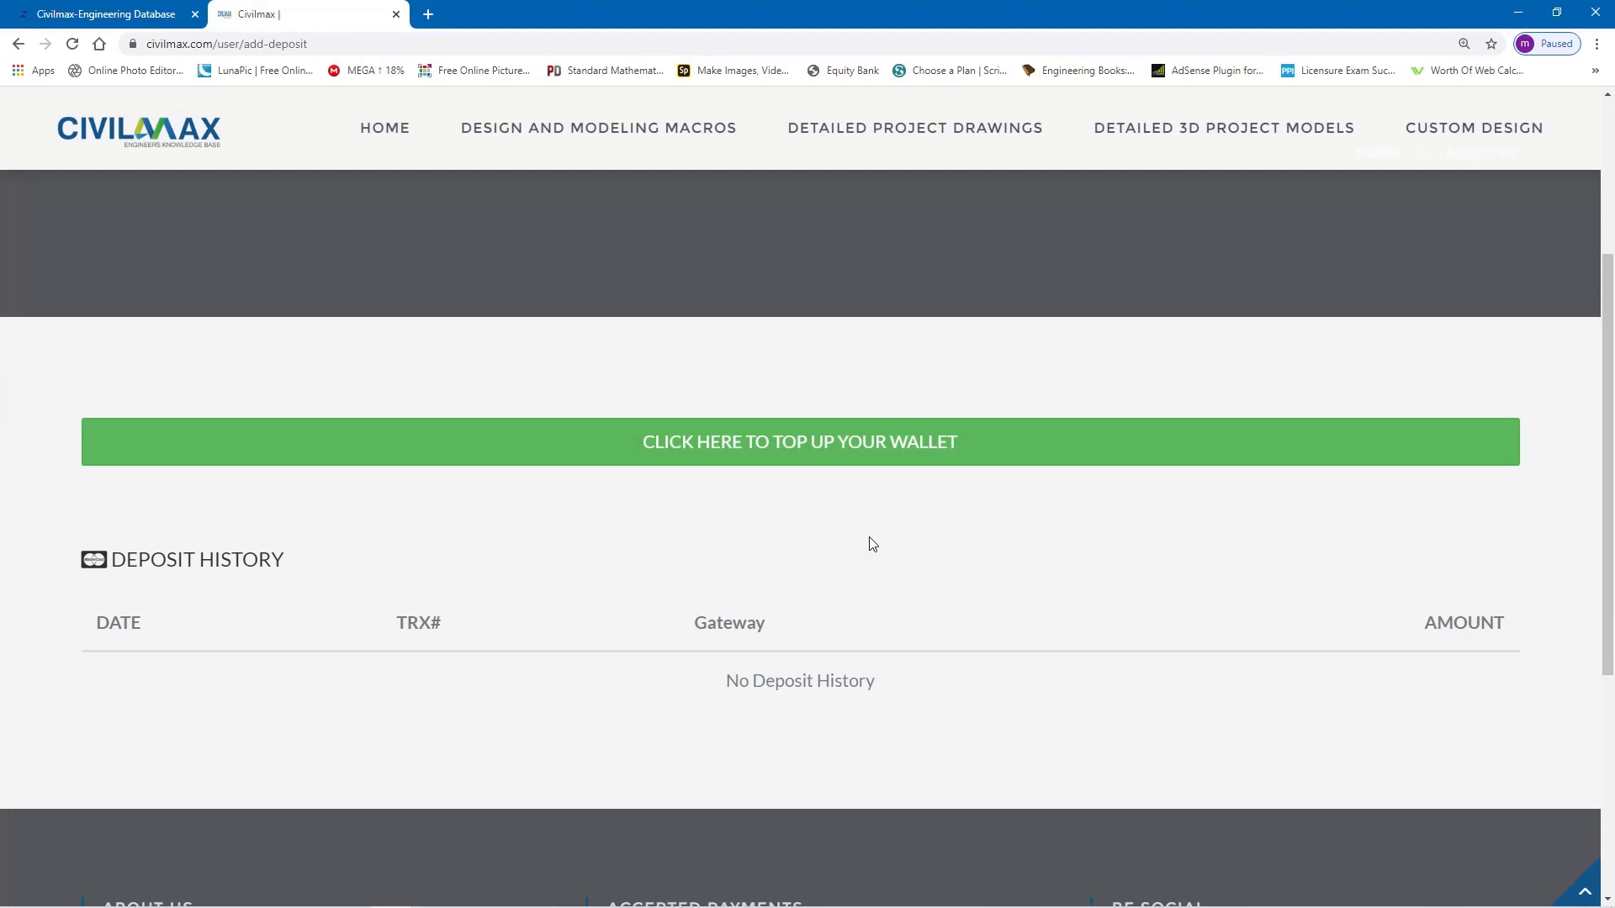
mouse_move(887, 485)
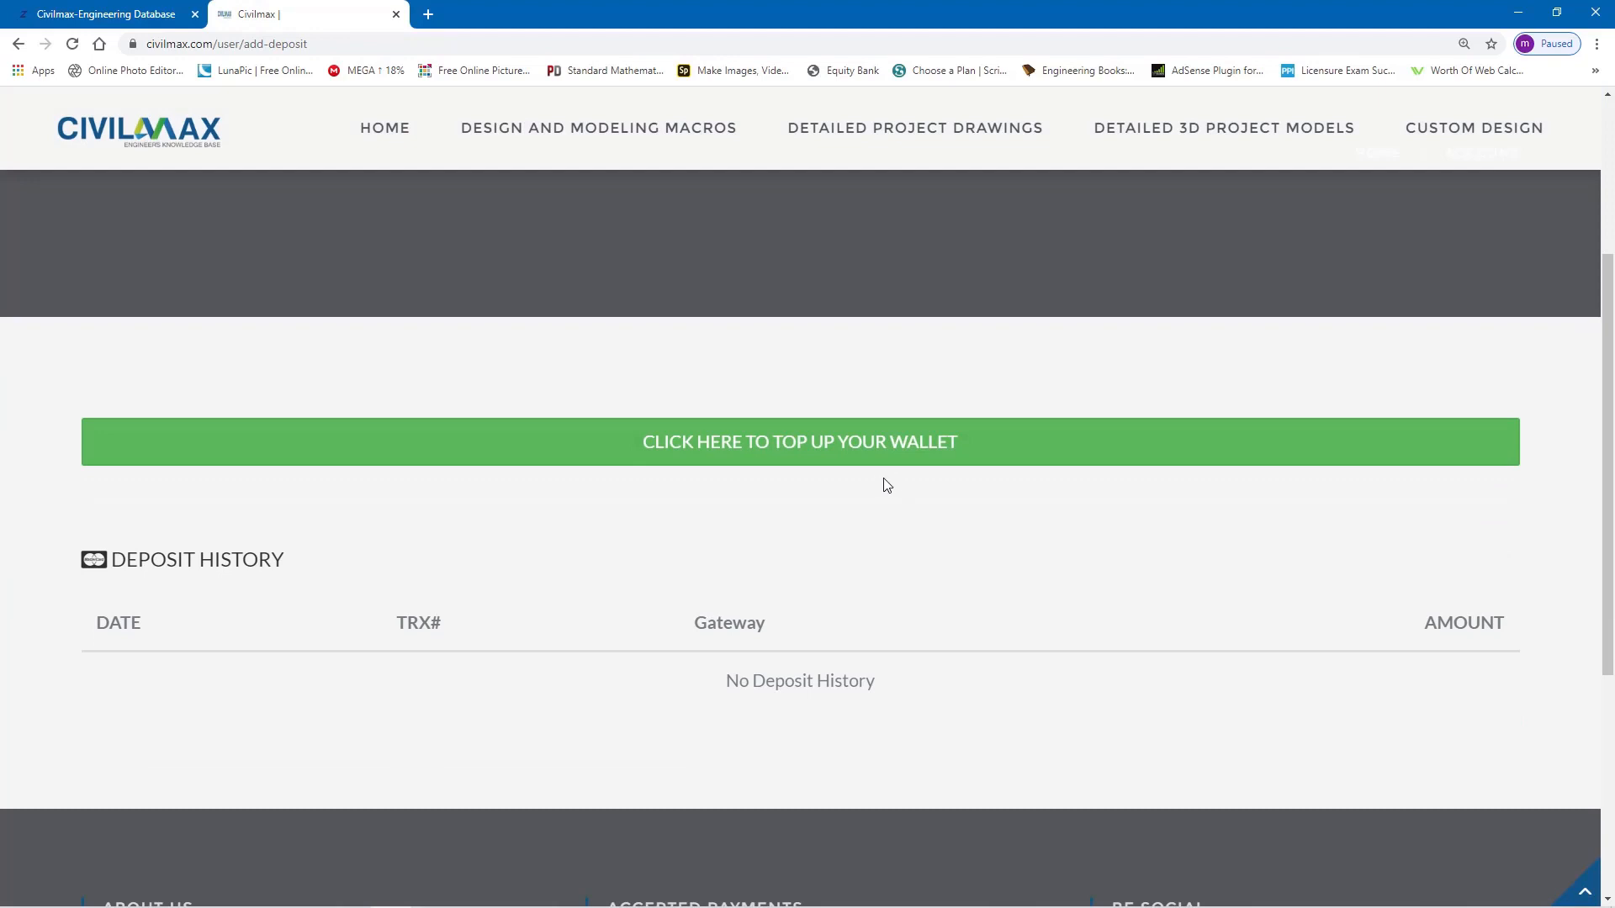
left_click(800, 440)
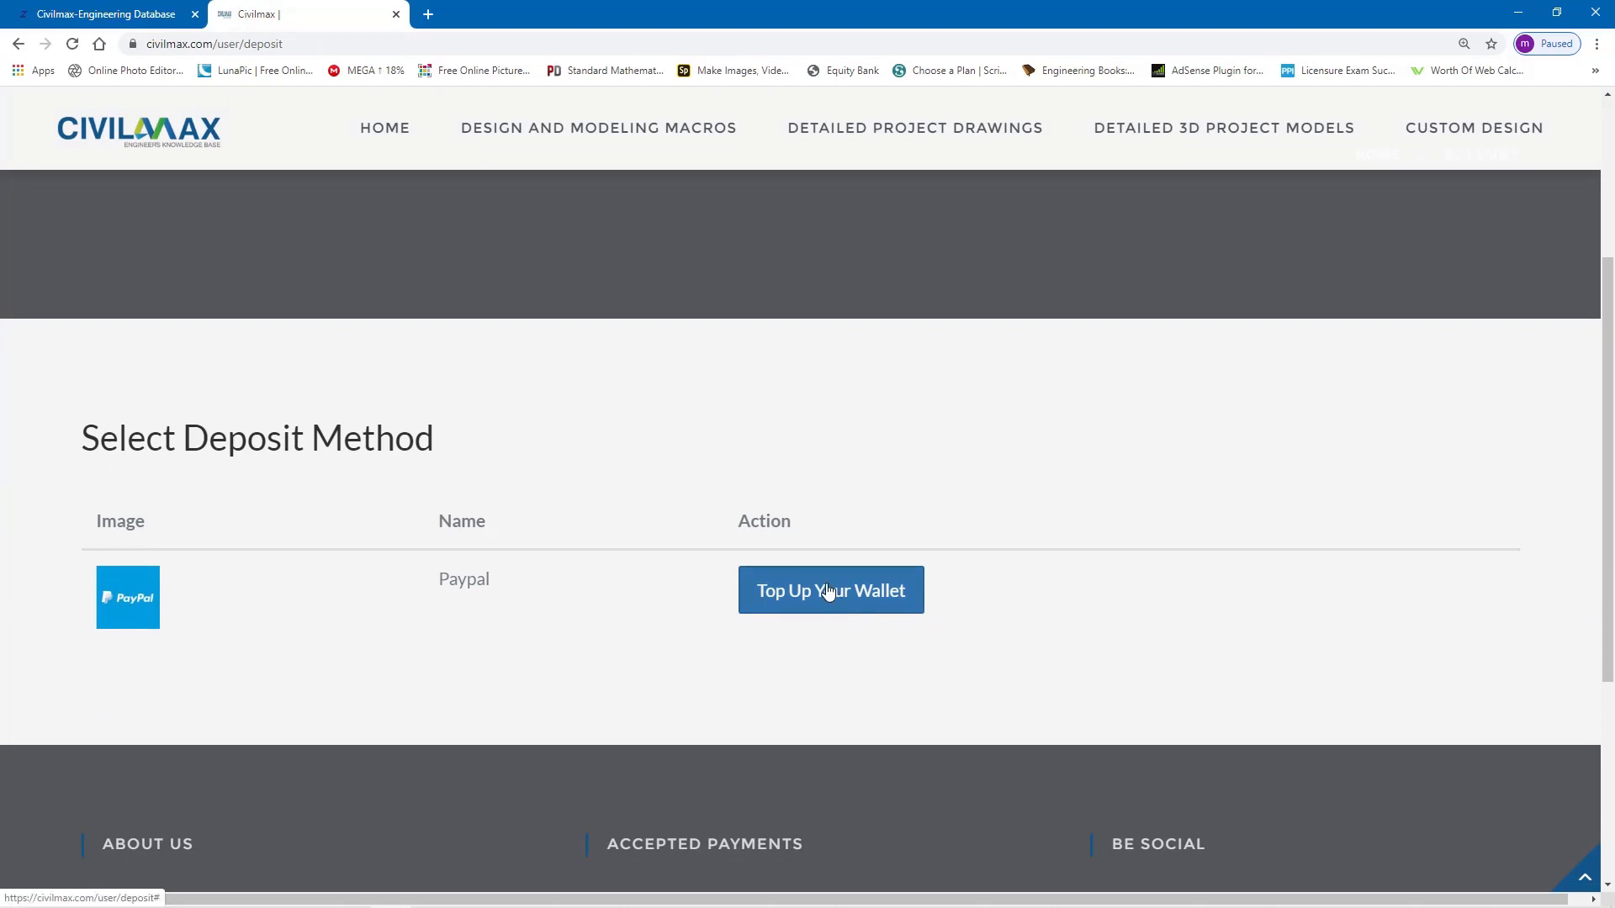
Request a 45.99 USD PayPal wallet top-up and confirm it
left_click(830, 590)
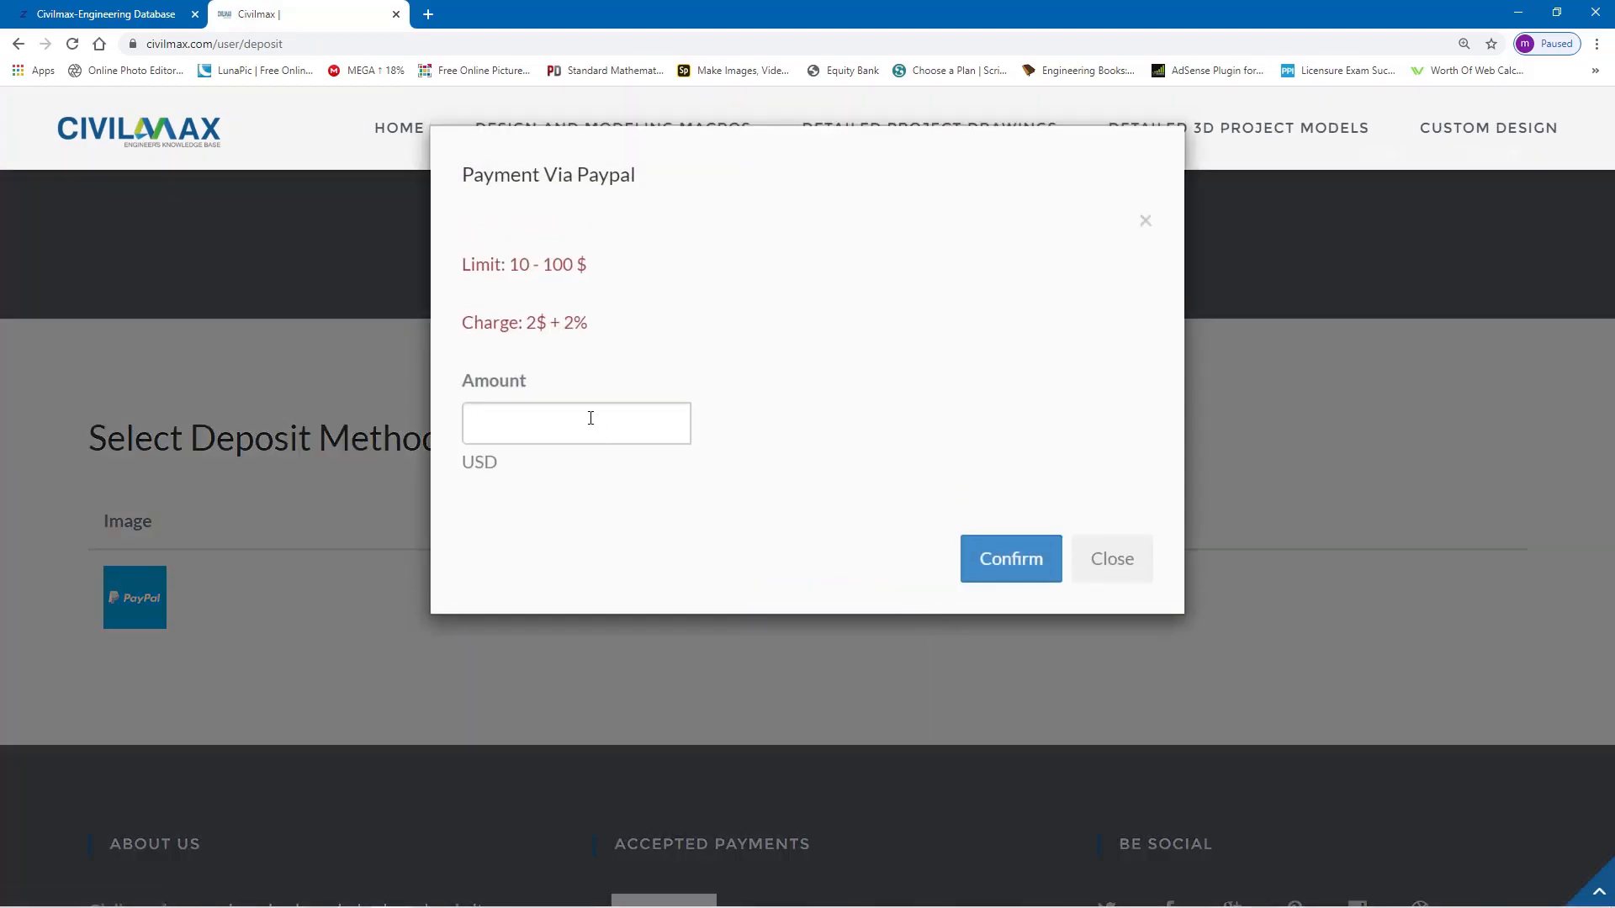
type("45.99")
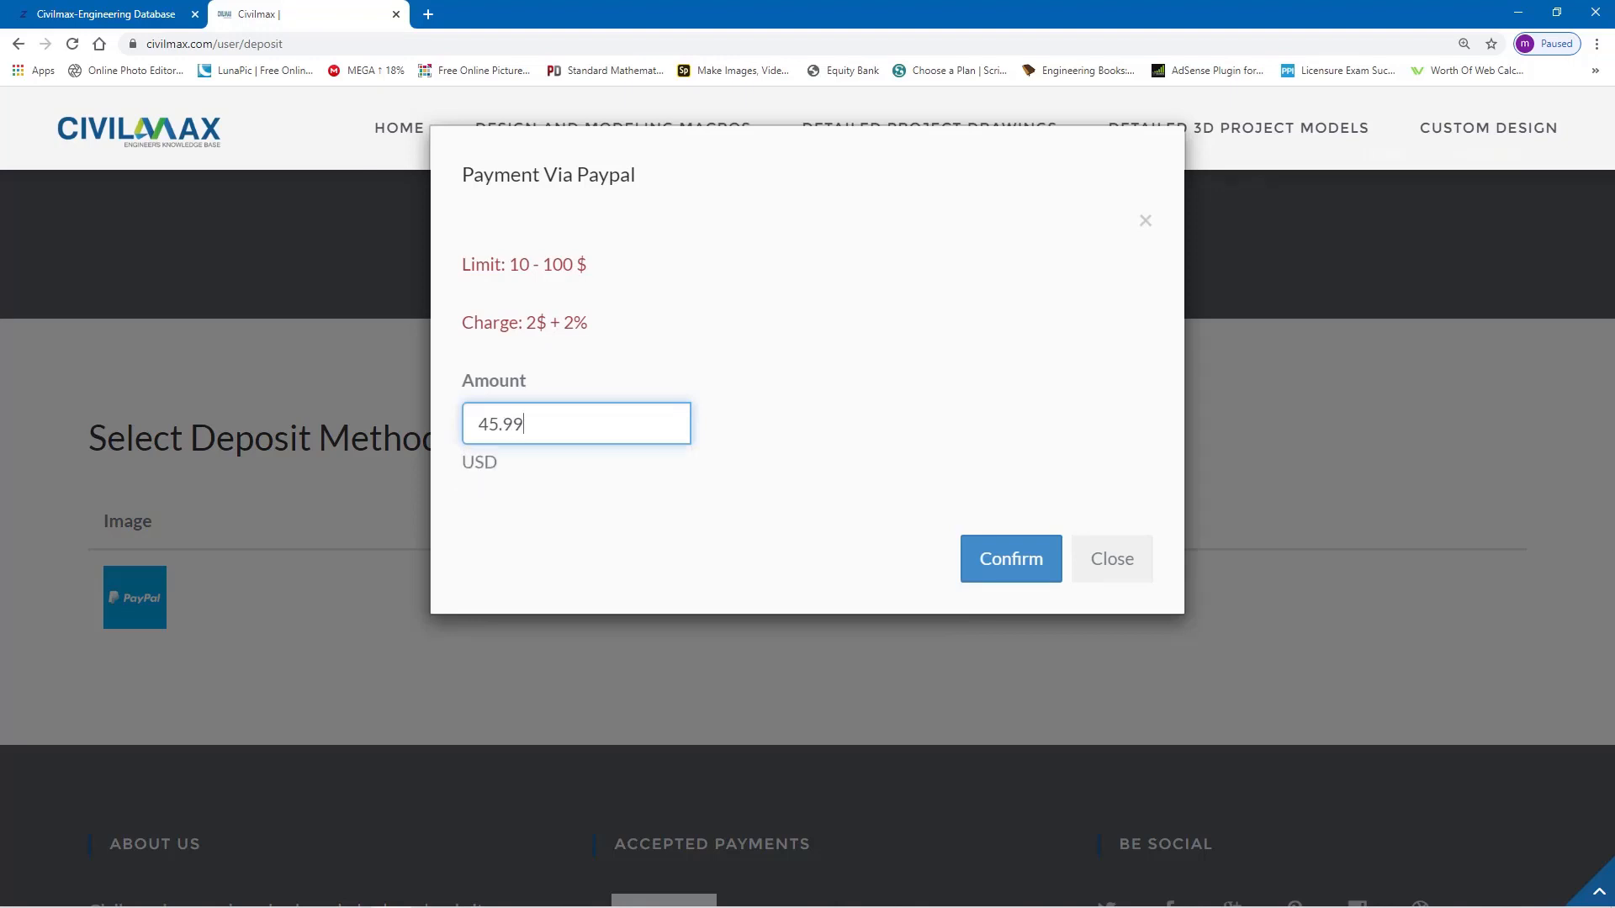
left_click(1009, 559)
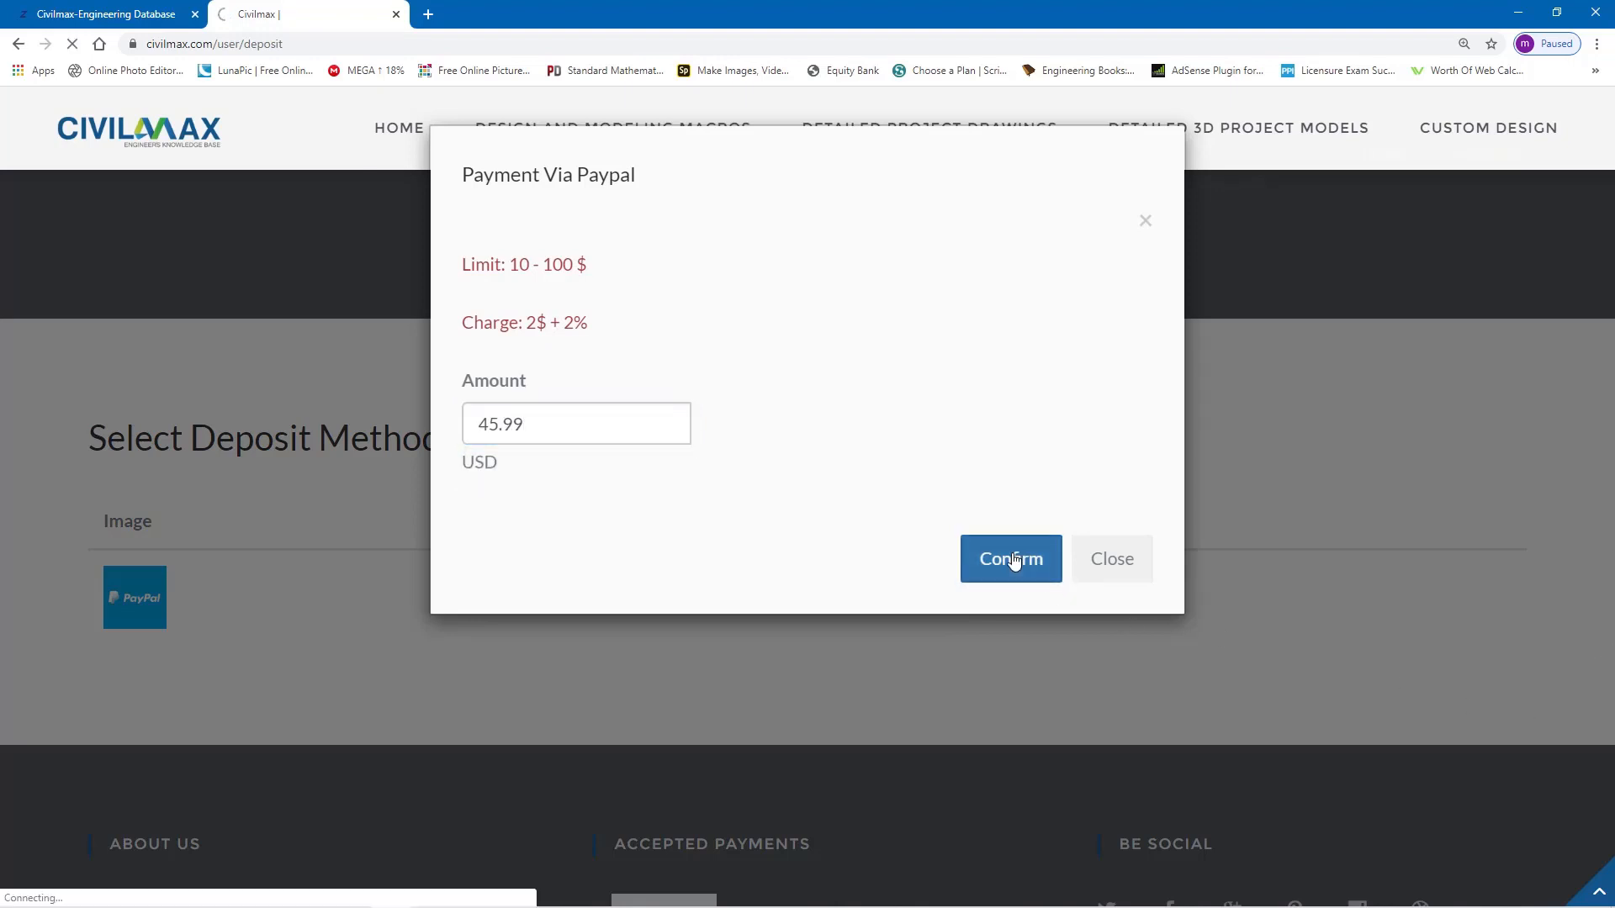
left_click(1010, 559)
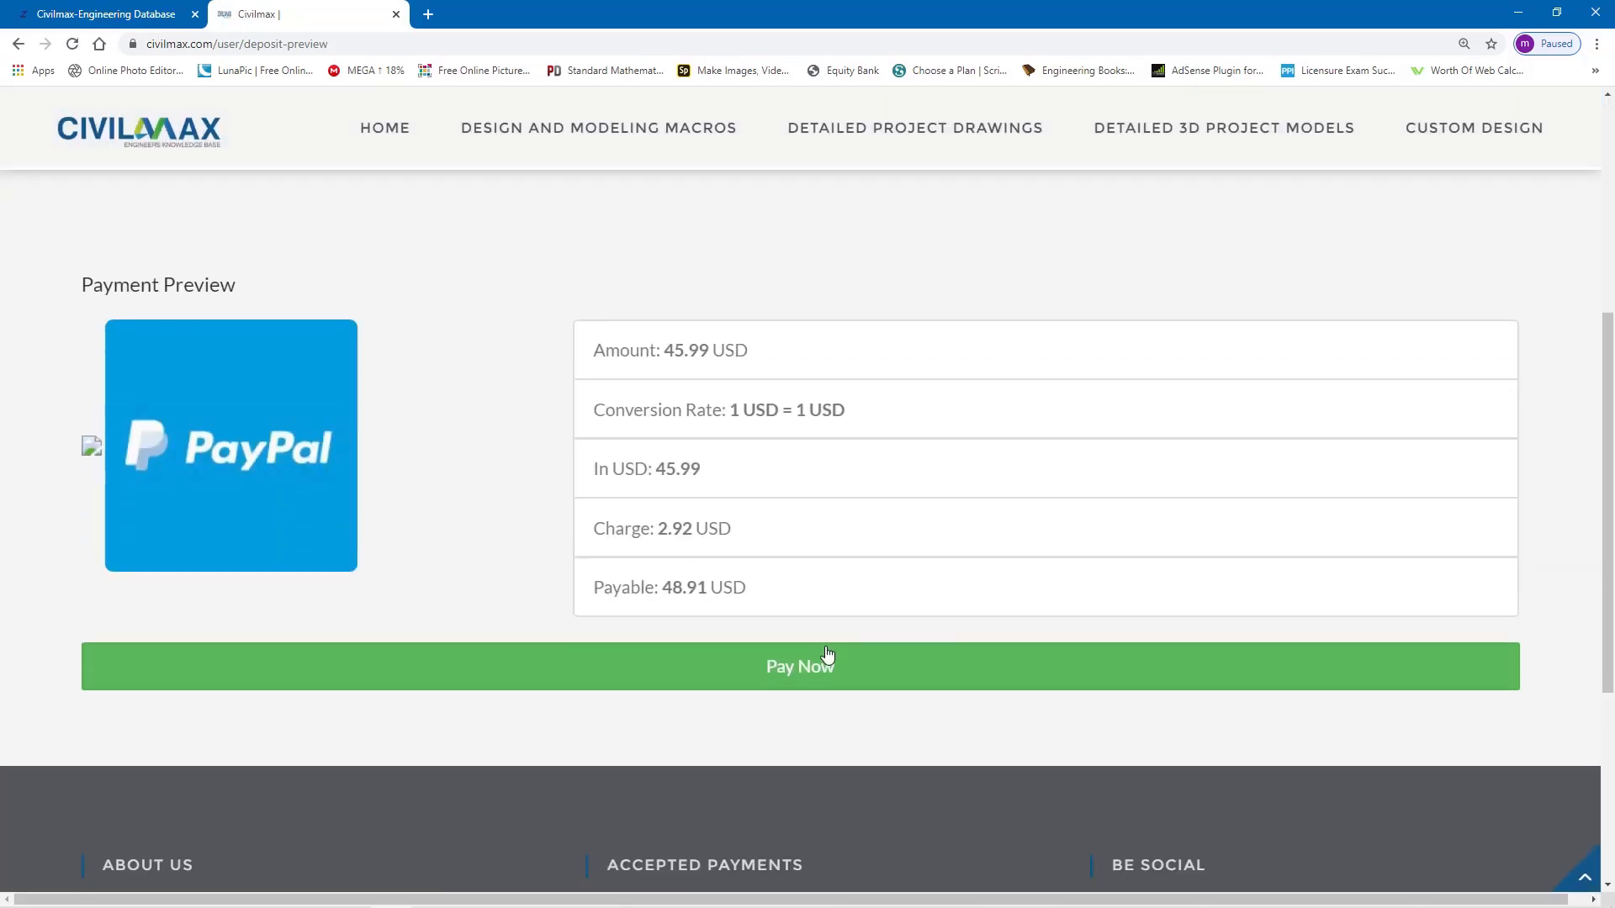
Pay the 48.91 USD top-up and reach PayPal's debit or credit card form
left_click(799, 665)
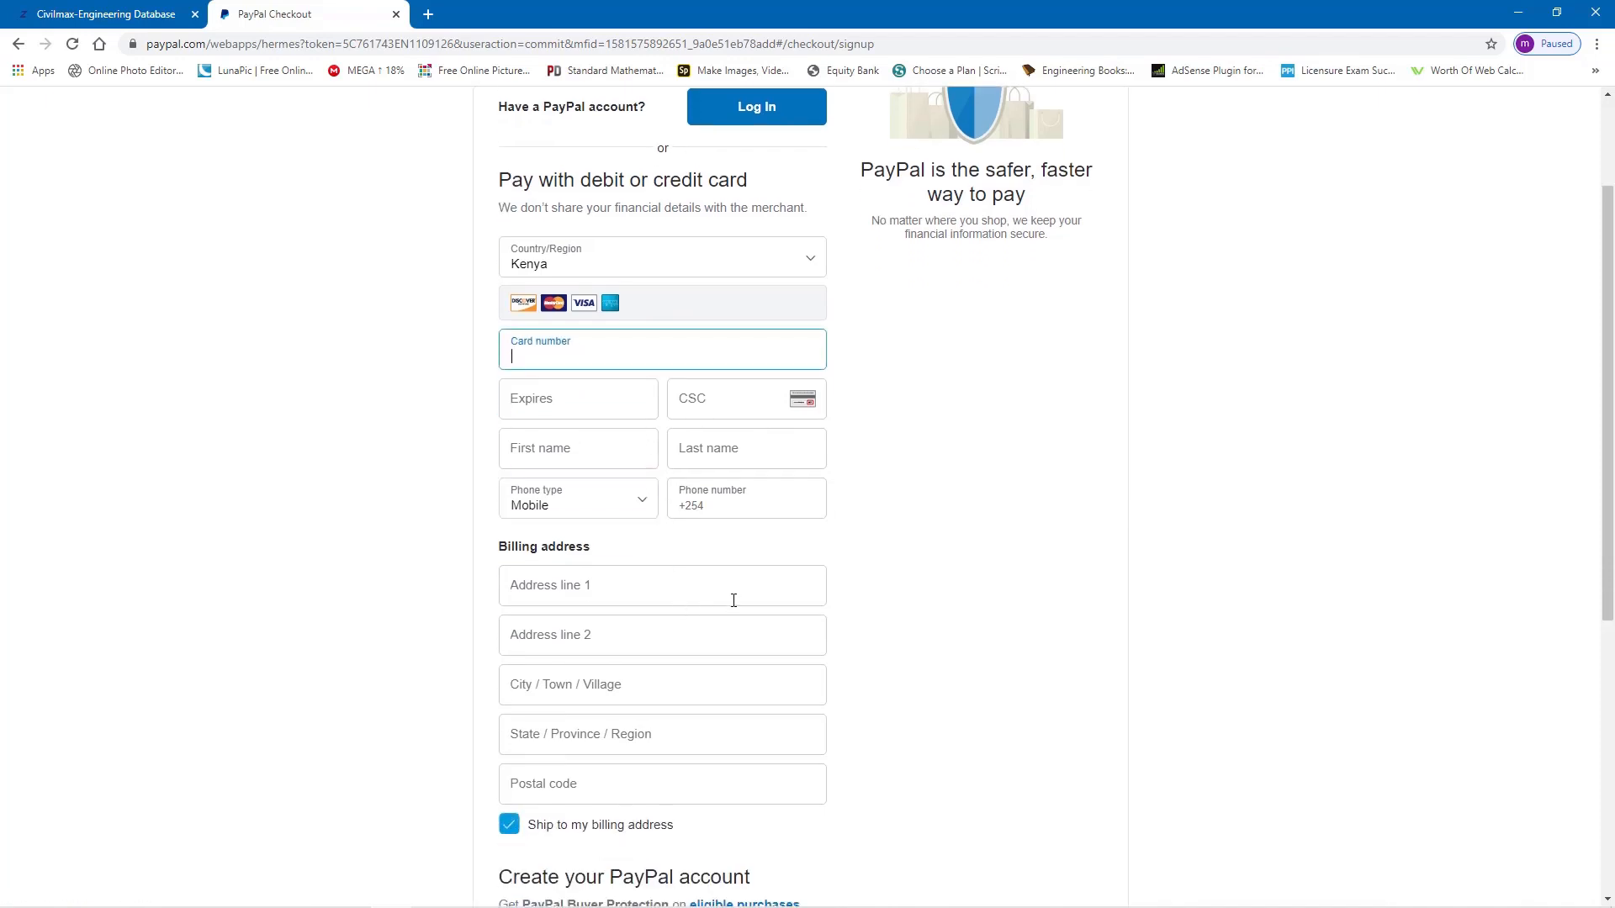
mouse_move(736, 600)
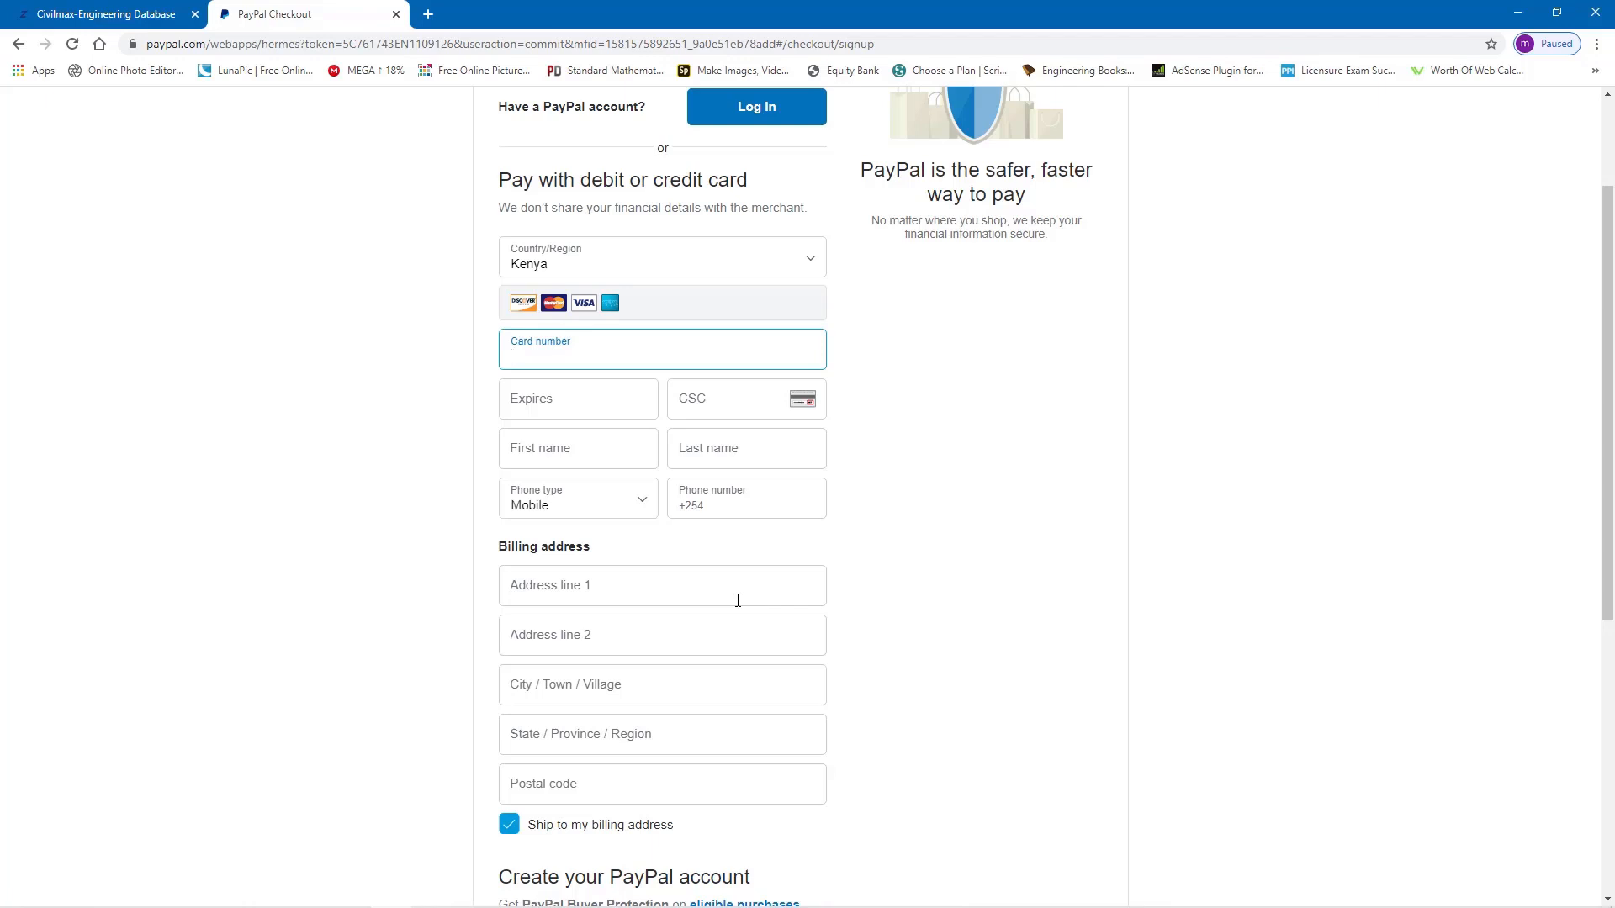
left_click(661, 358)
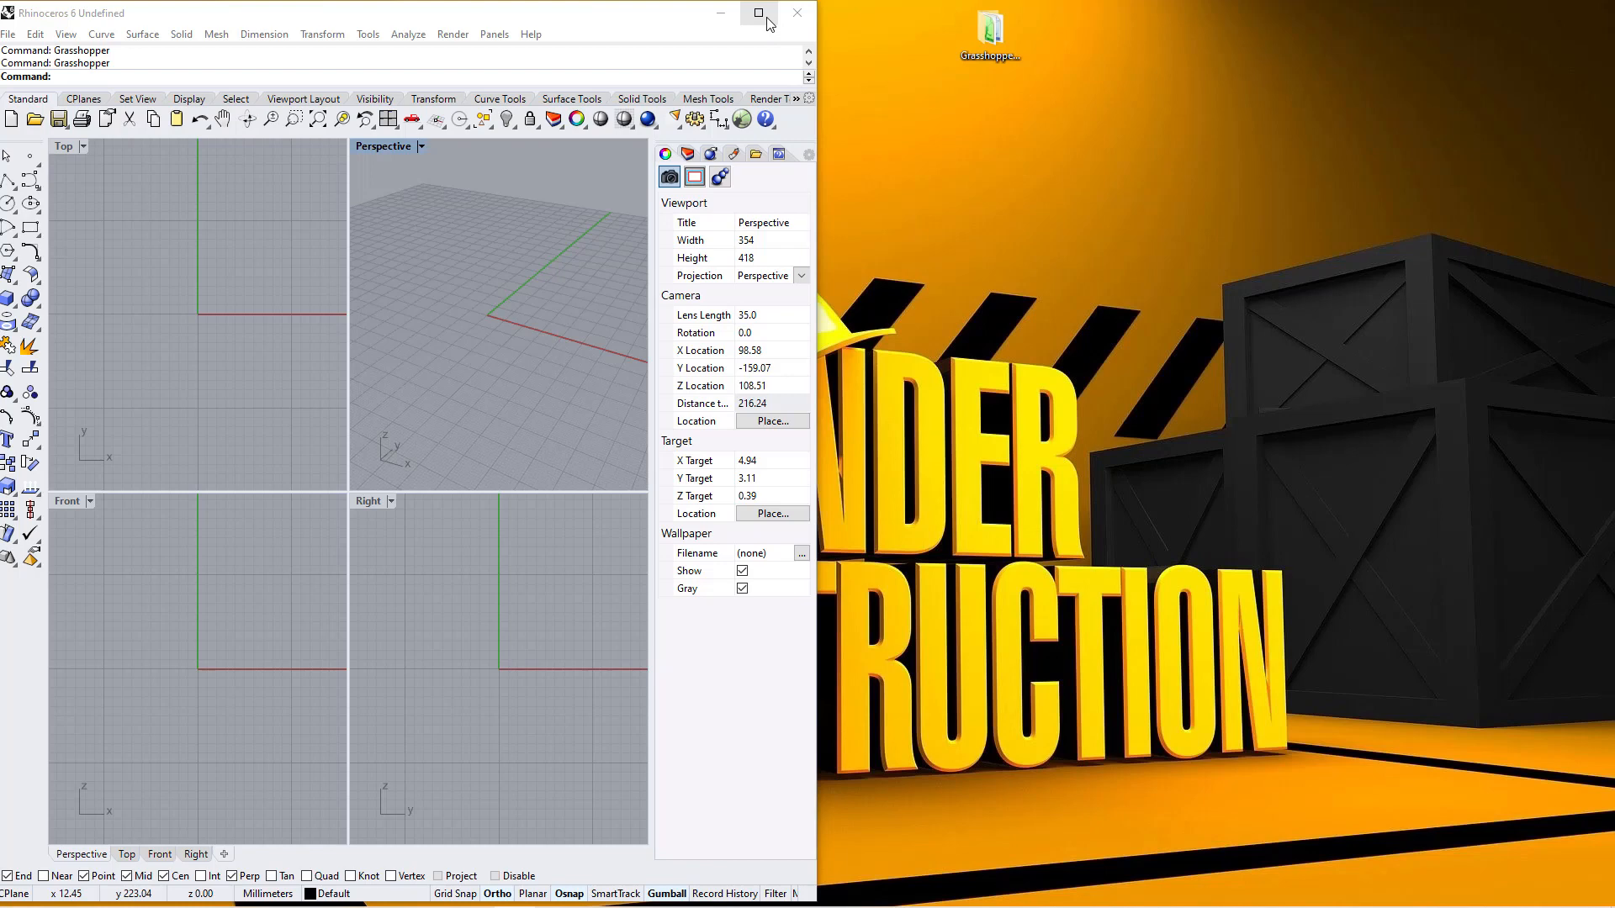
Maximize the Rhinoceros 6 window over the empty four-viewport model
left_click(758, 13)
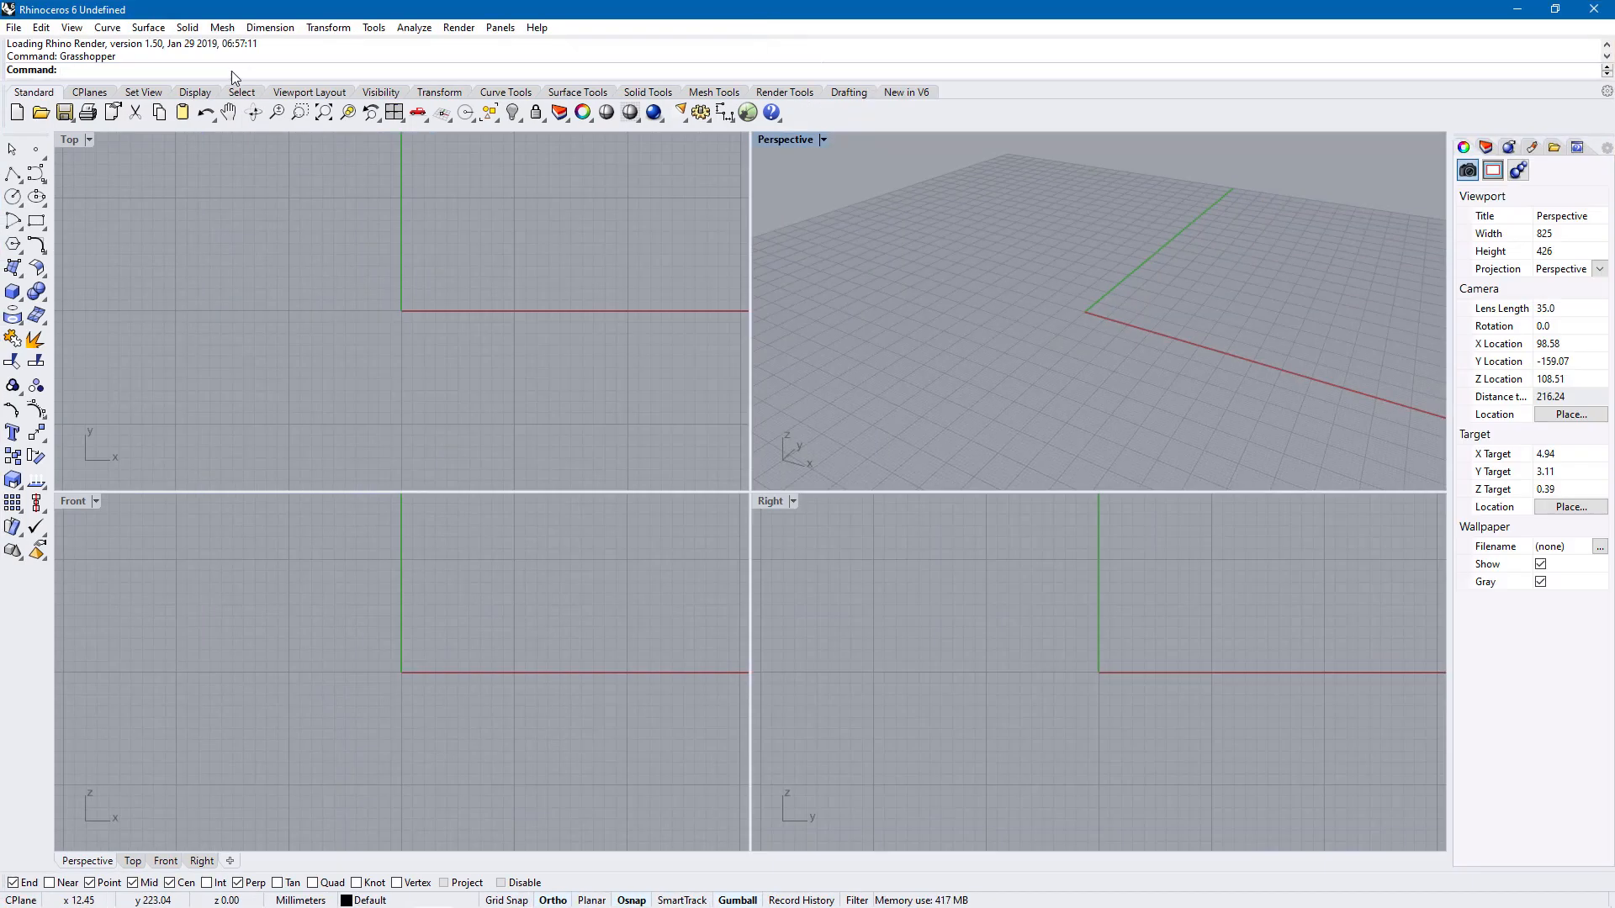
mouse_move(228, 74)
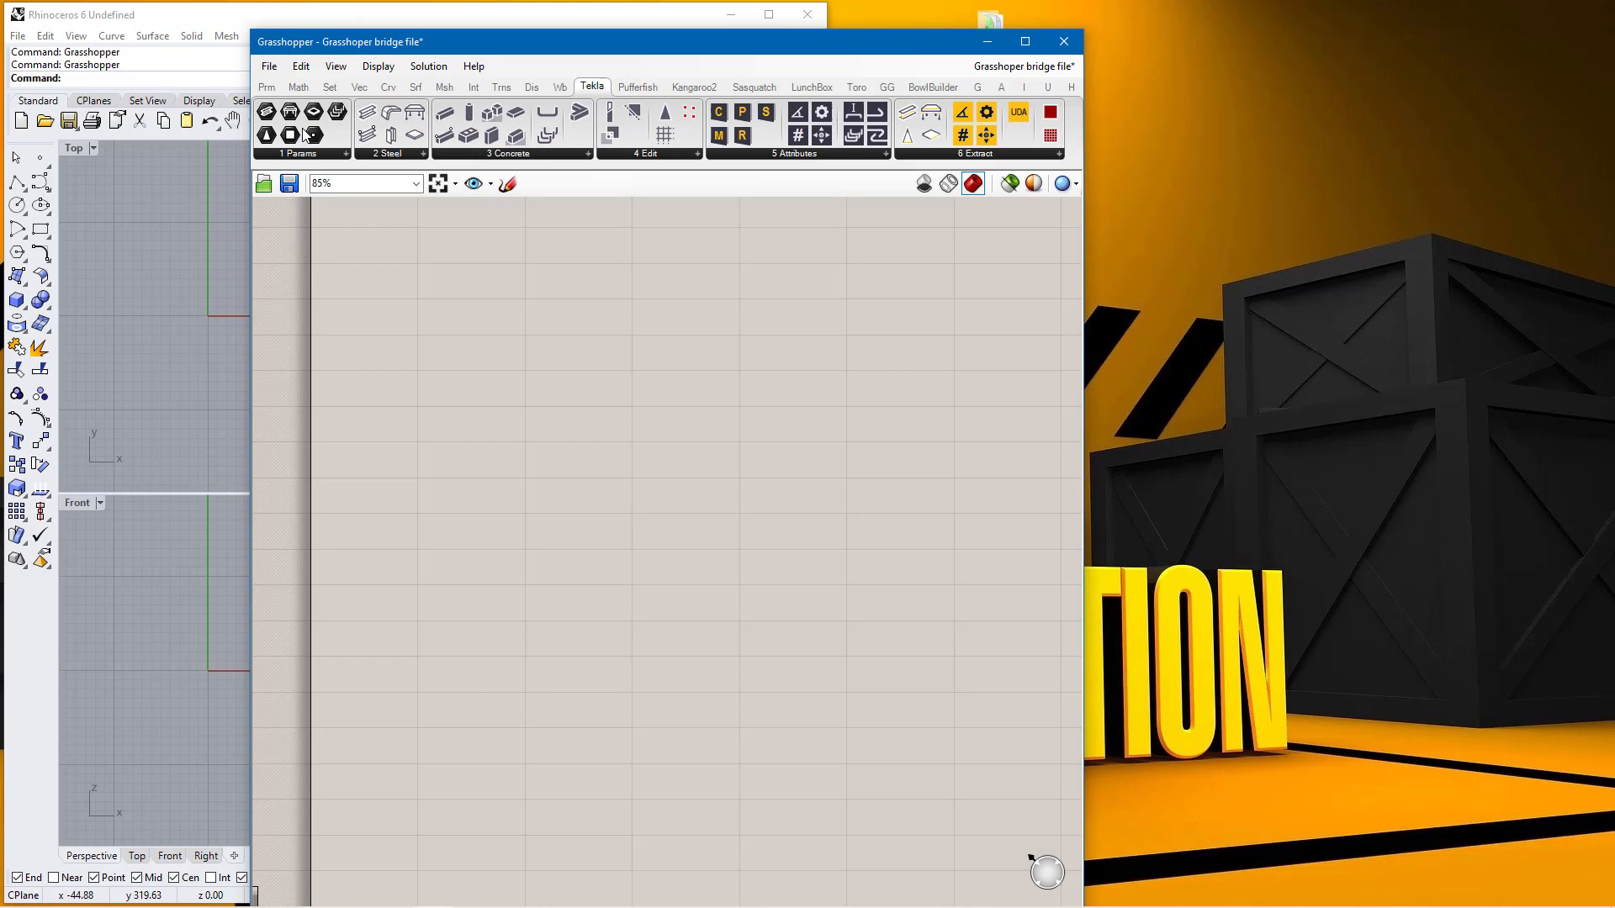
mouse_move(490, 135)
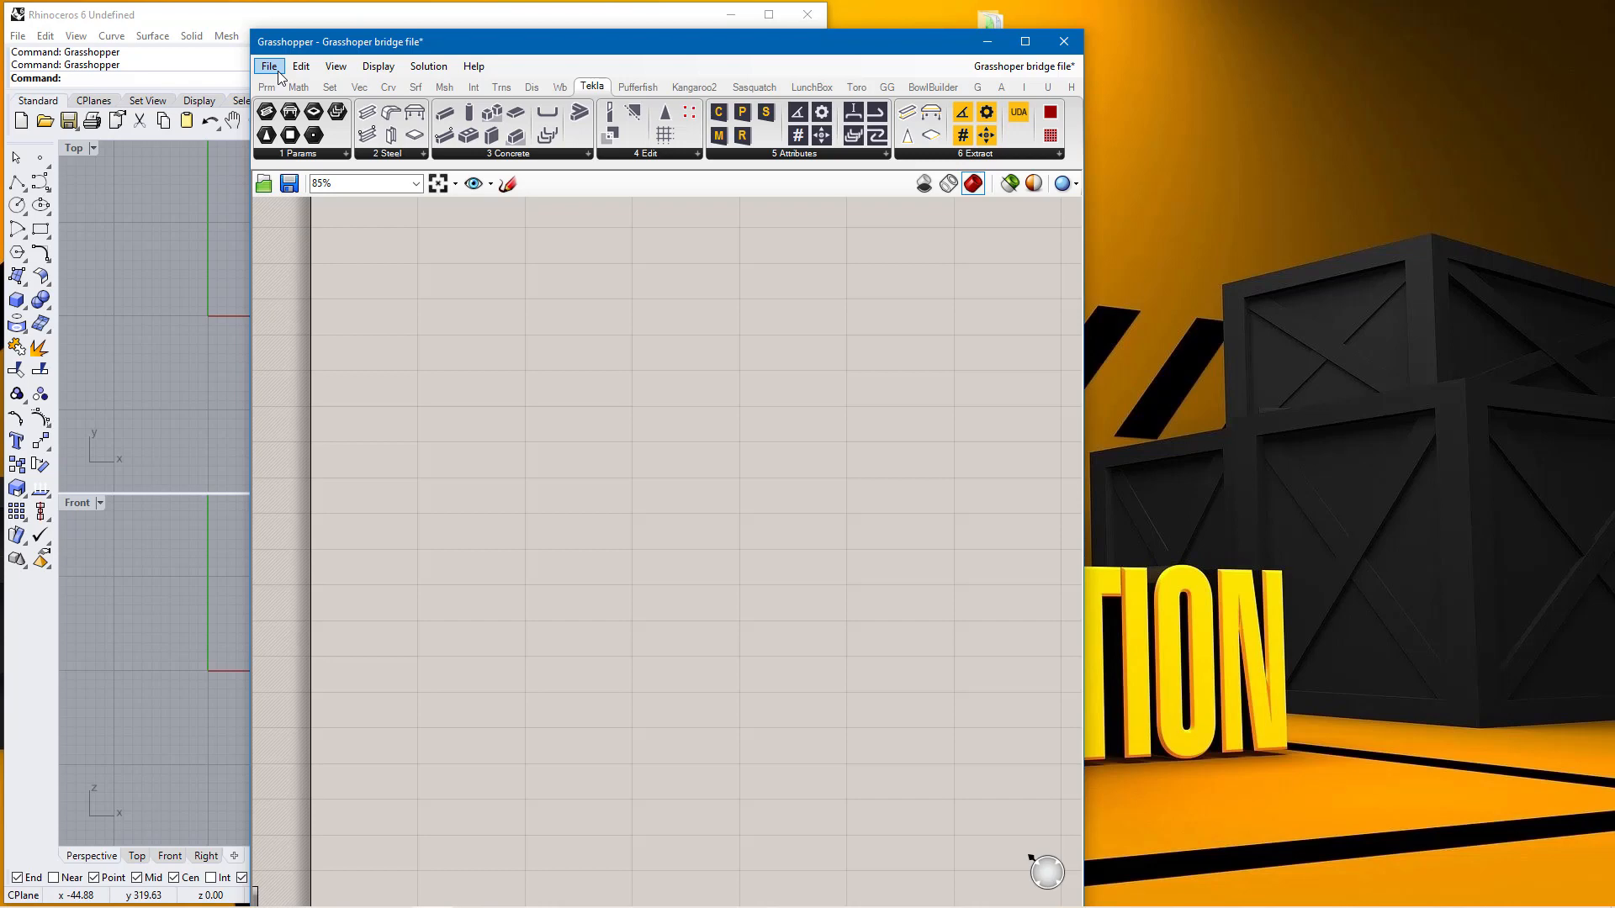
Open File > Special Folders > Components Folder to show the Libraries directory
left_click(269, 65)
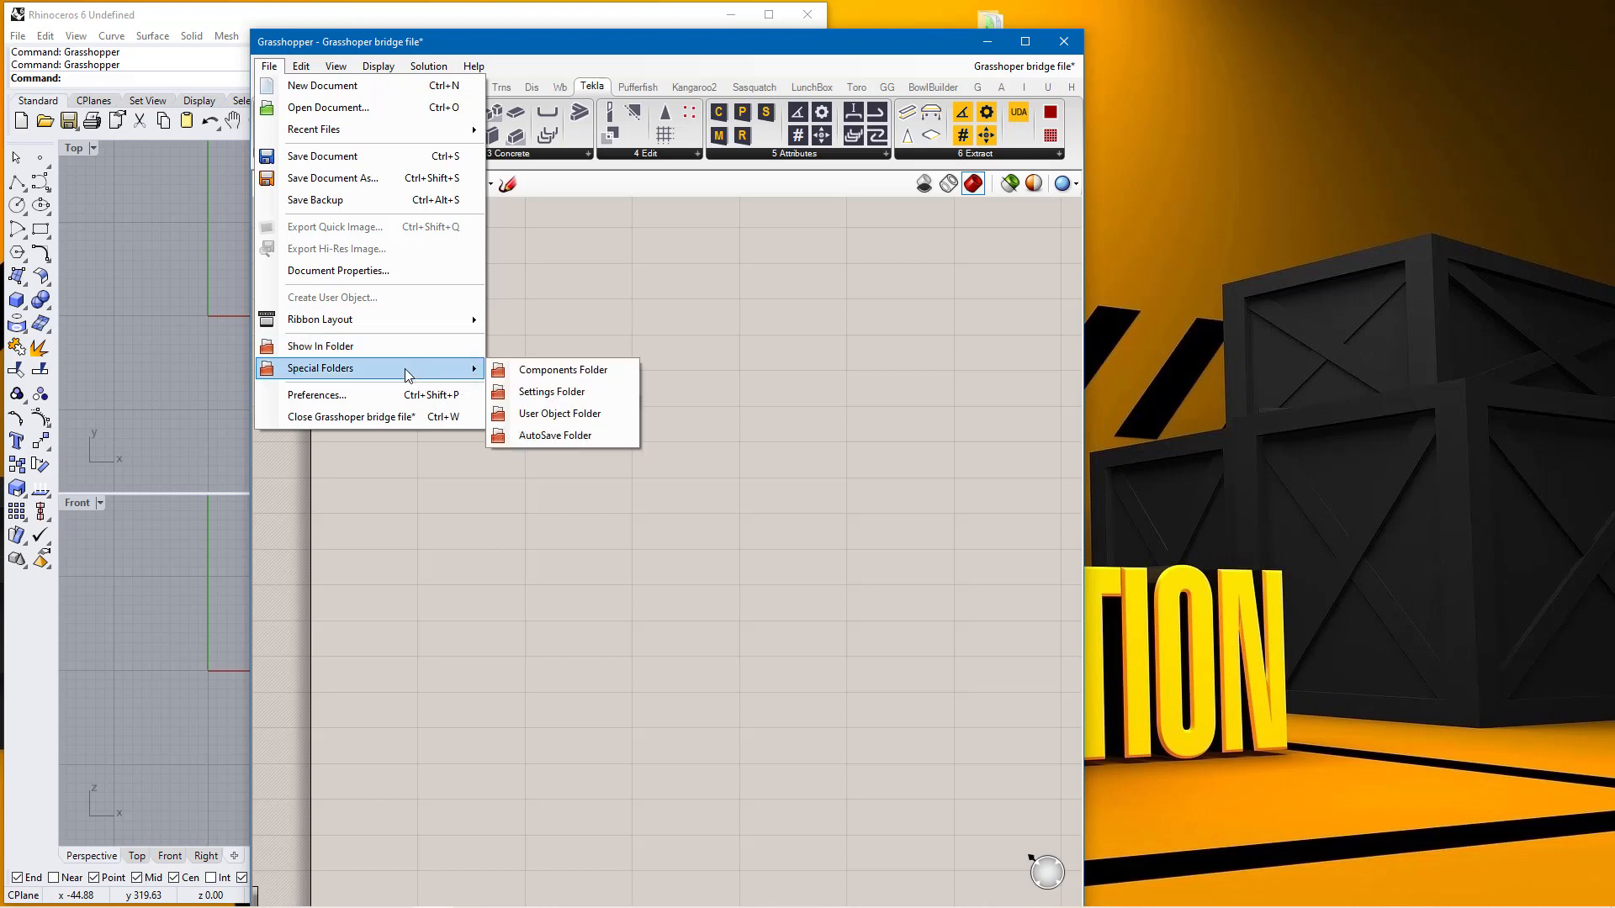
mouse_move(561, 370)
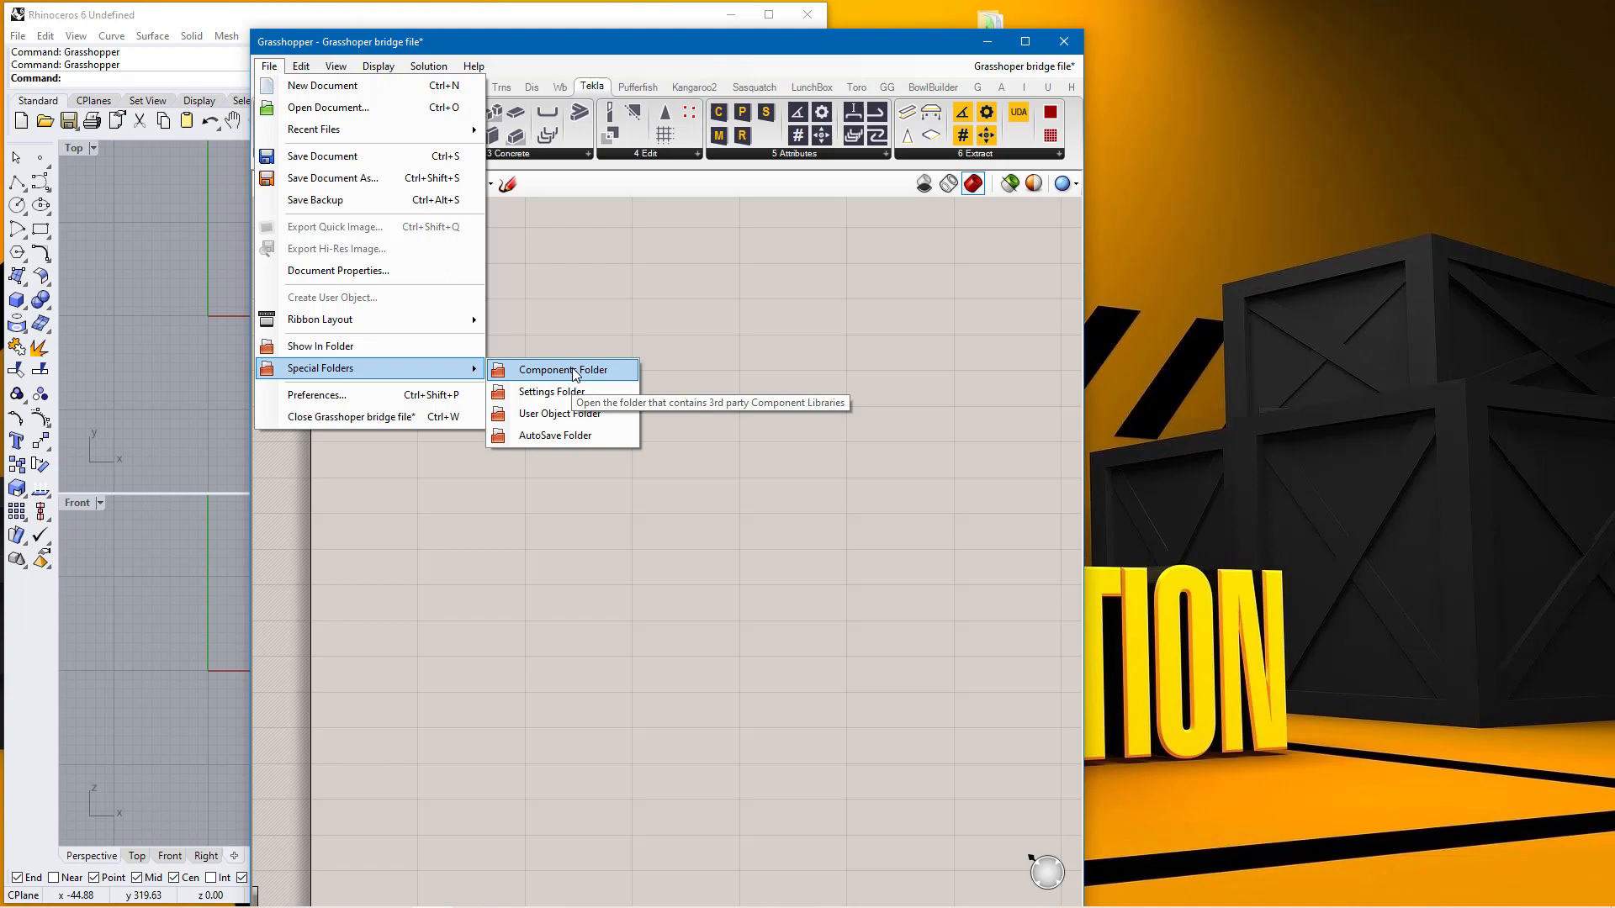
left_click(564, 370)
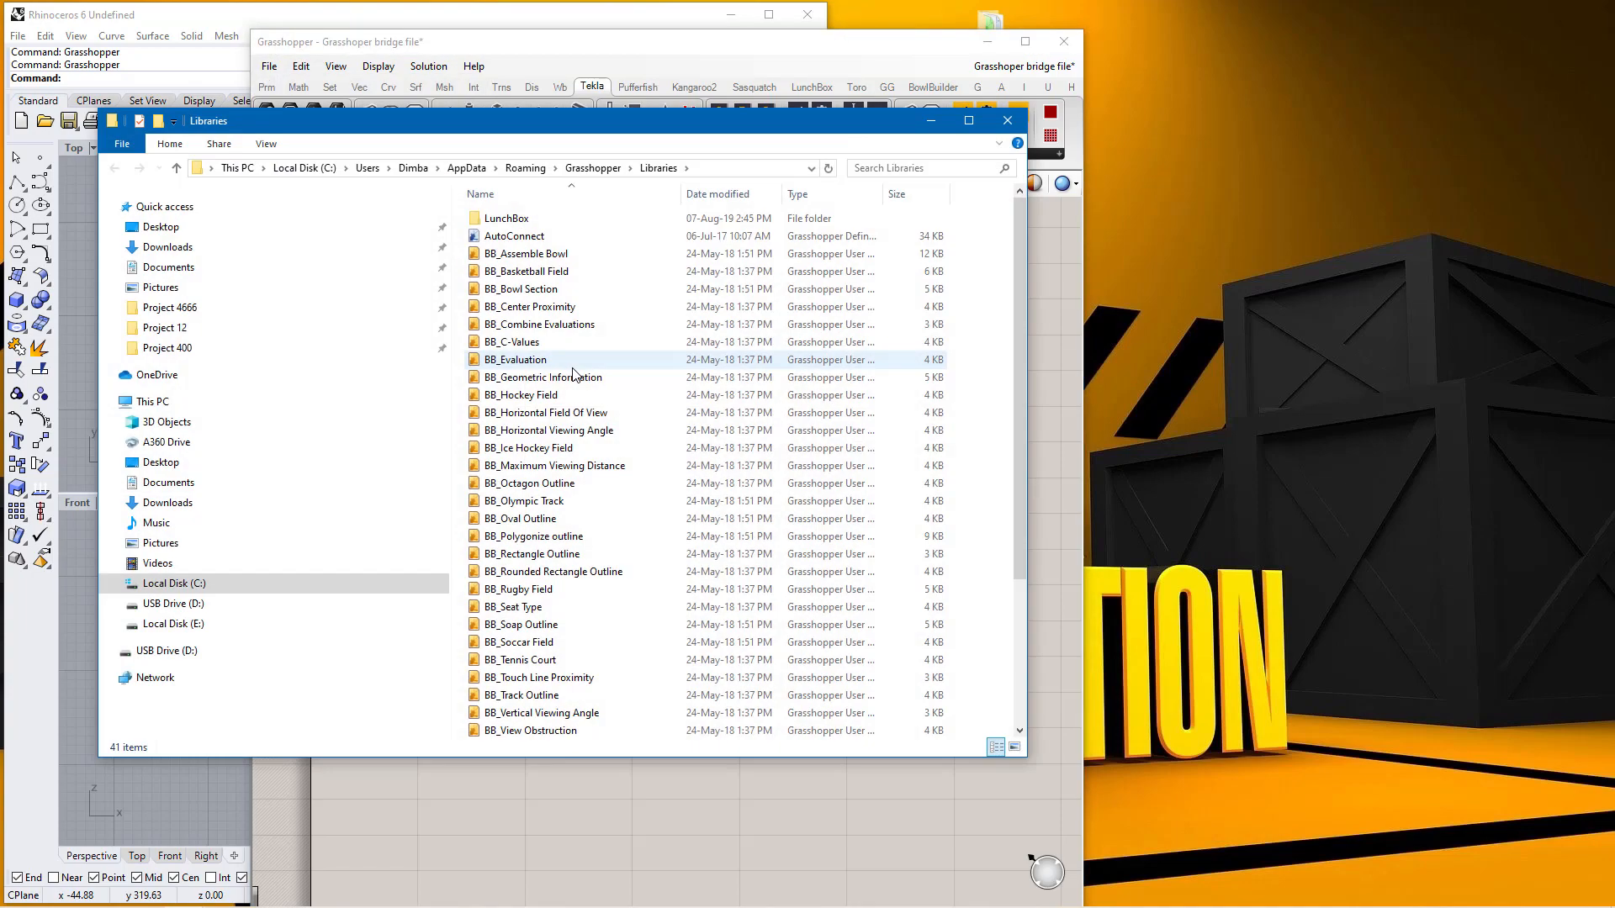
Maximize the Libraries File Explorer window showing its 41 items
left_click(969, 120)
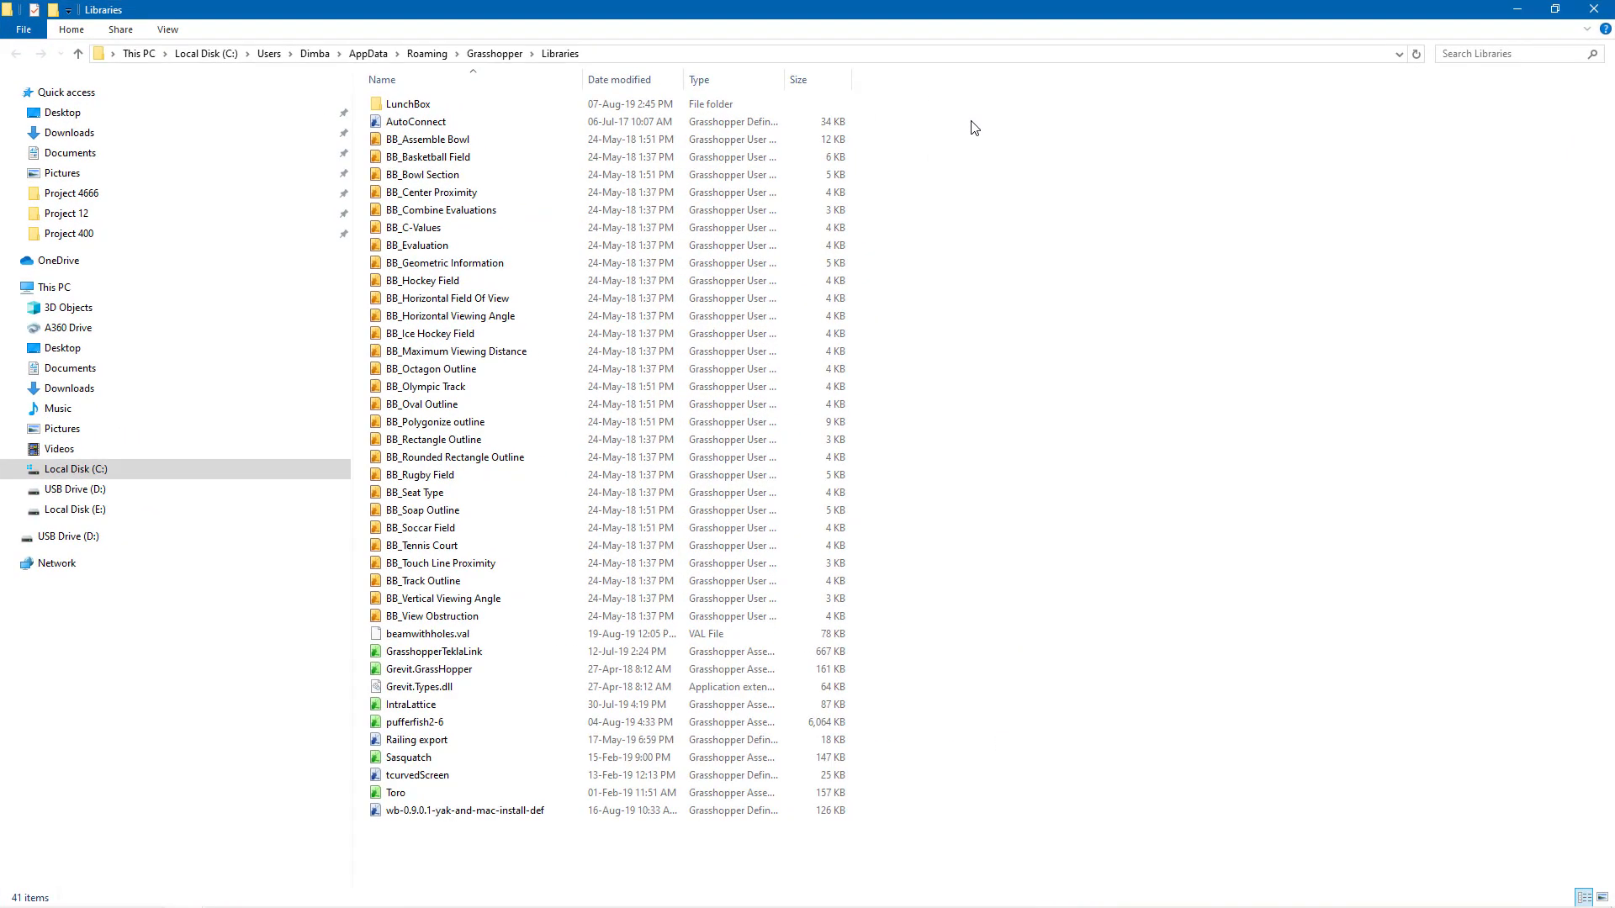
mouse_move(1077, 393)
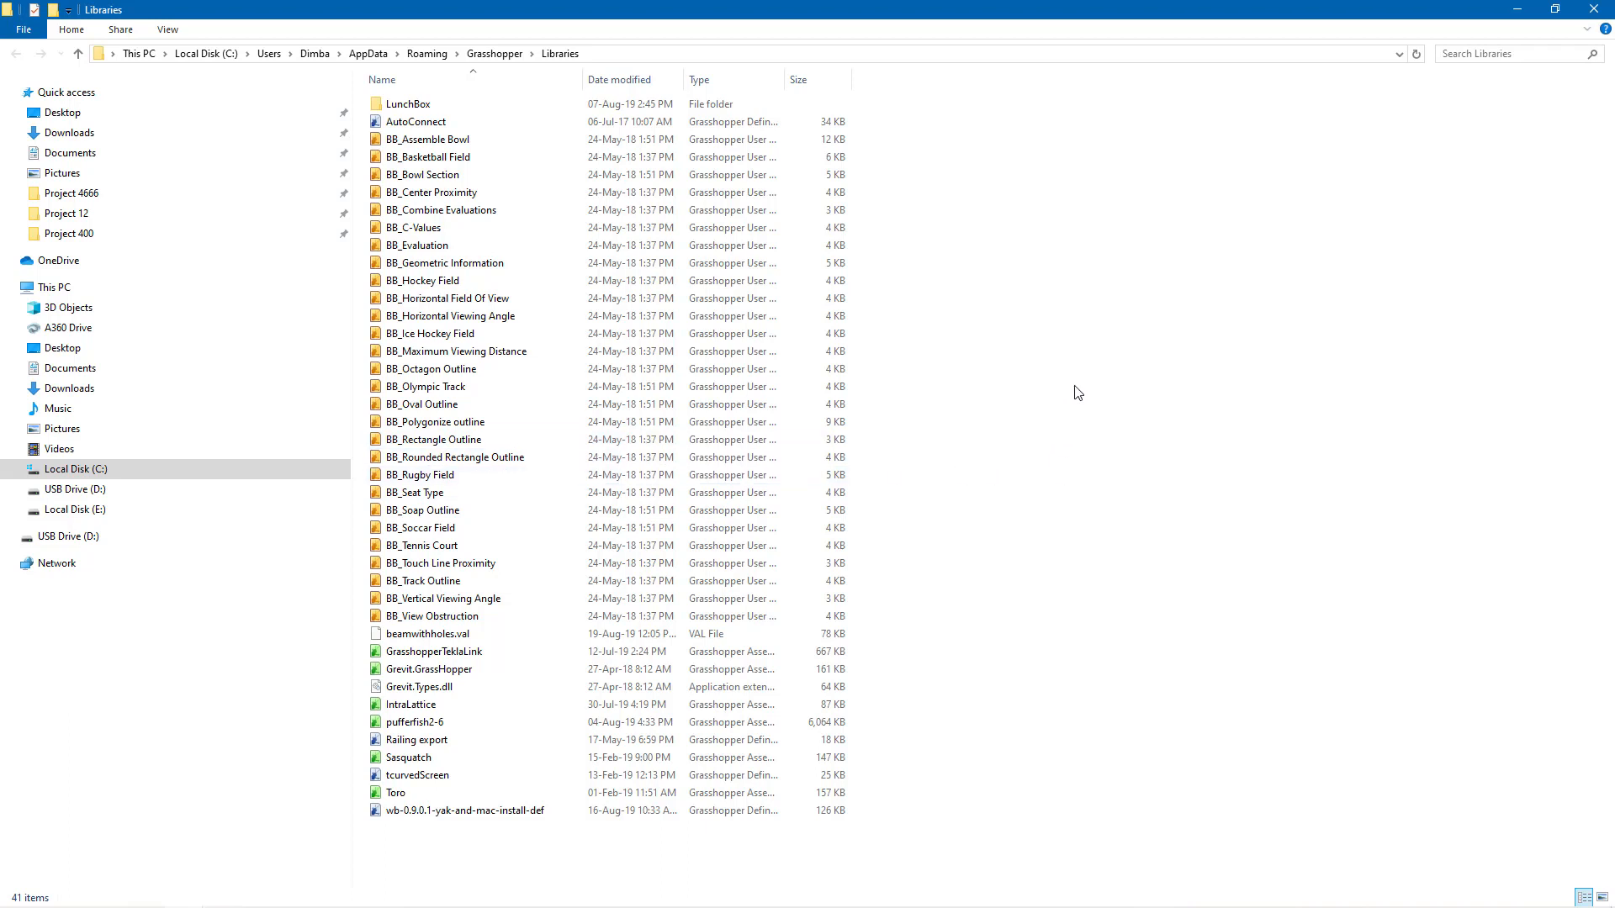
mouse_move(1357, 224)
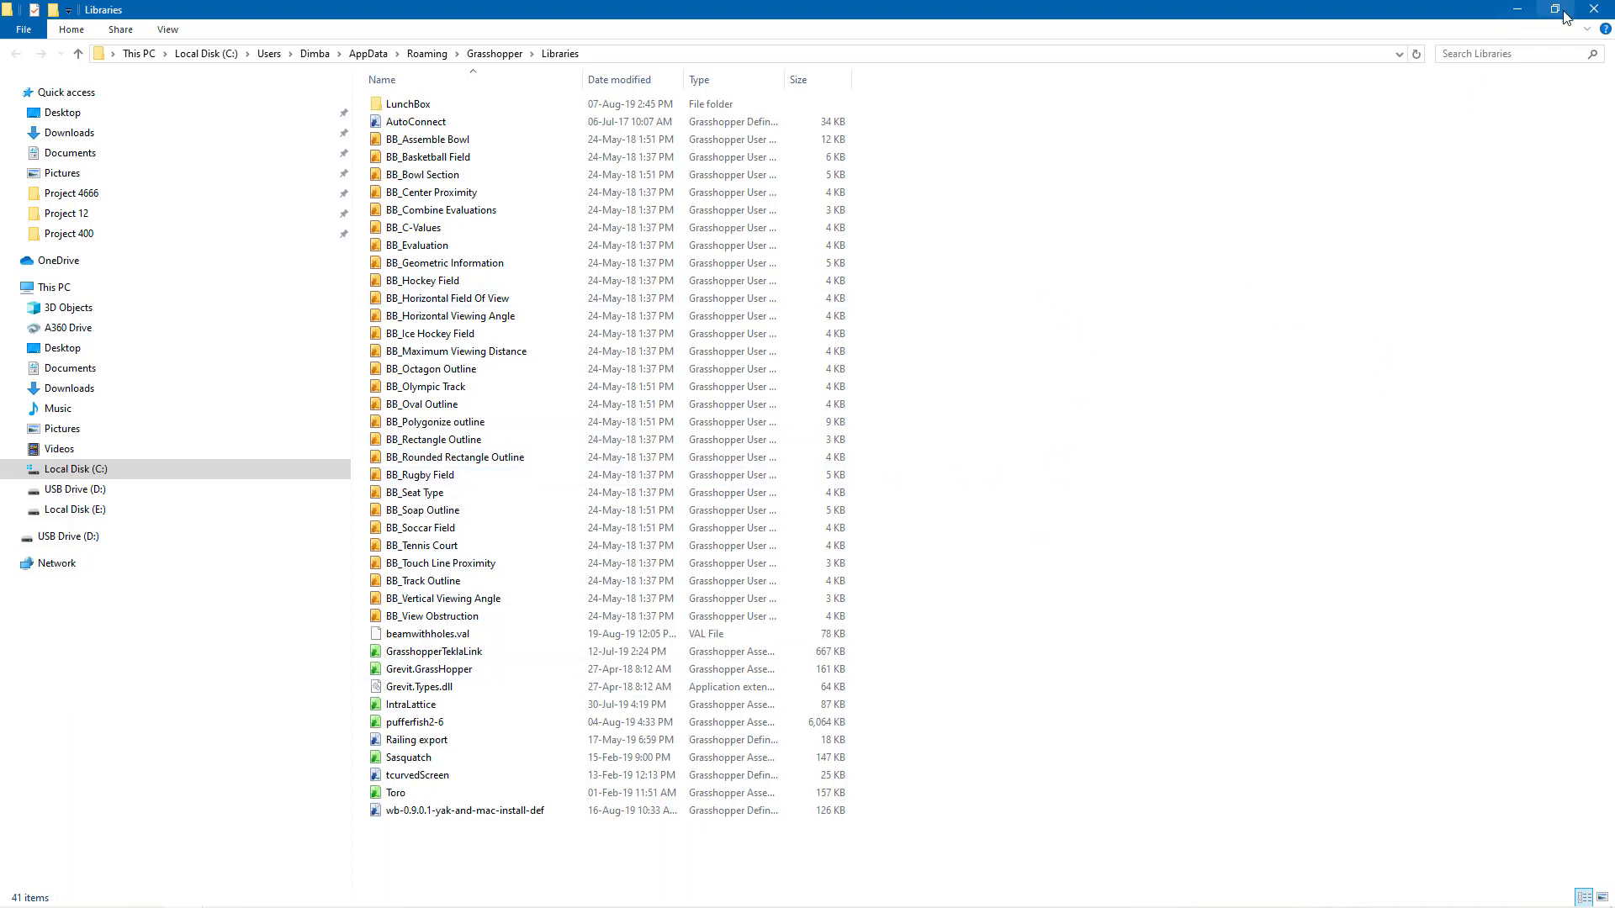
mouse_move(1542, 35)
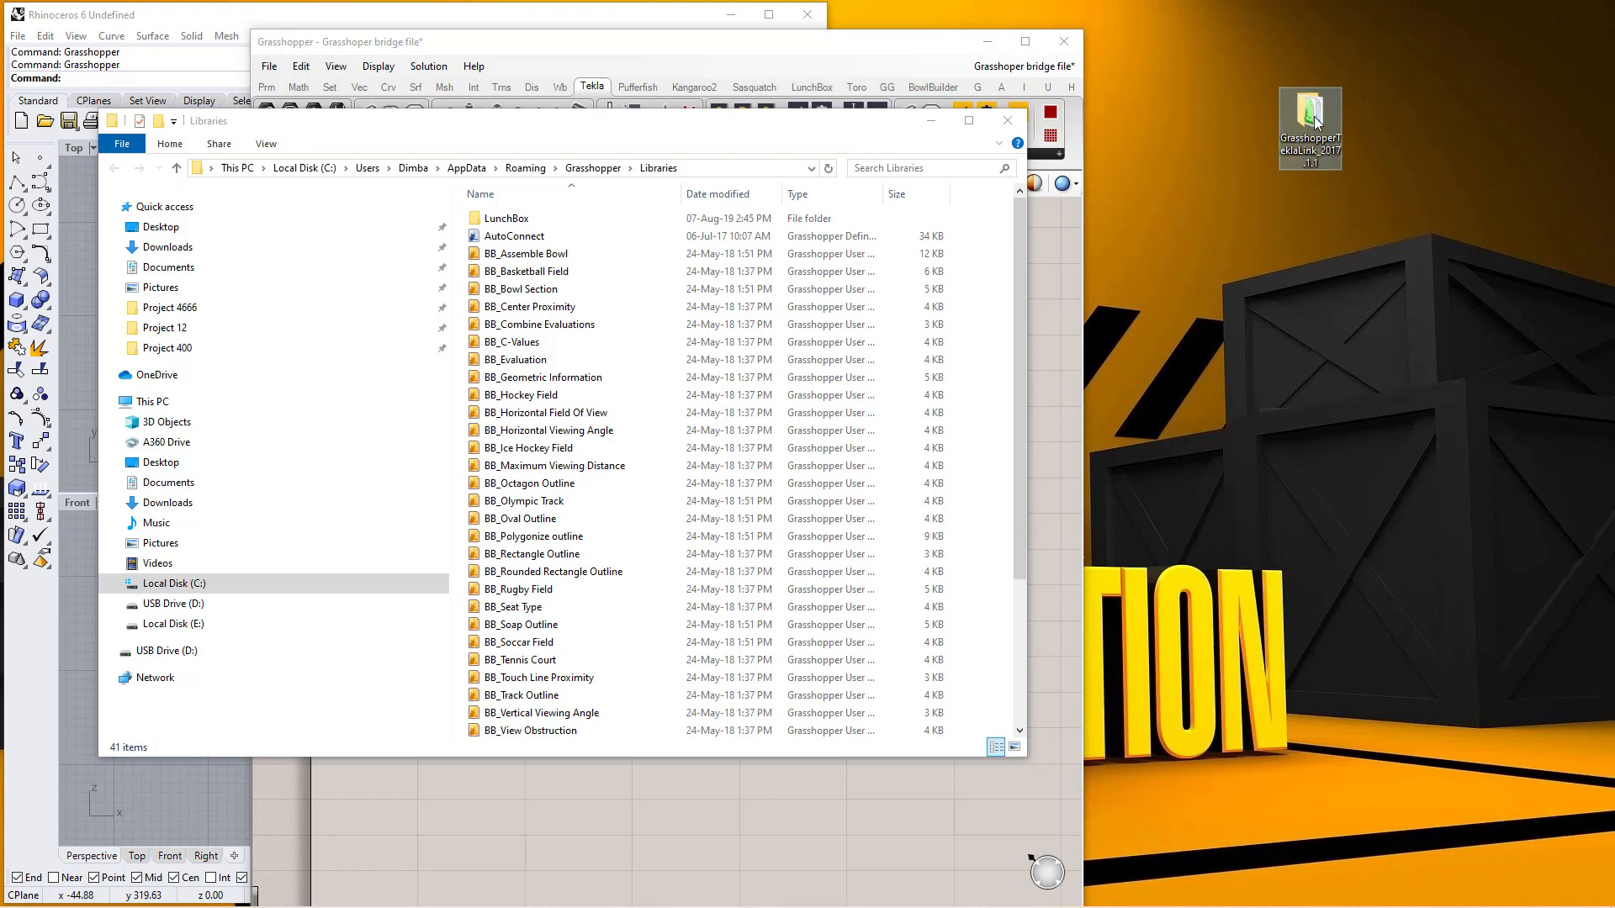
Copy GrasshopperTeklaLink from the downloaded GrasshopperTeklaLink_2017.1.1 folder
double_click(1310, 123)
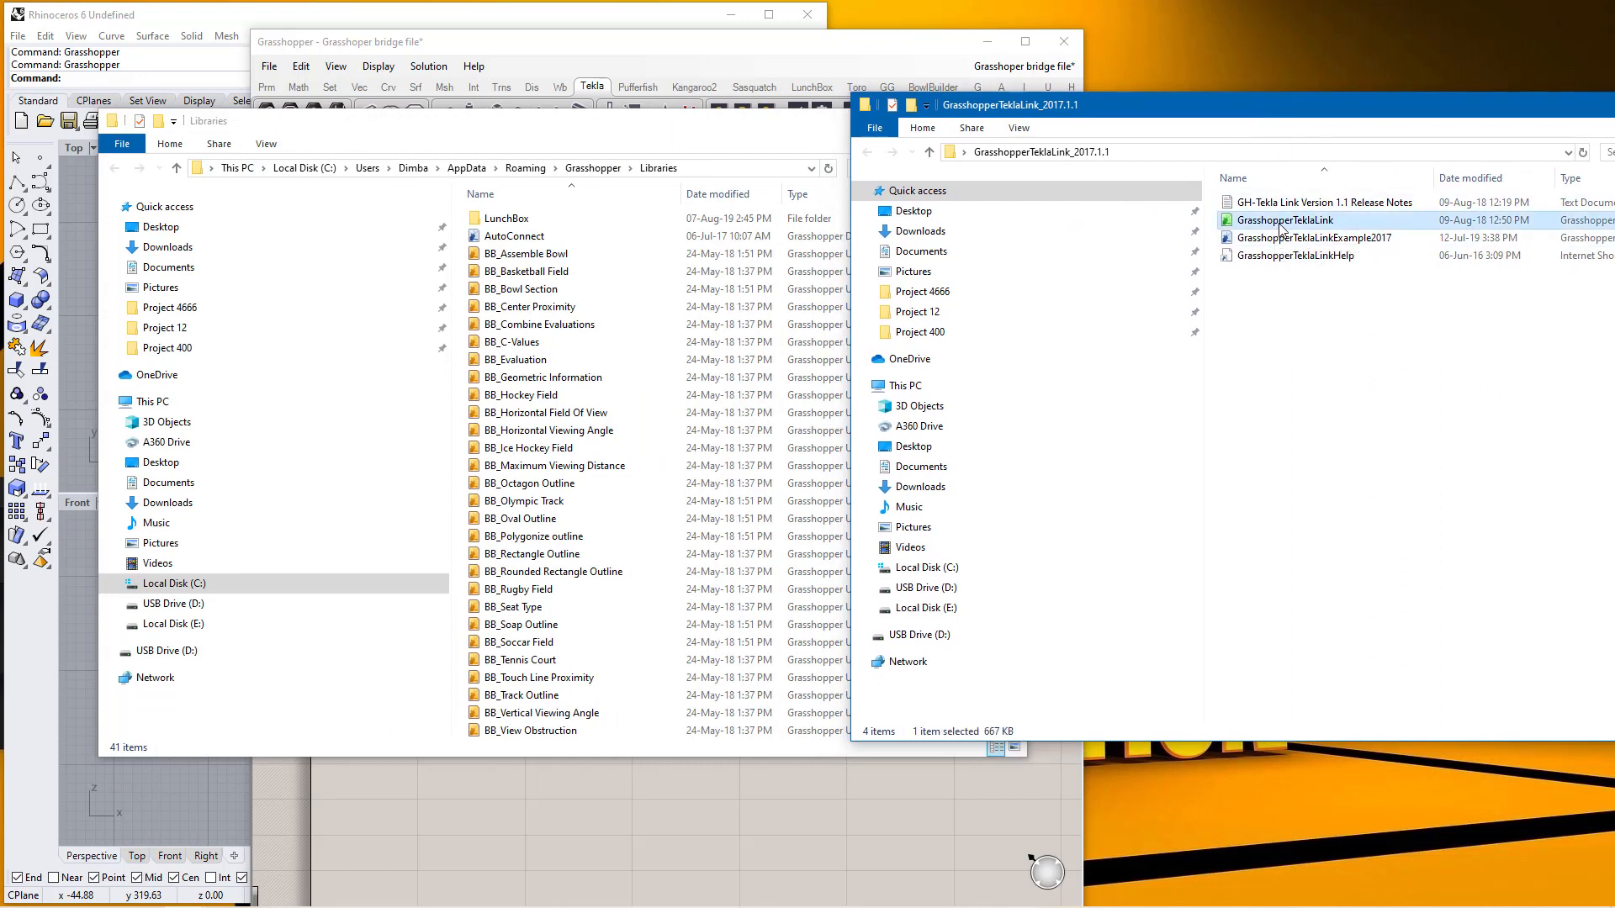
right_click(1284, 220)
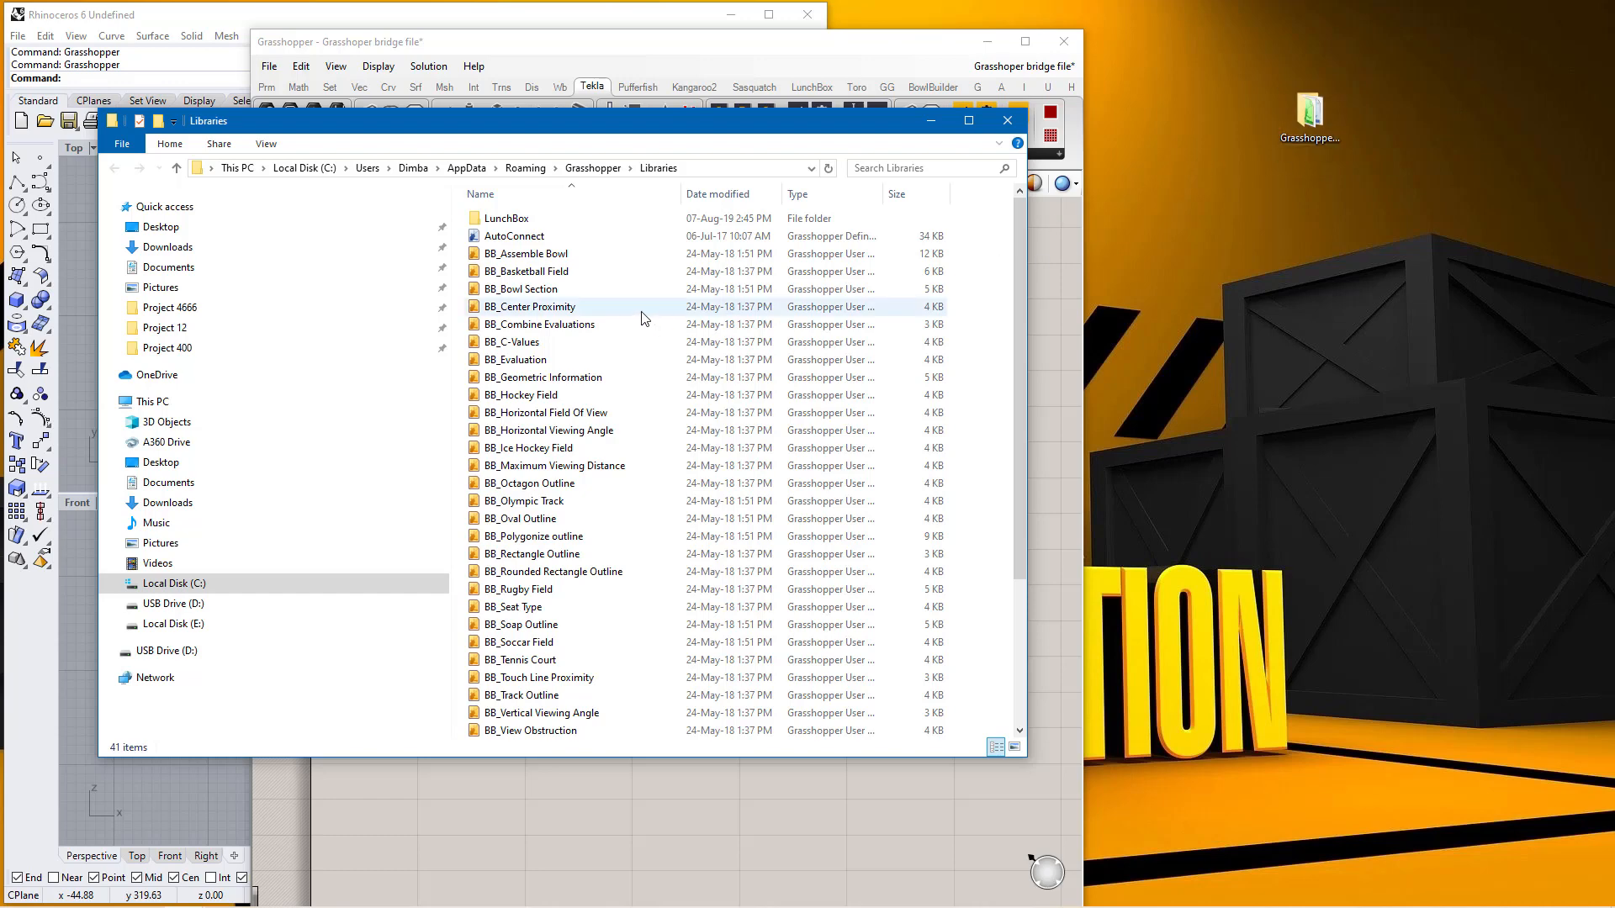
scroll("down", 3)
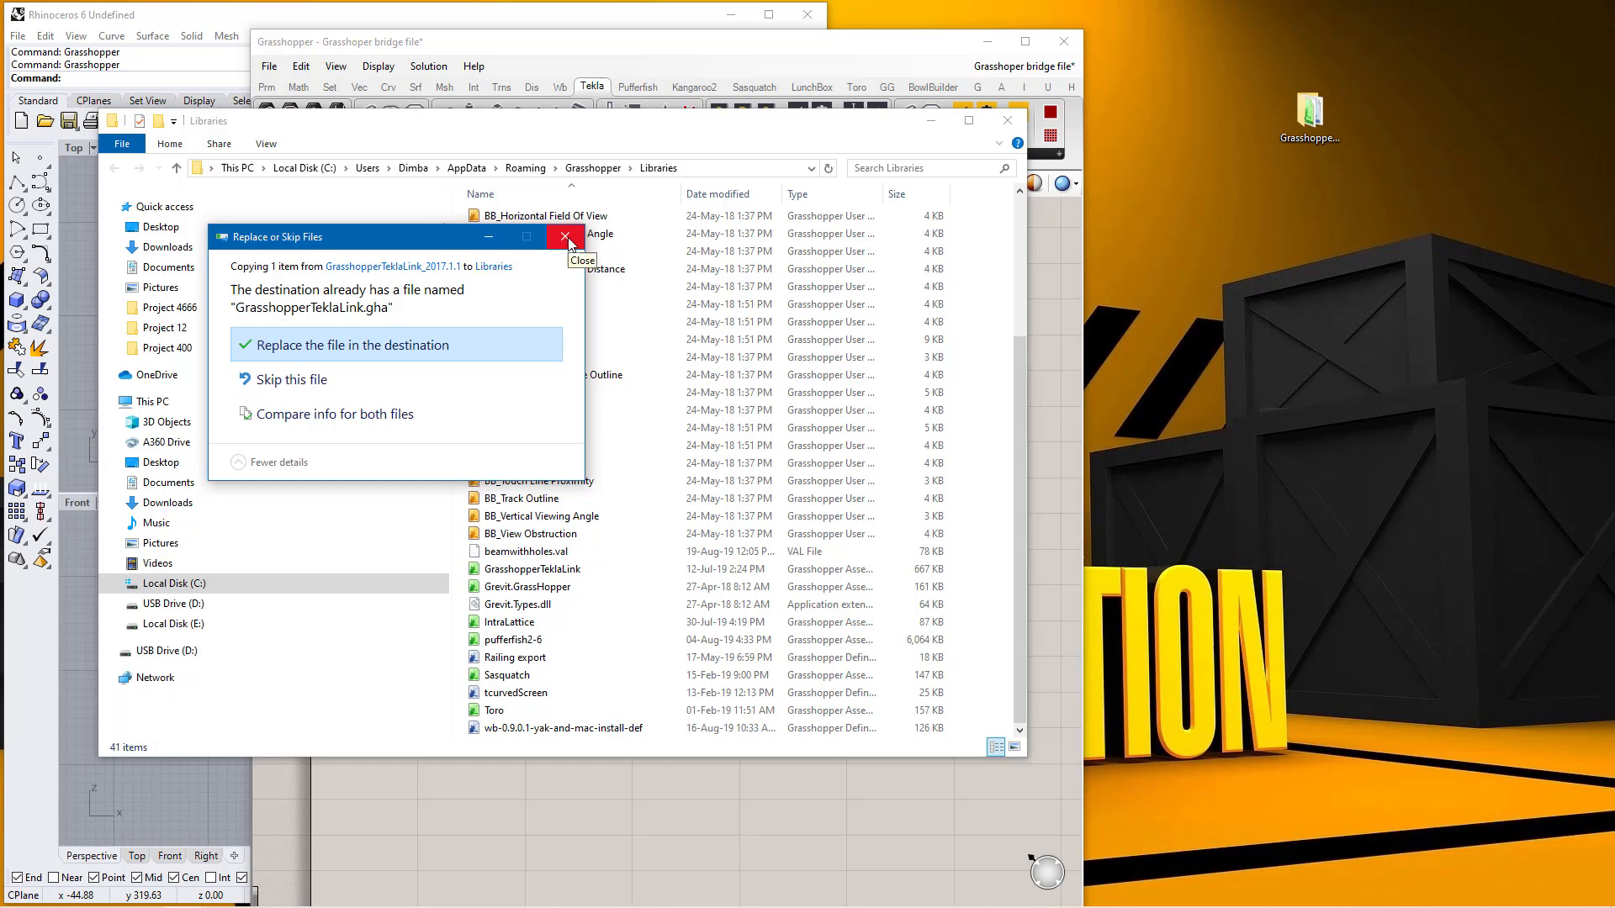
Dismiss the replace prompt, maximize Libraries and locate GrasshopperTeklaLink
left_click(352, 345)
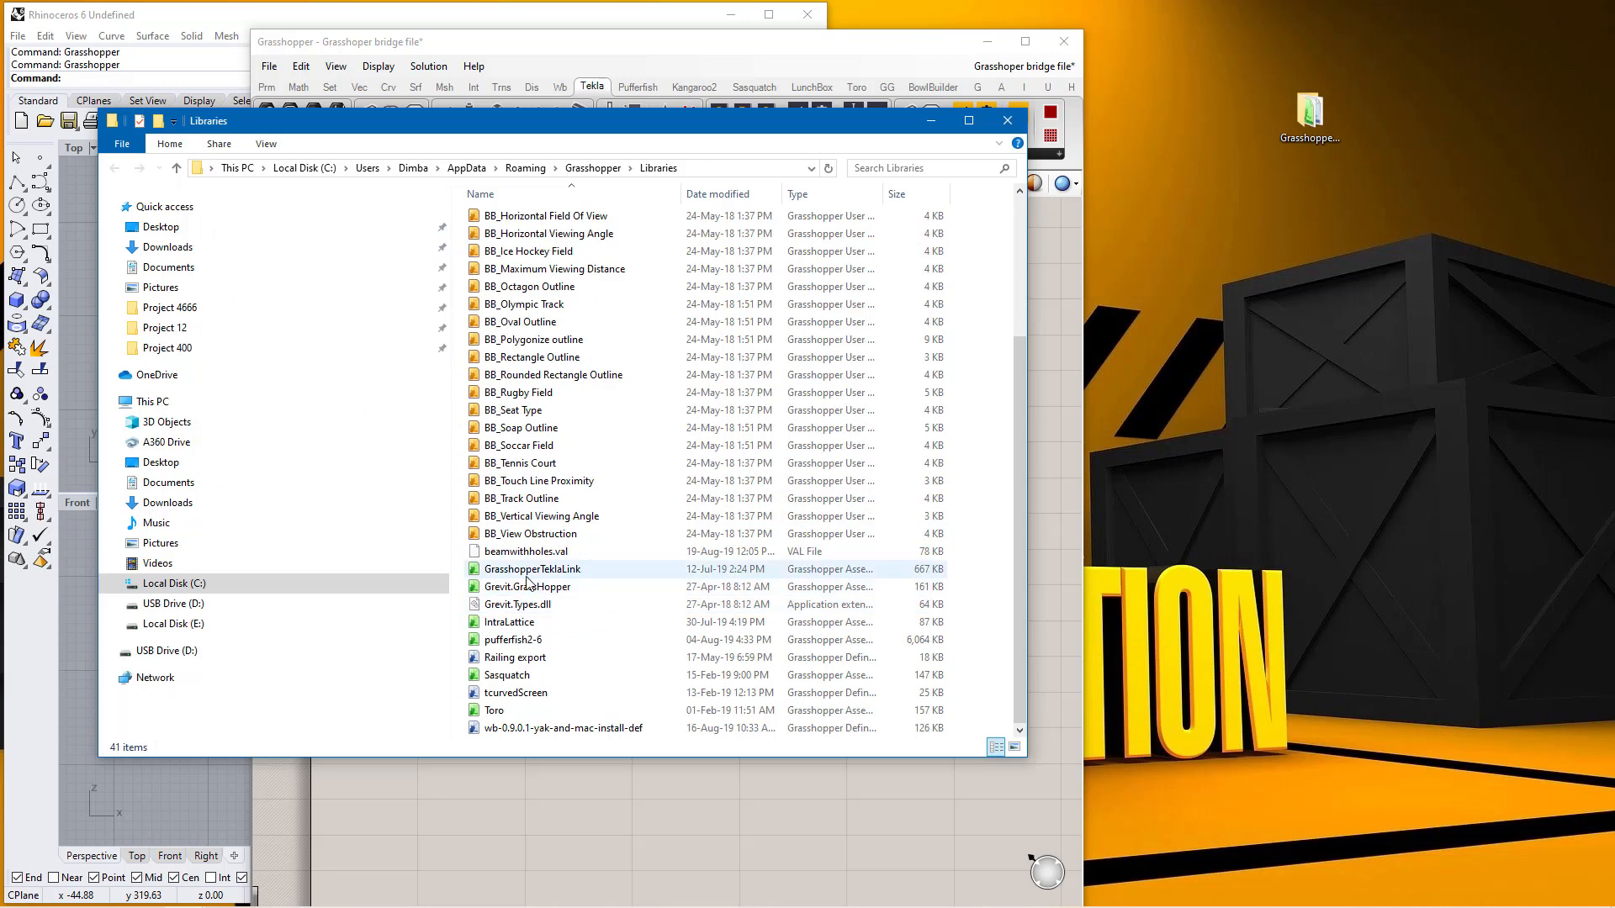
left_click(968, 120)
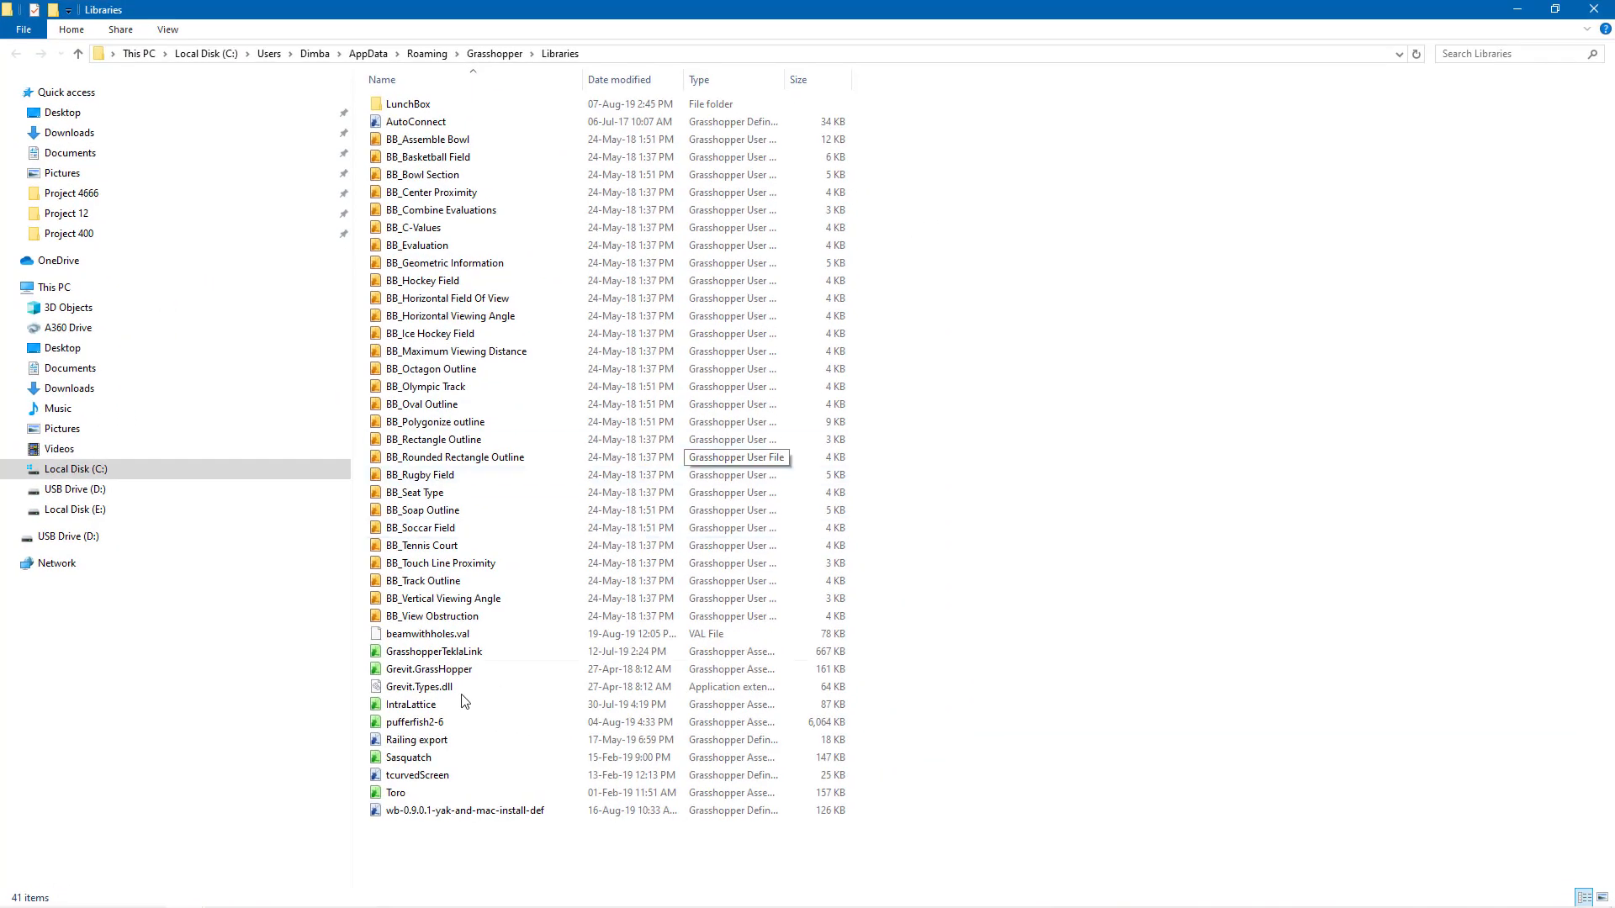
left_click(430, 669)
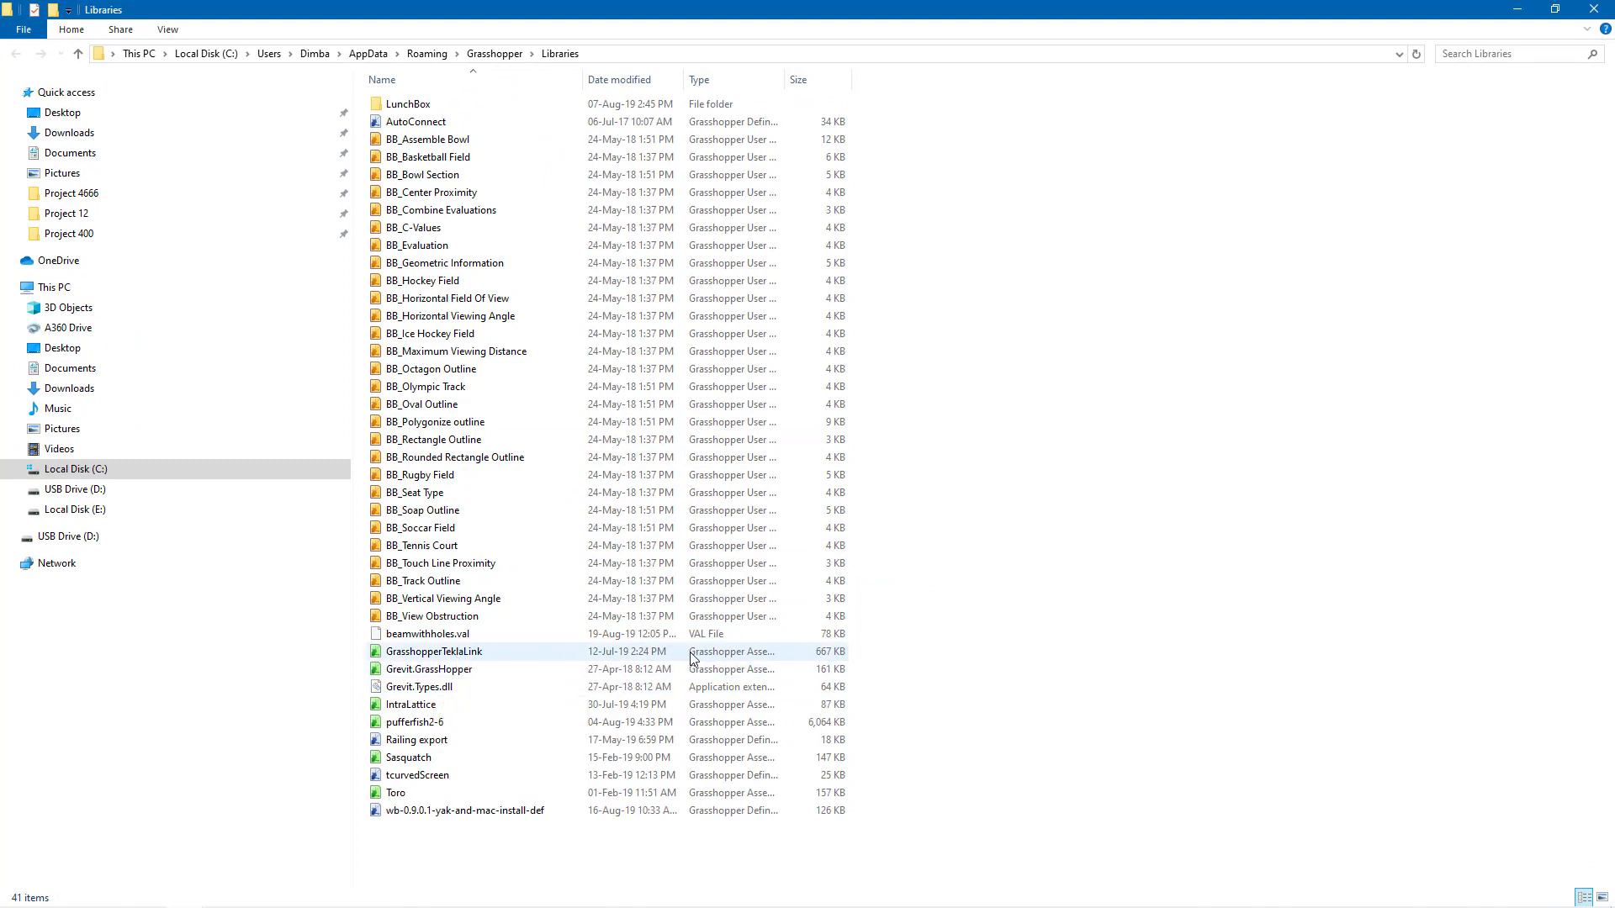
left_click(434, 651)
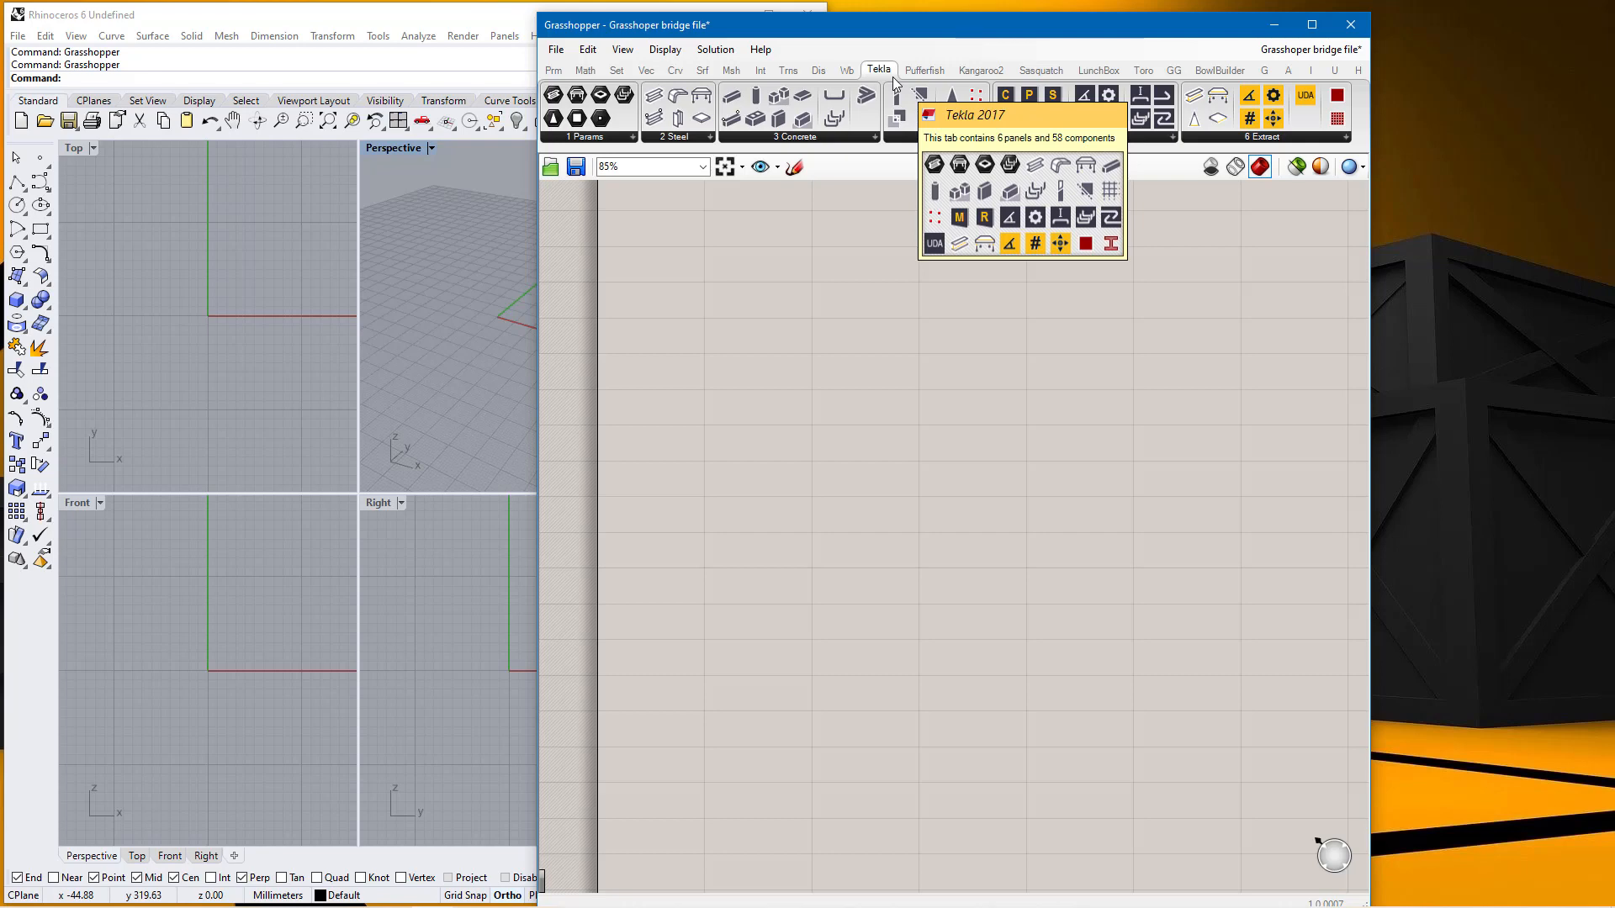
mouse_move(928, 38)
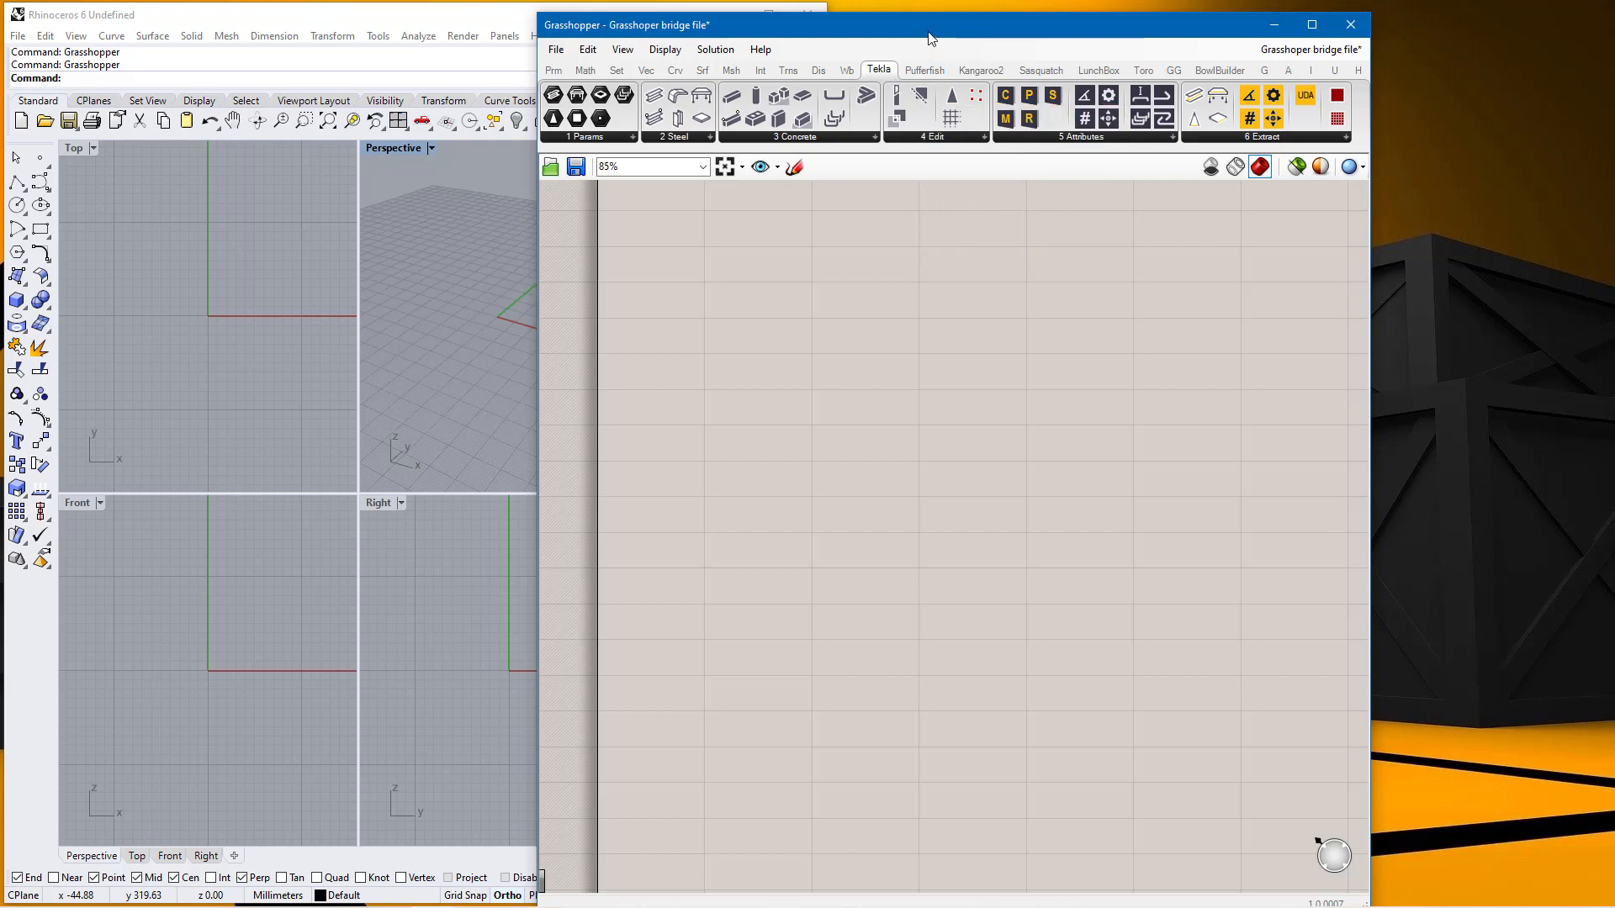
Nudge the Grasshopper window right and view open File Explorer windows
left_click_drag(926, 25, 930, 28)
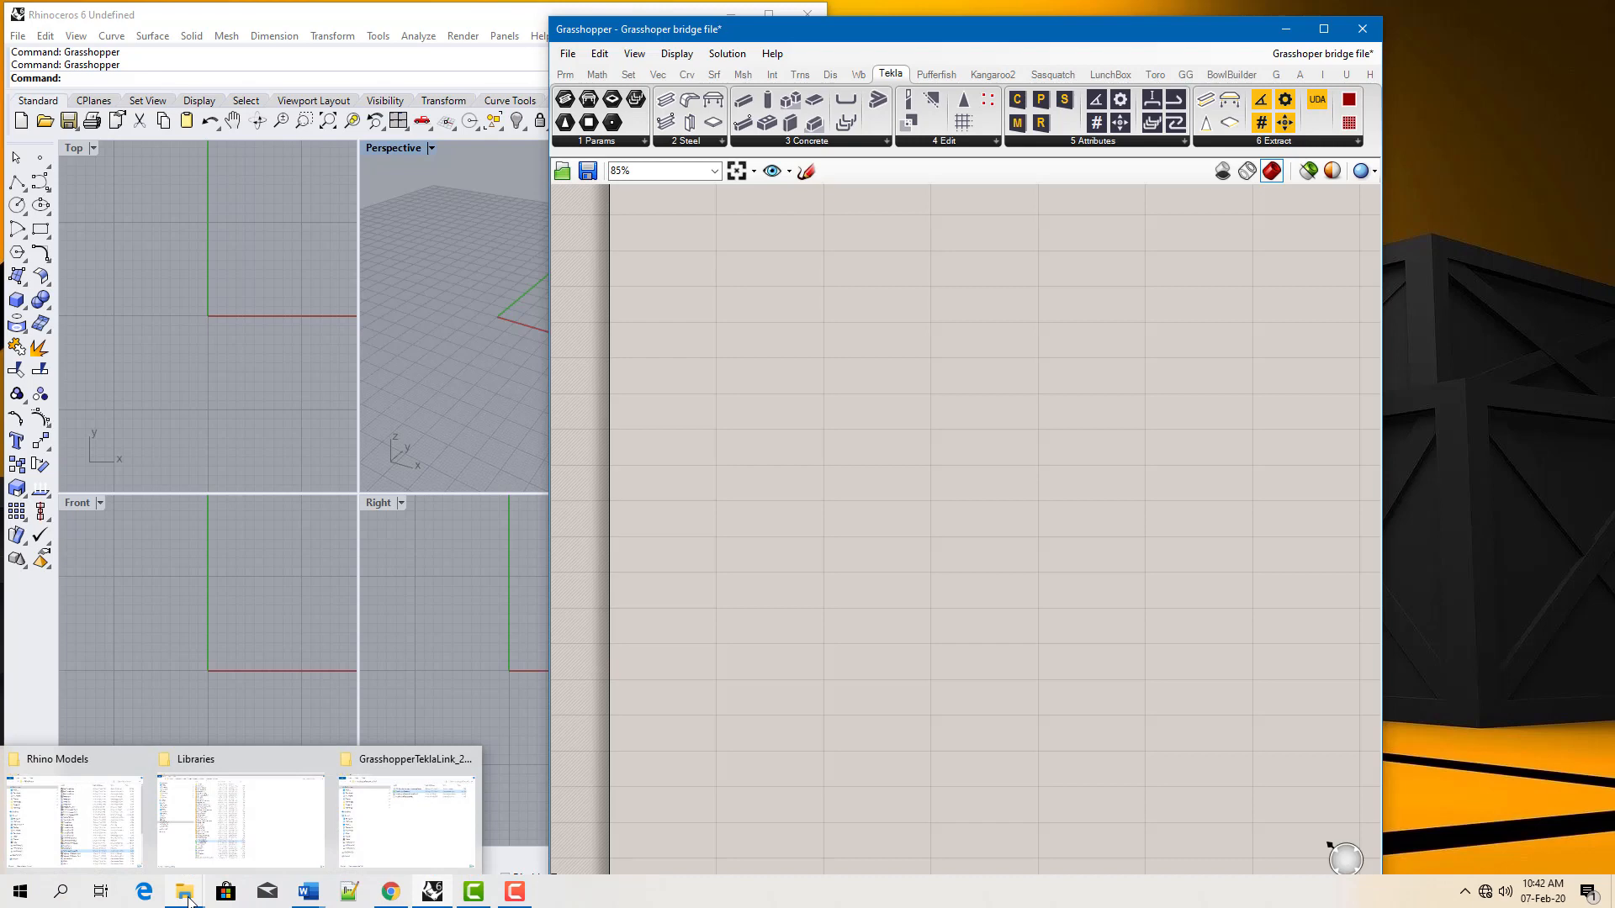
left_click(182, 891)
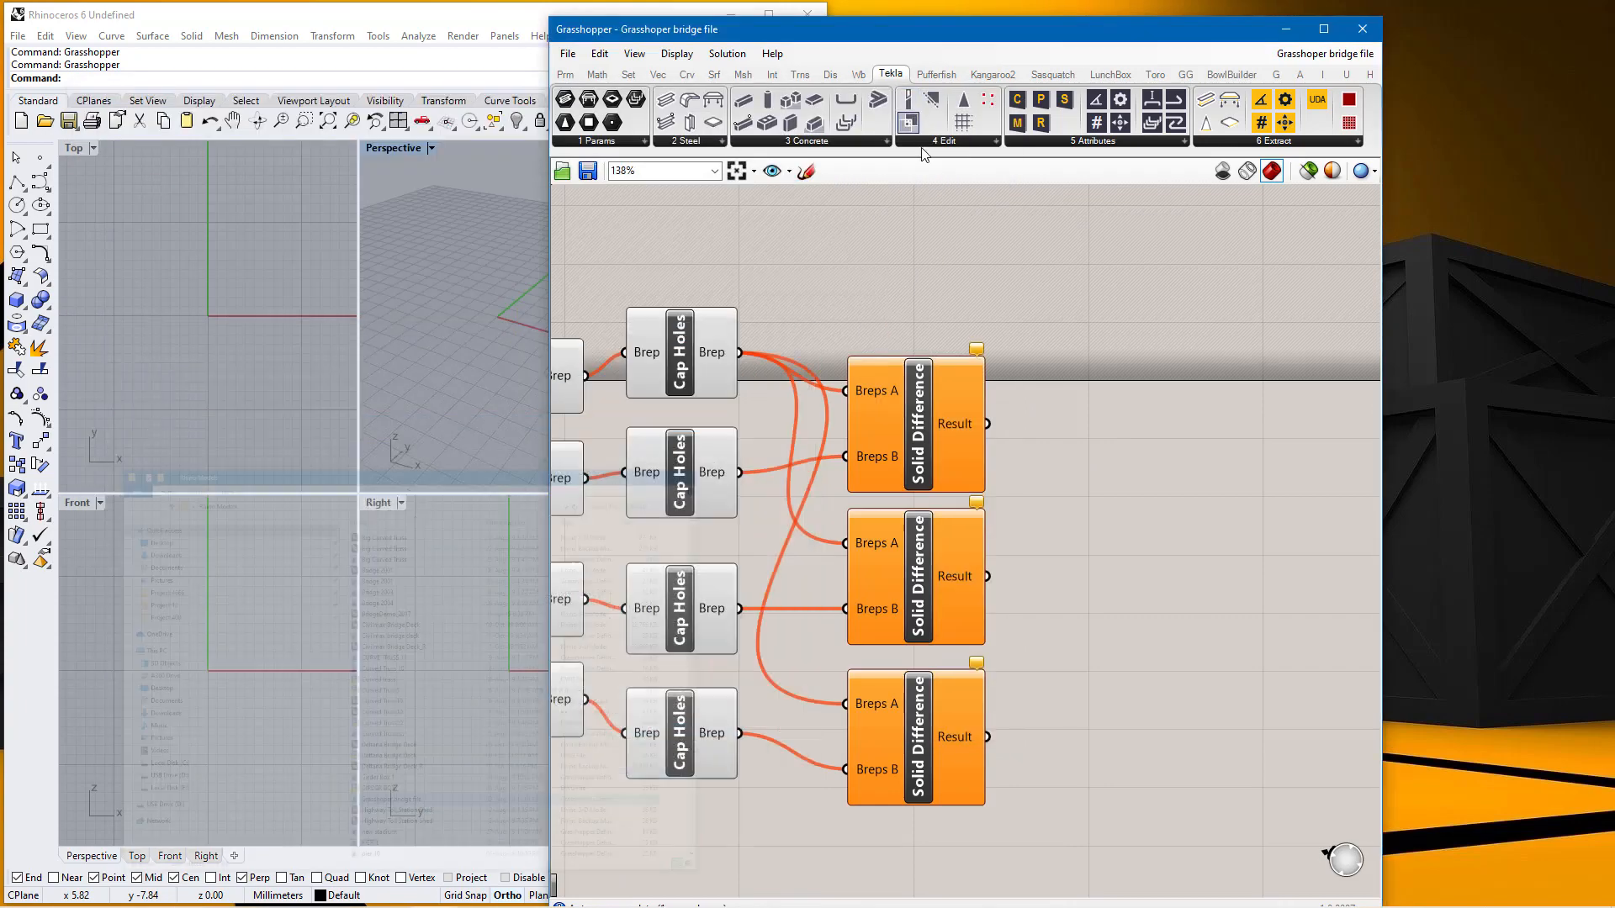
Zoom the canvas on the three Solid Difference components of the bridge definition
left_click(1323, 28)
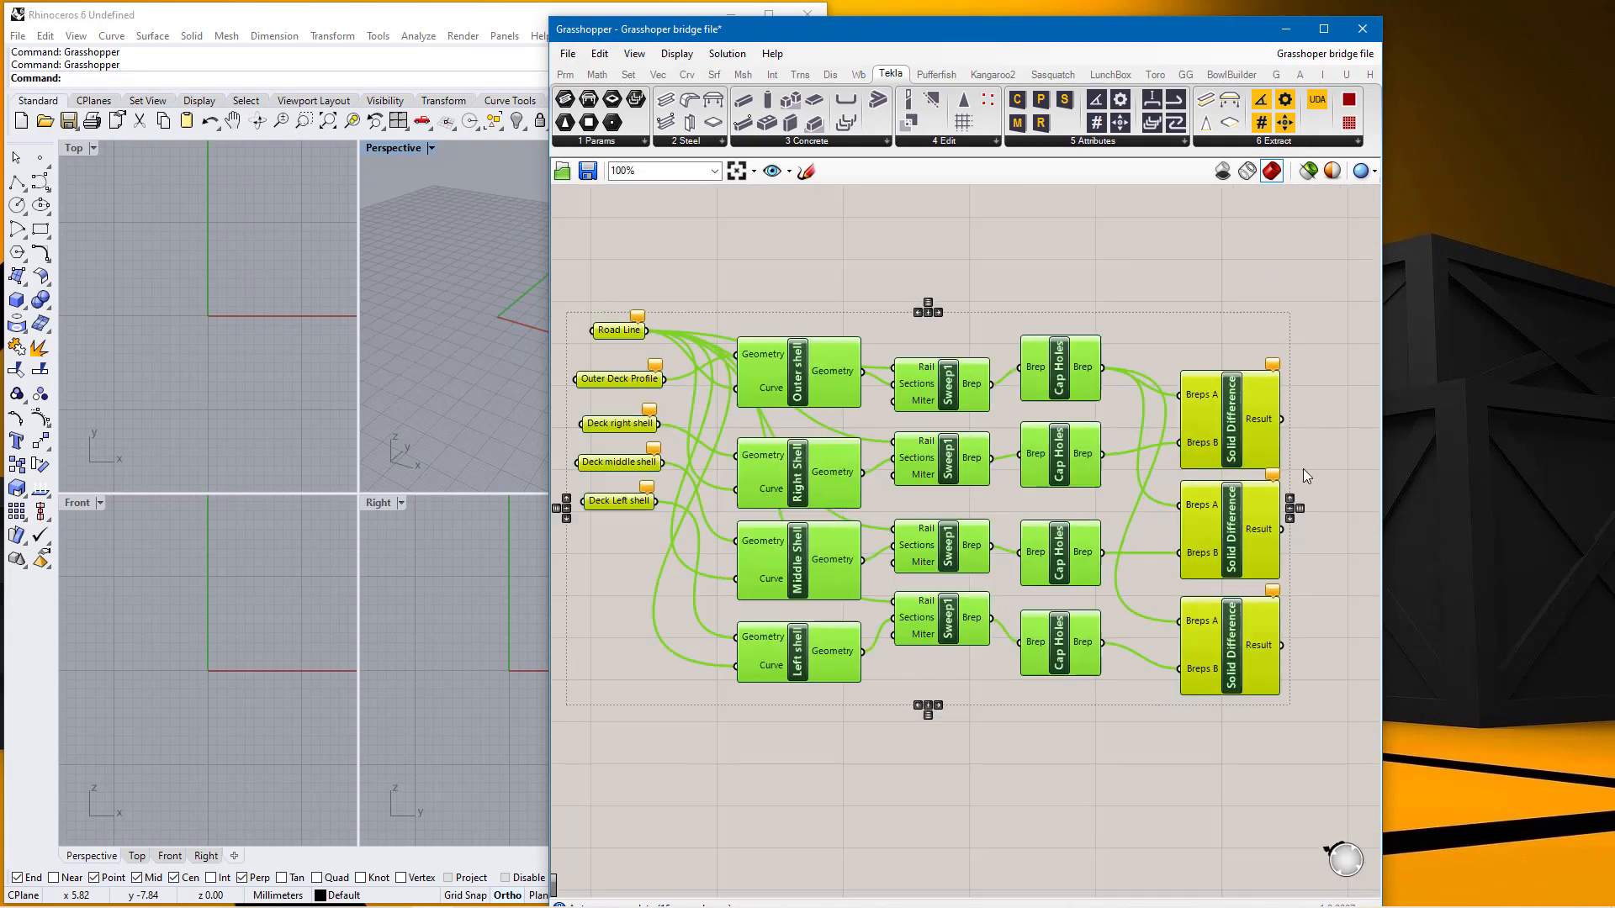
scroll("up", 3)
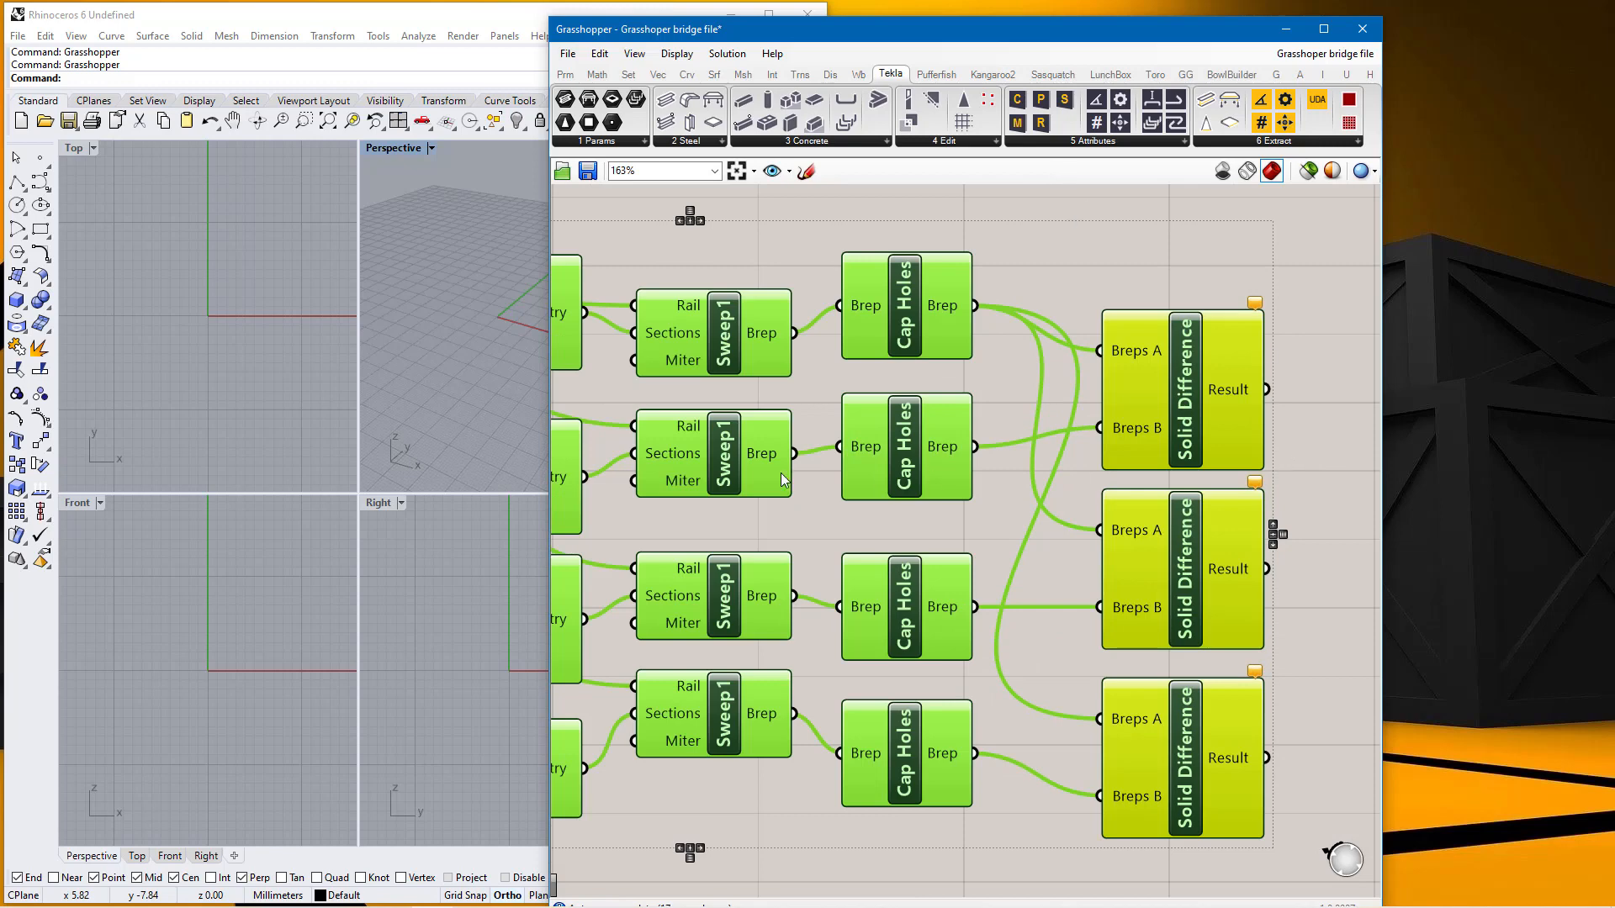
scroll("down", 3)
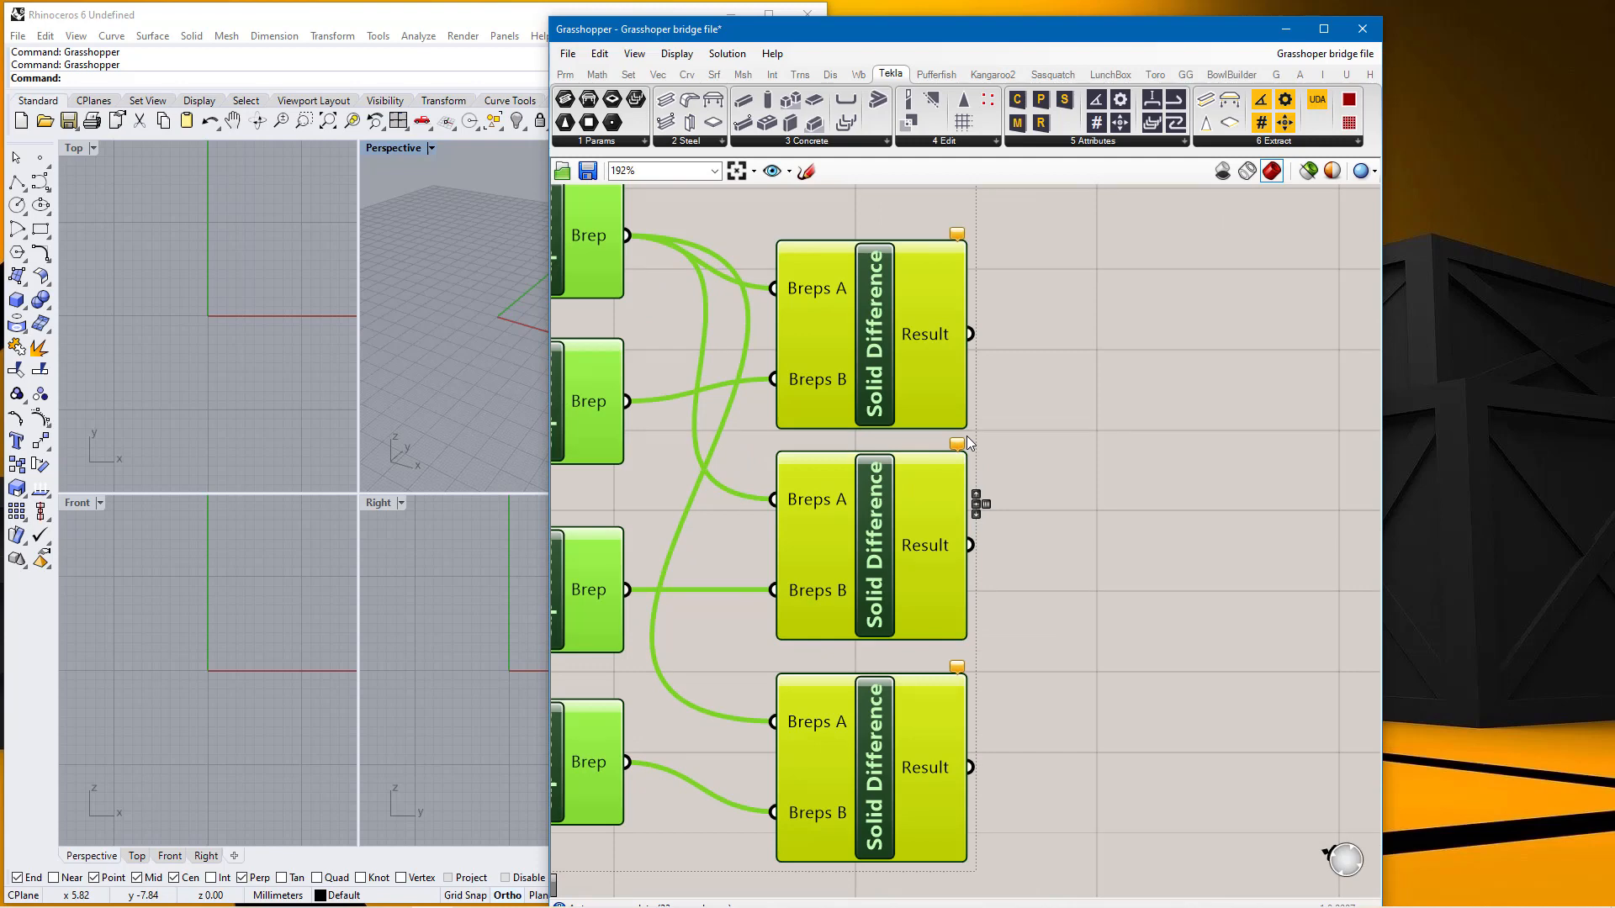
mouse_move(766, 124)
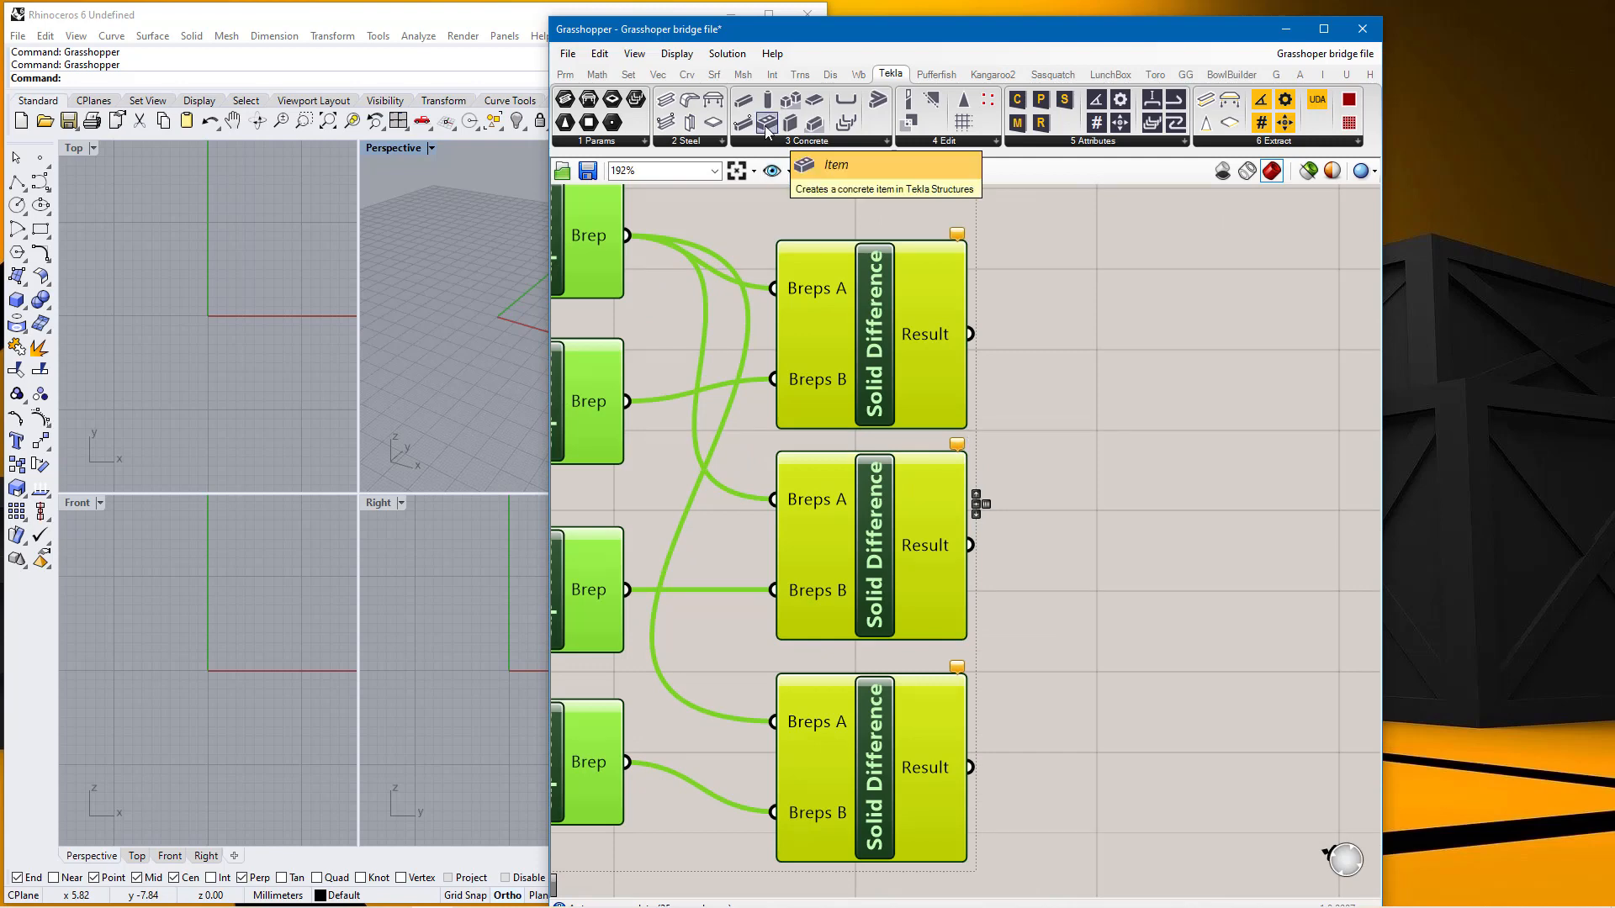
Place a Tekla concrete Item component right of the Solid Difference components and zoom out
left_click(767, 120)
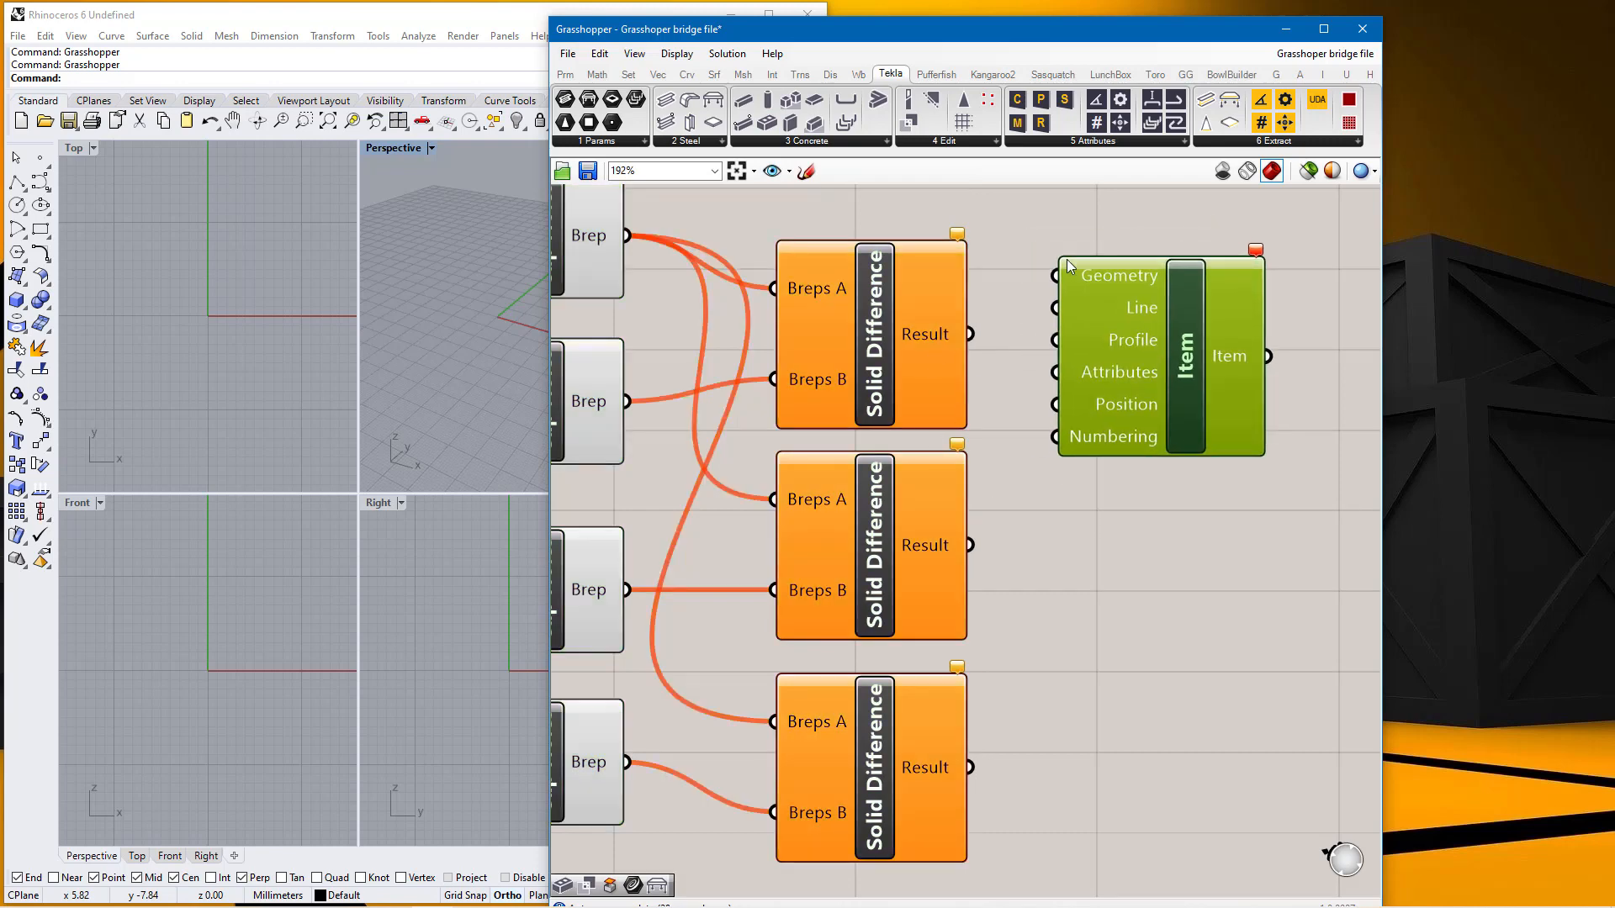
mouse_move(1452, 422)
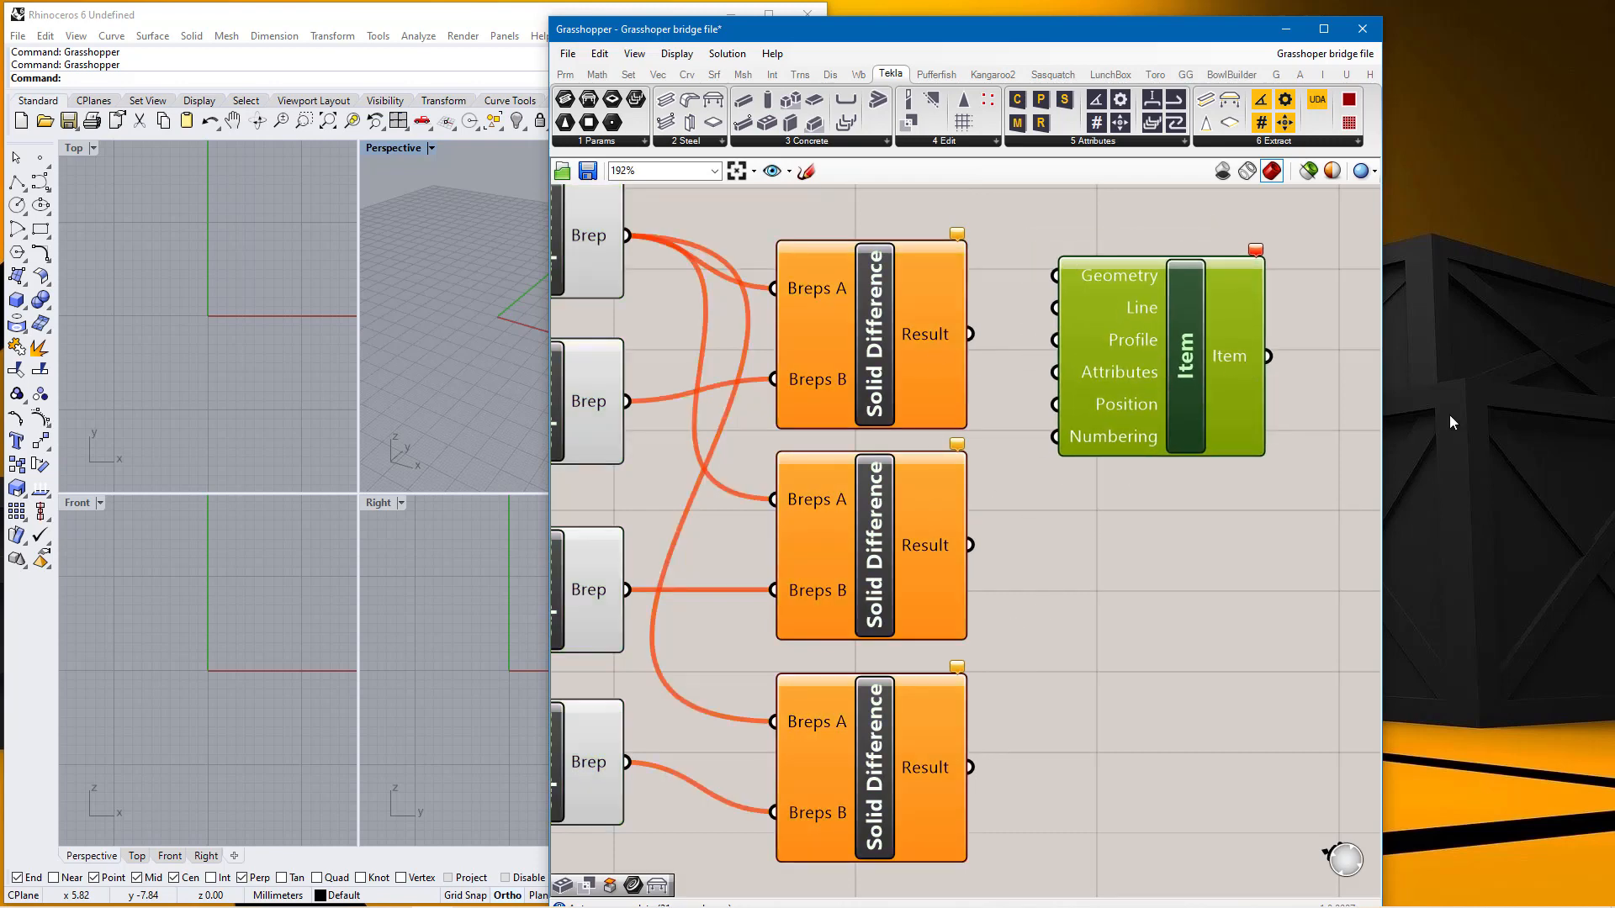
scroll("down", 3)
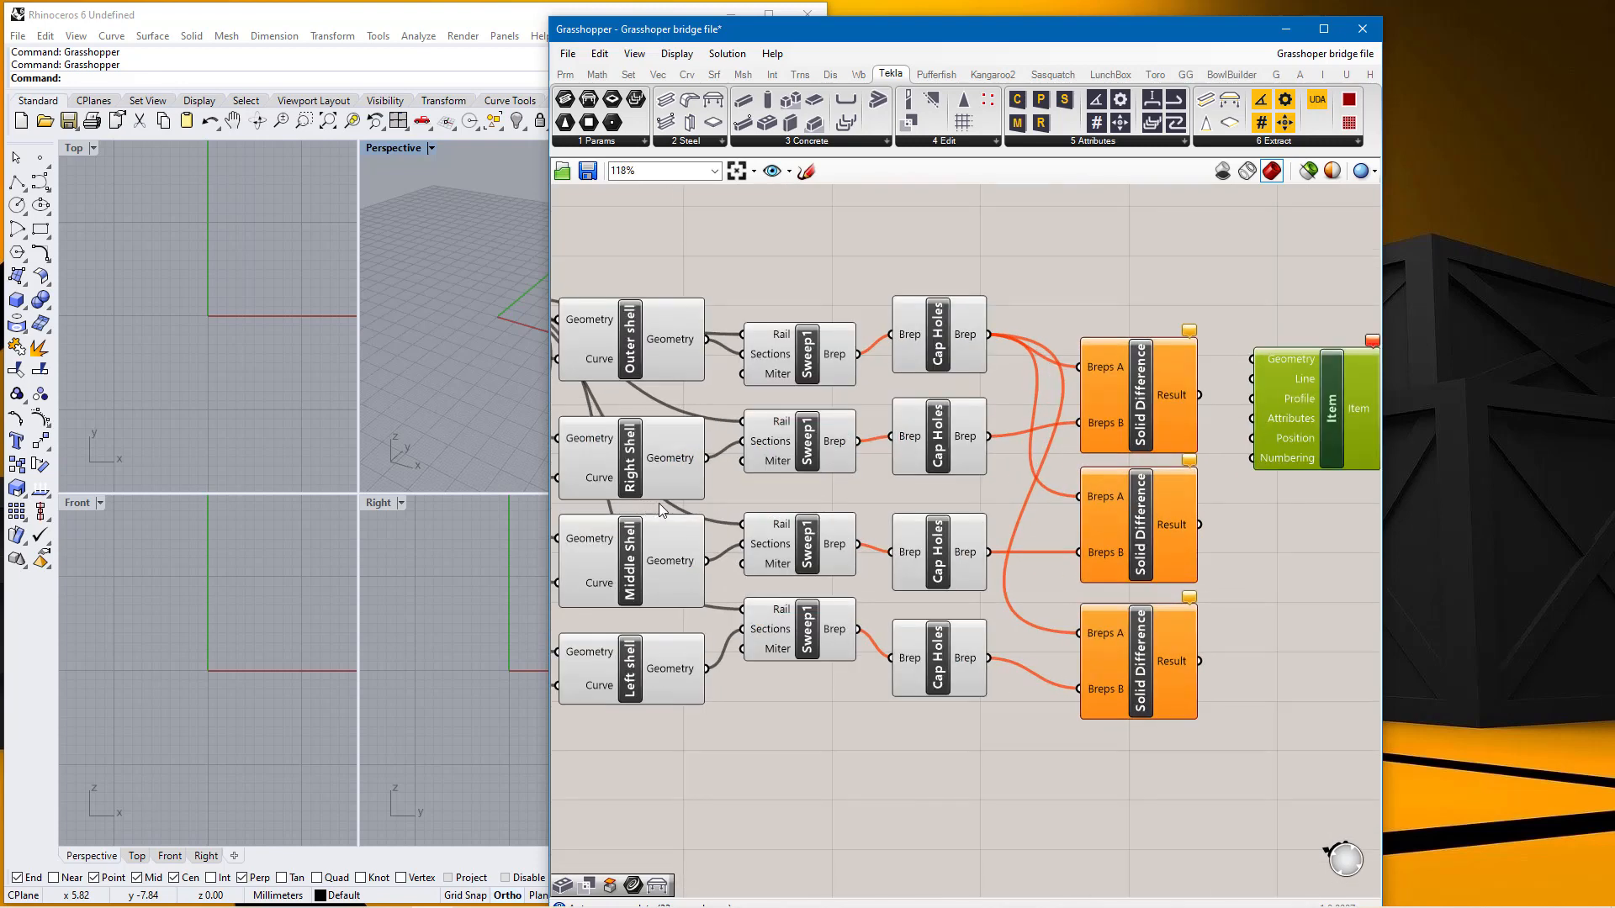
mouse_move(808, 443)
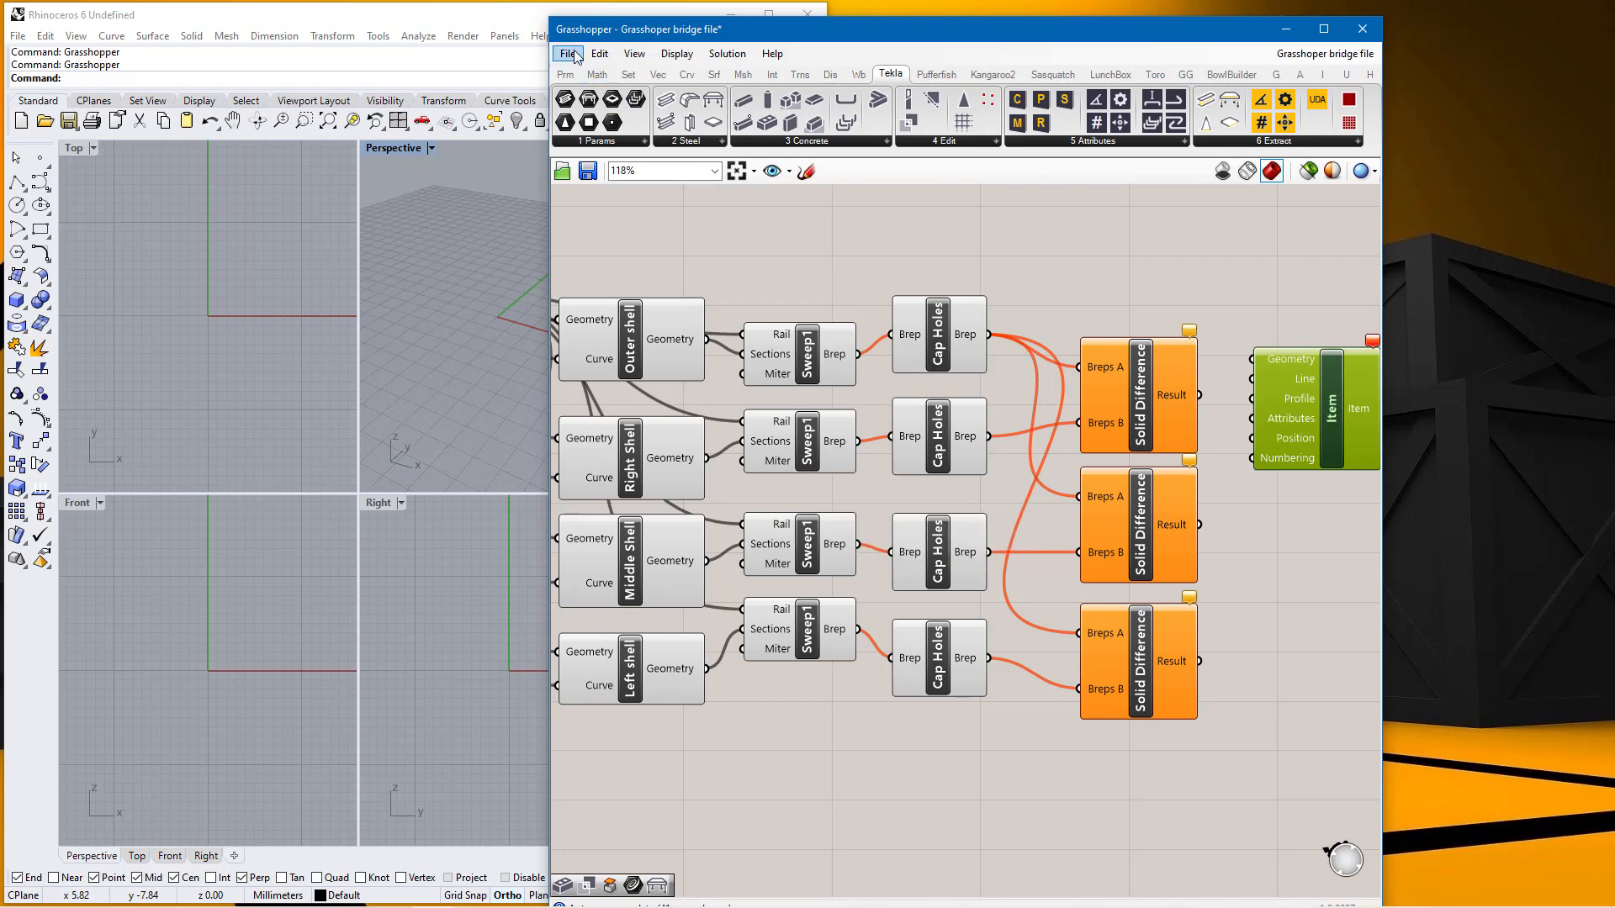
left_click(566, 52)
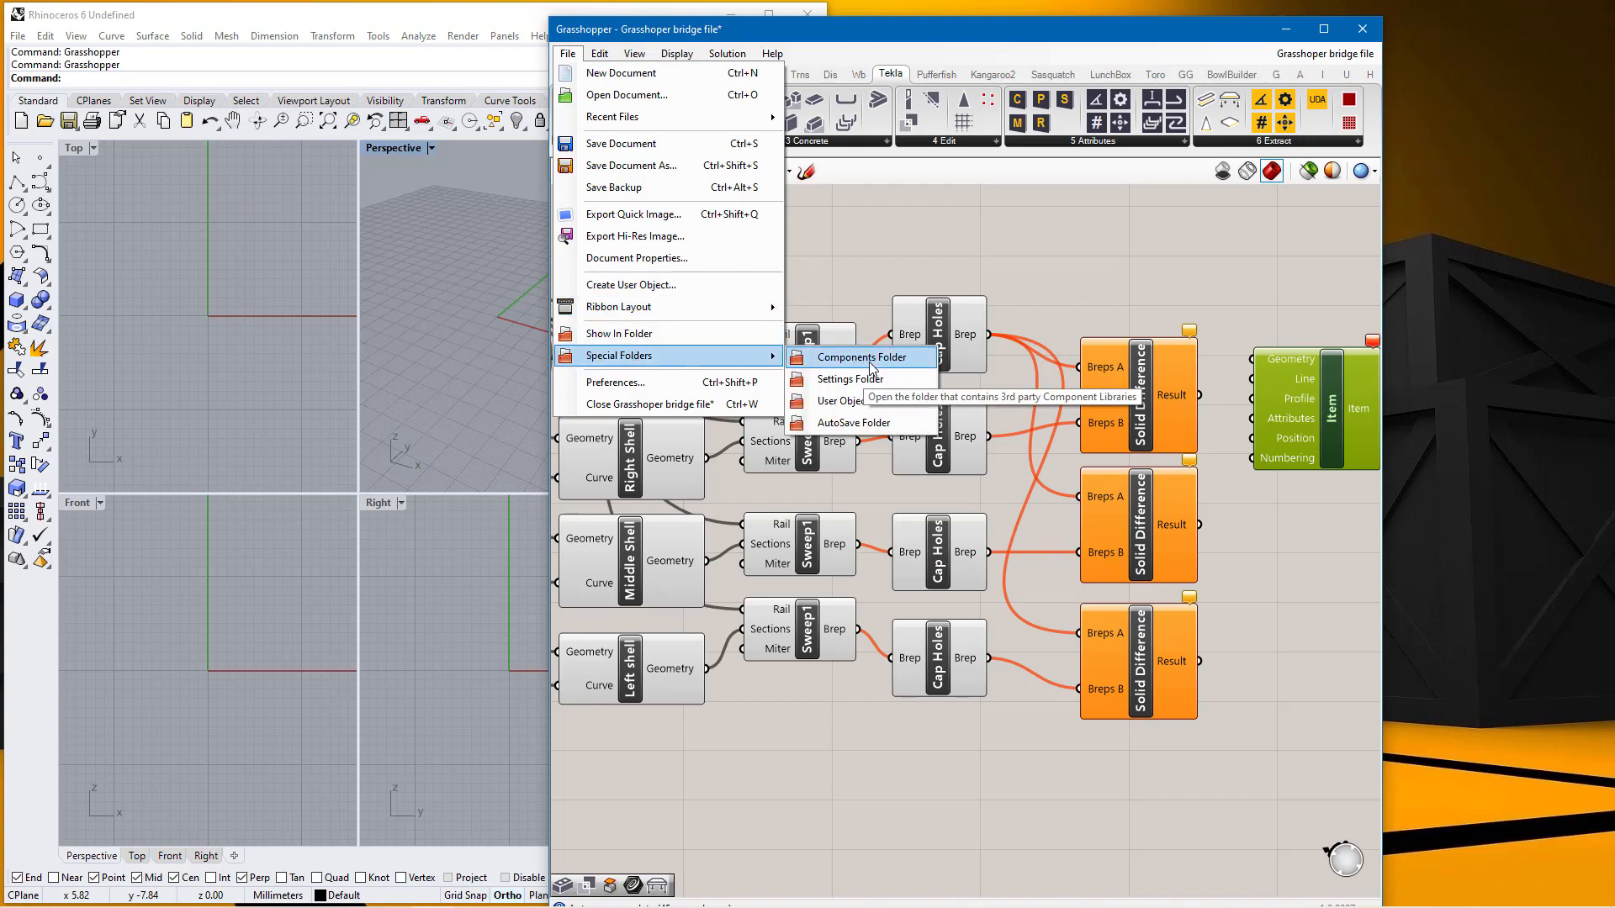
left_click(846, 357)
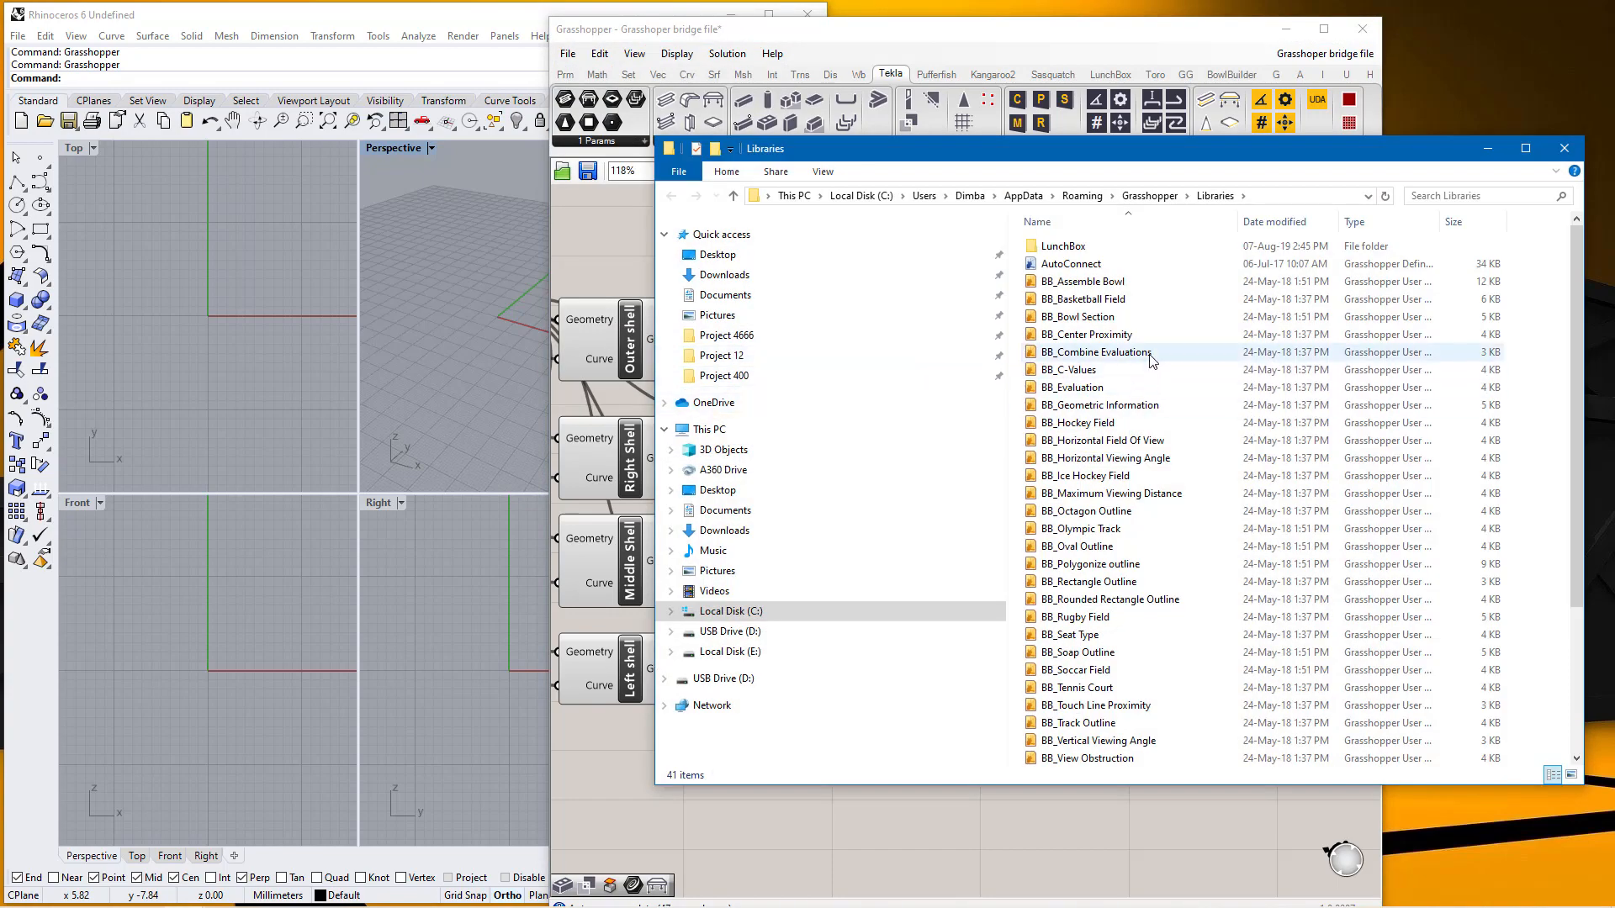
scroll("down", 3)
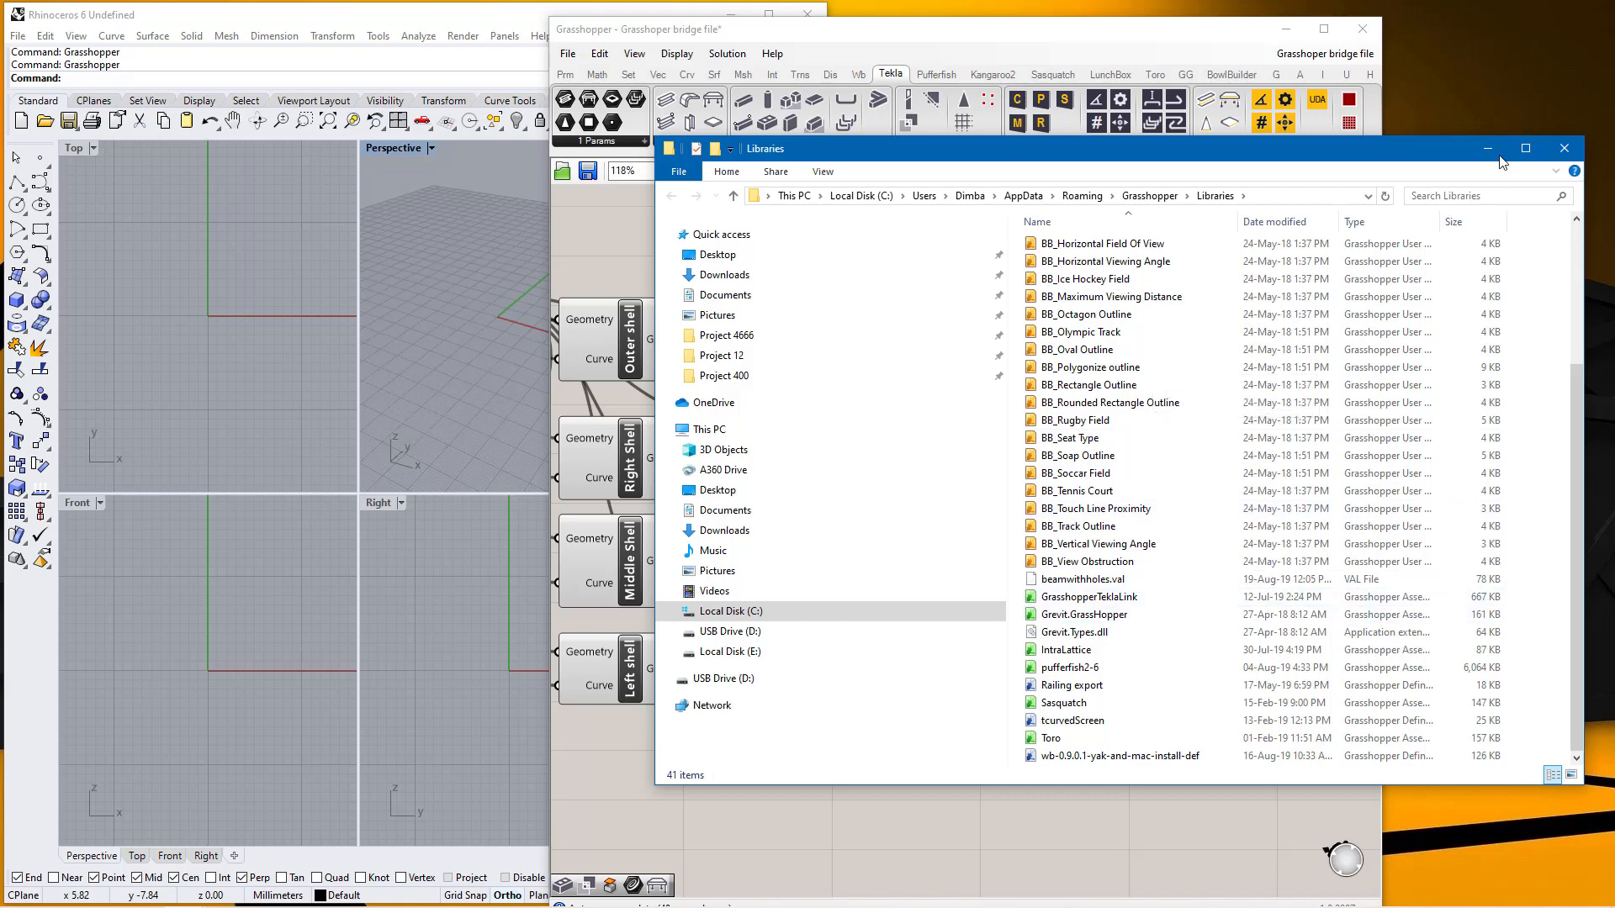
left_click(1563, 148)
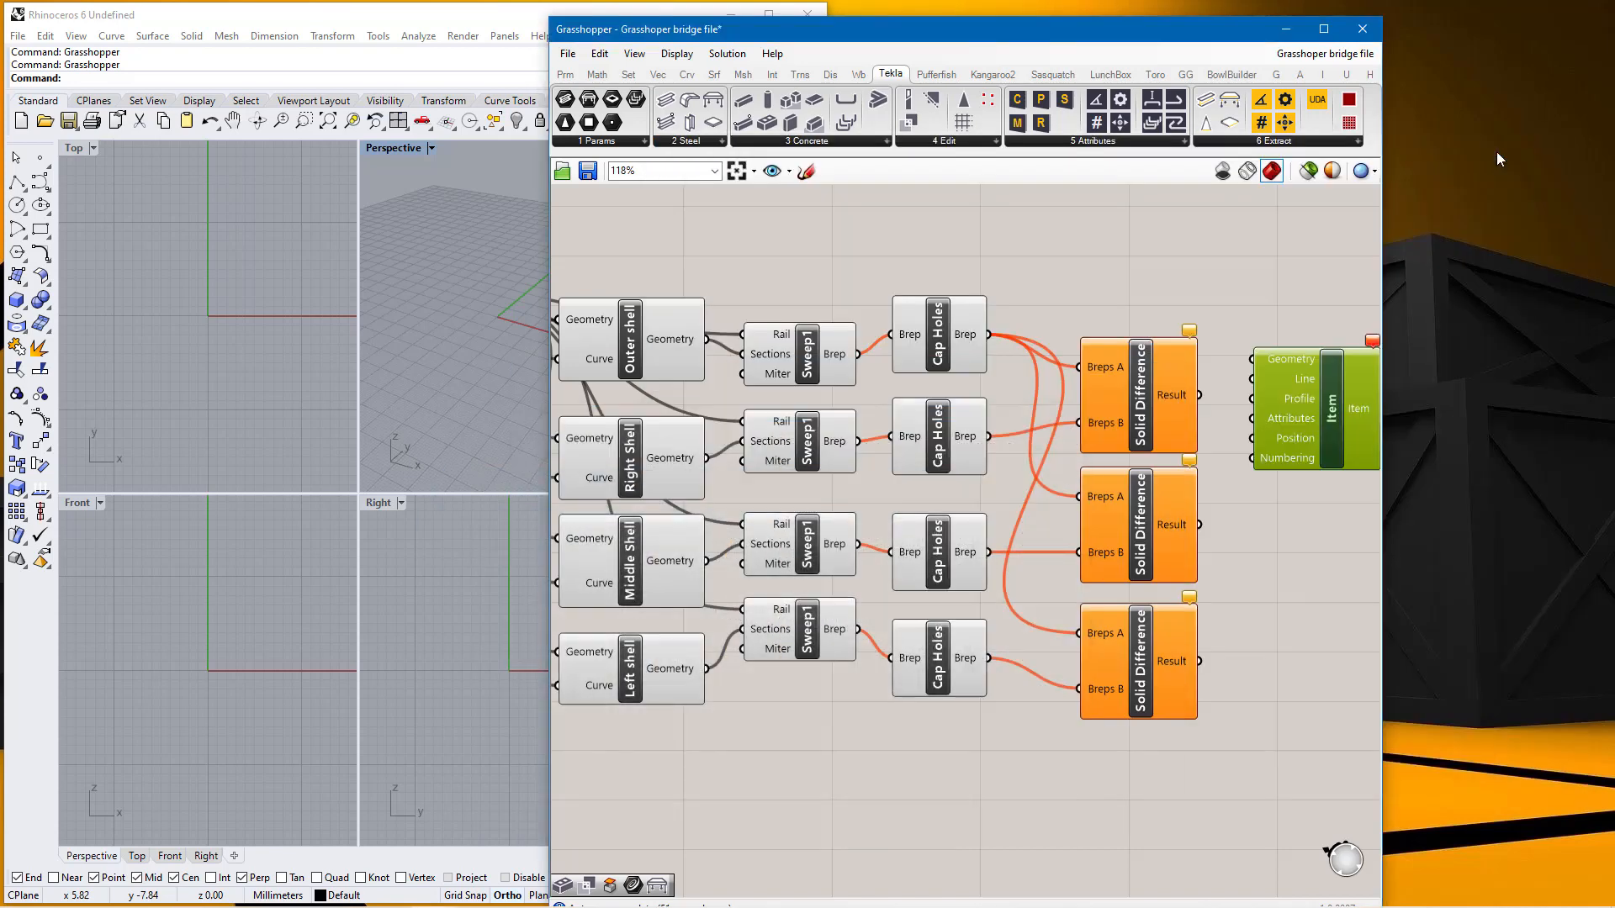
mouse_move(906, 163)
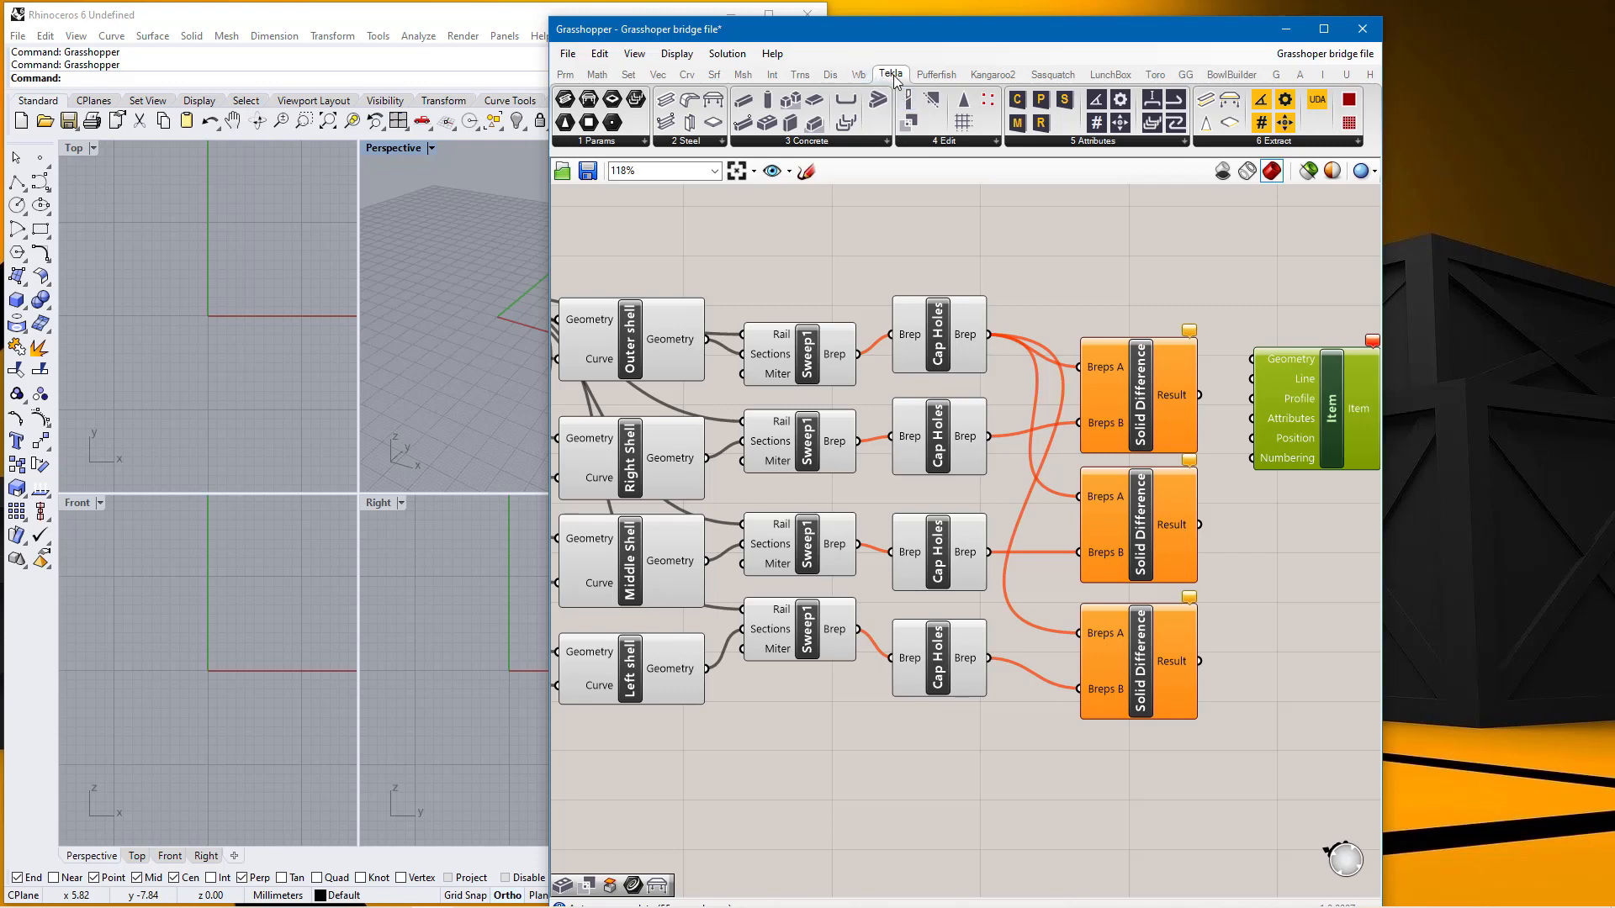
mouse_move(888, 74)
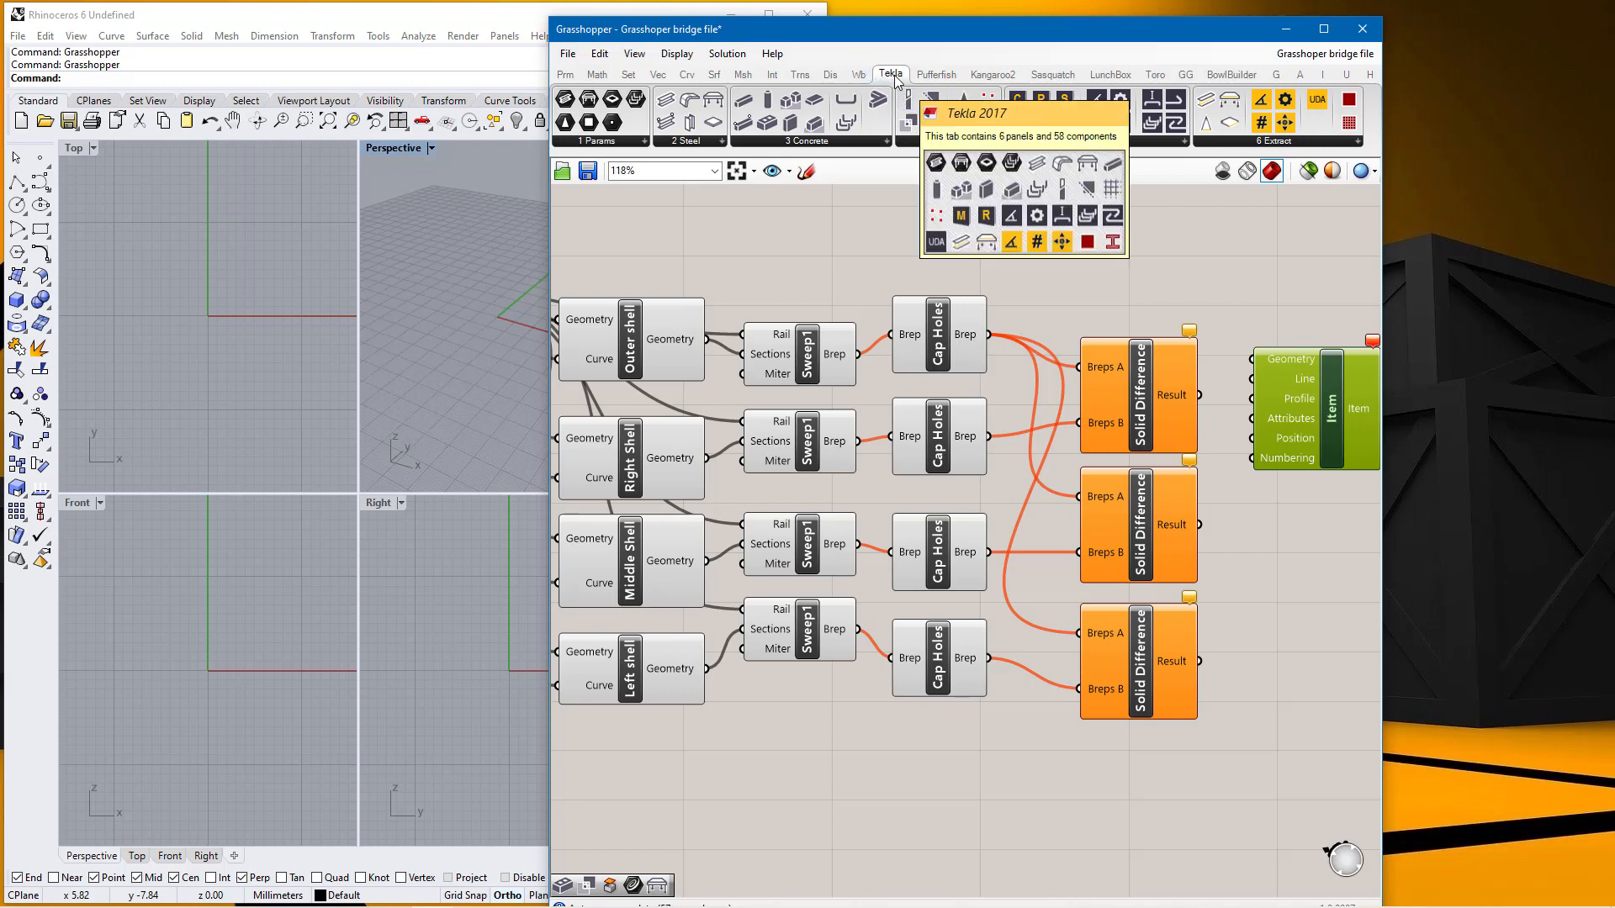